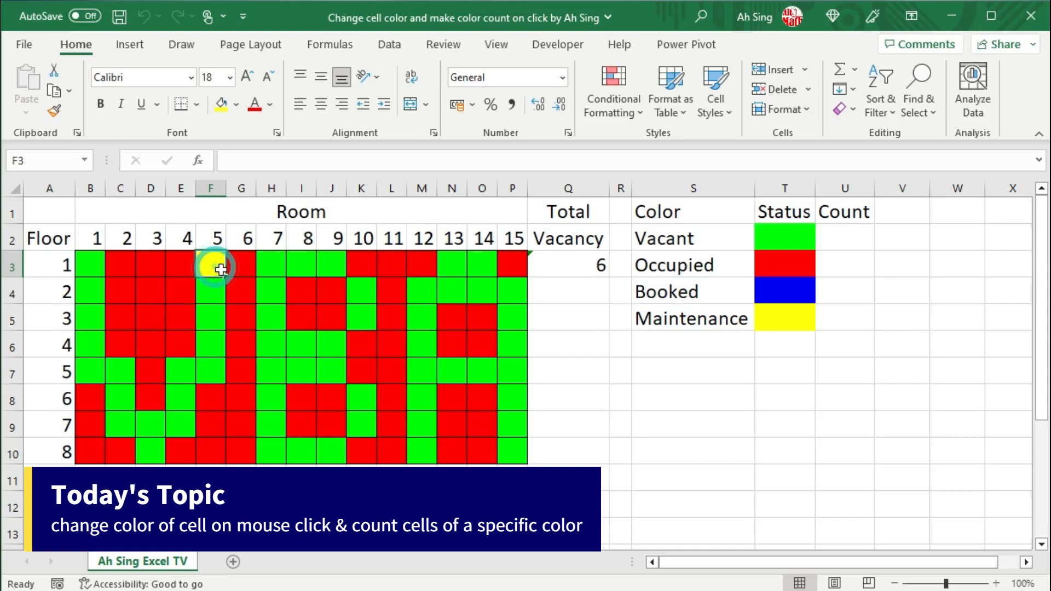
Review the room grid, recolouring a floor 1 and floor 4 room and checking the floor 1 vacancy cell.
click(211, 265)
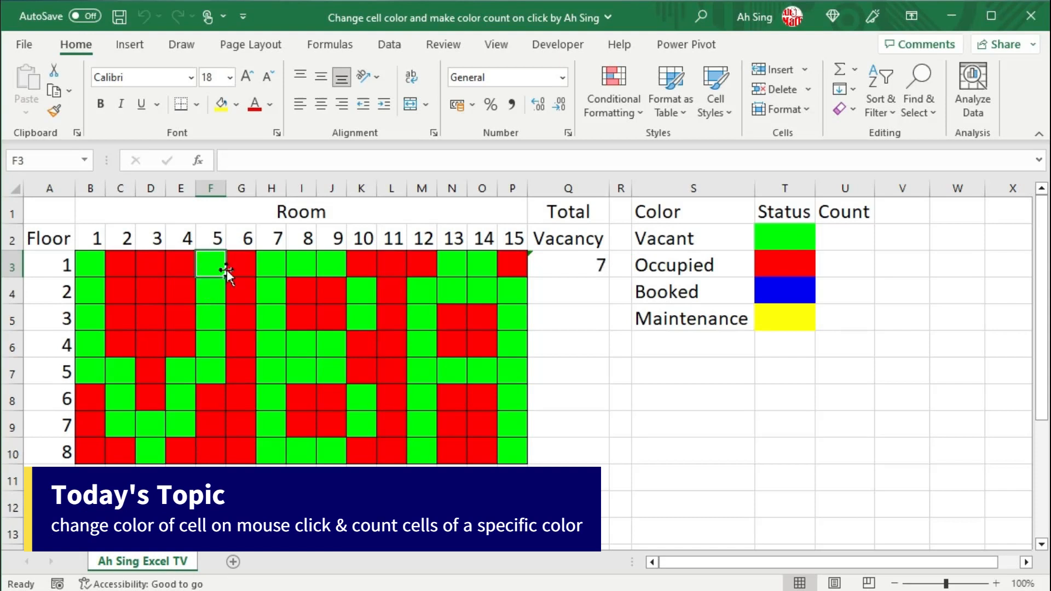
click(569, 264)
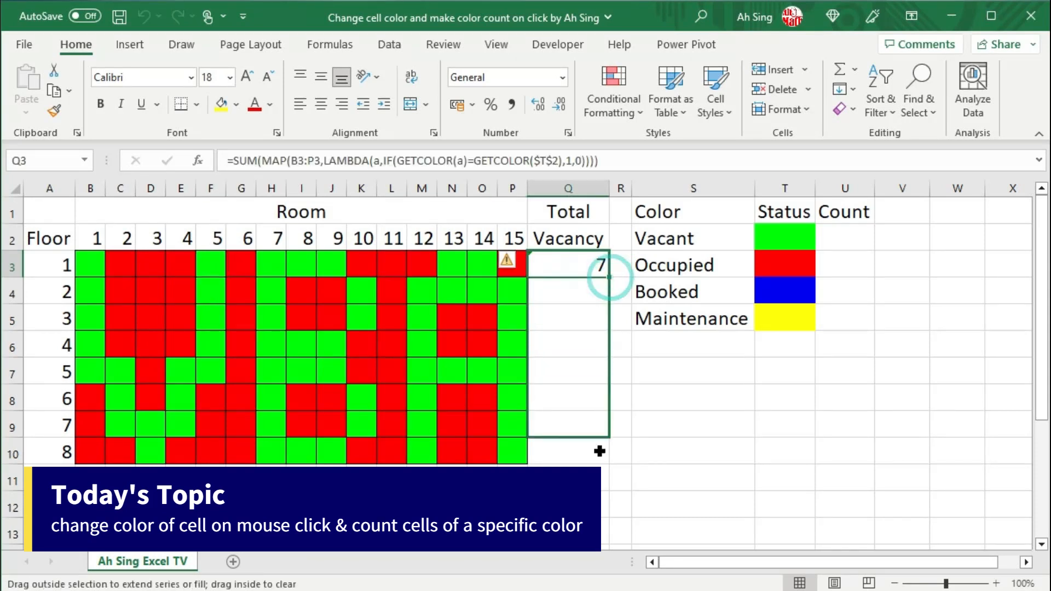
click(557, 44)
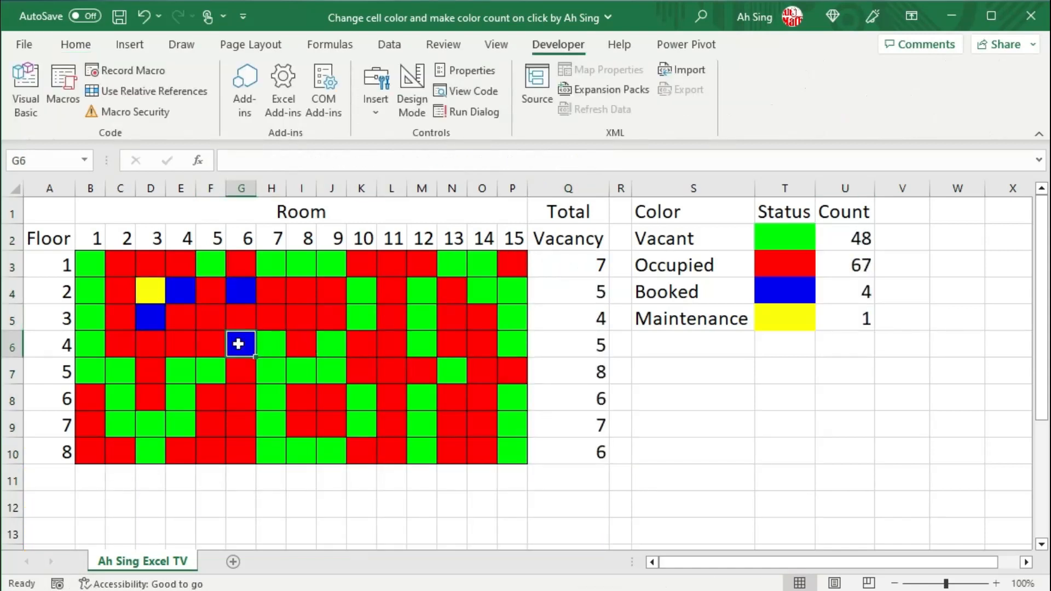
click(360, 345)
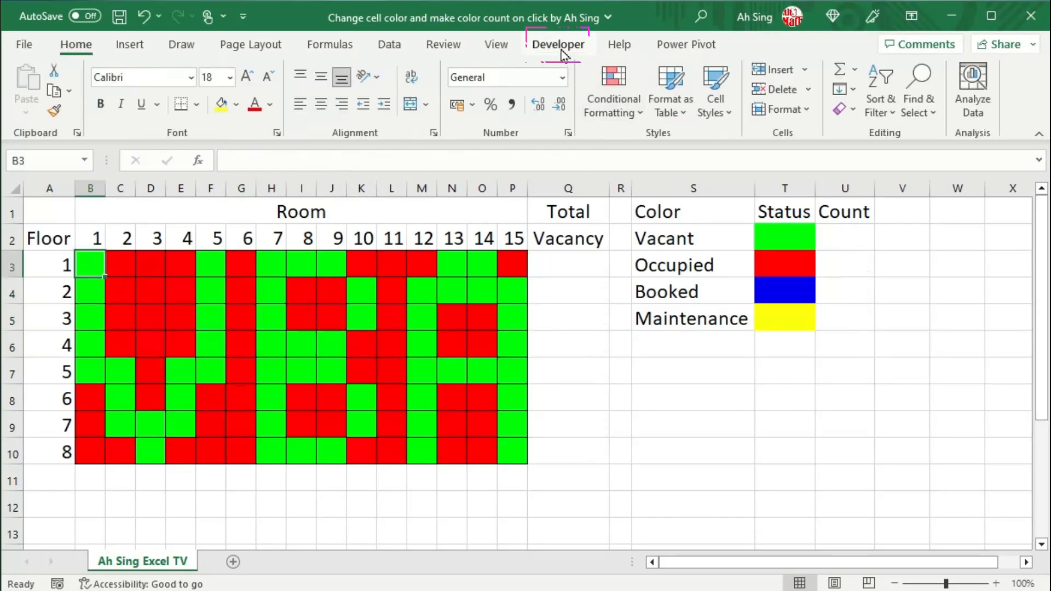
From the Developer tools, open Sheet1's code module and add an empty BeforeDoubleClick procedure.
click(557, 44)
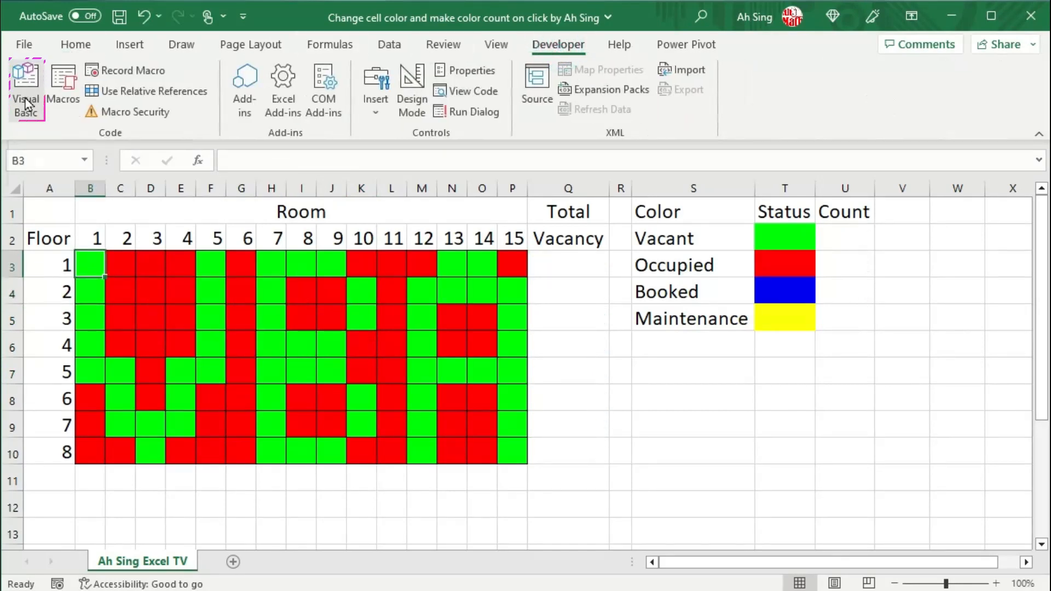
click(25, 80)
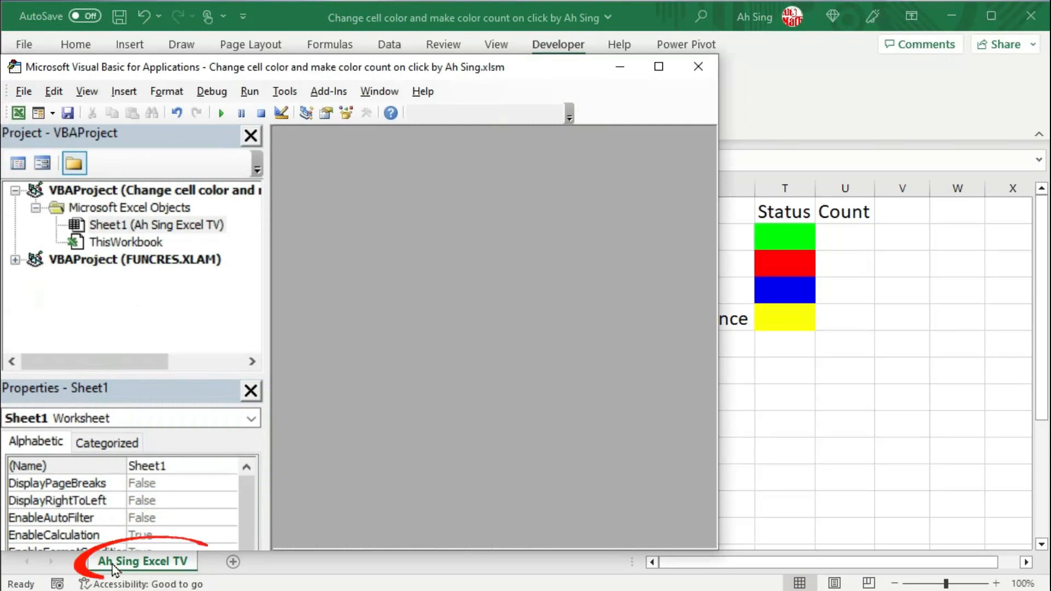
click(158, 225)
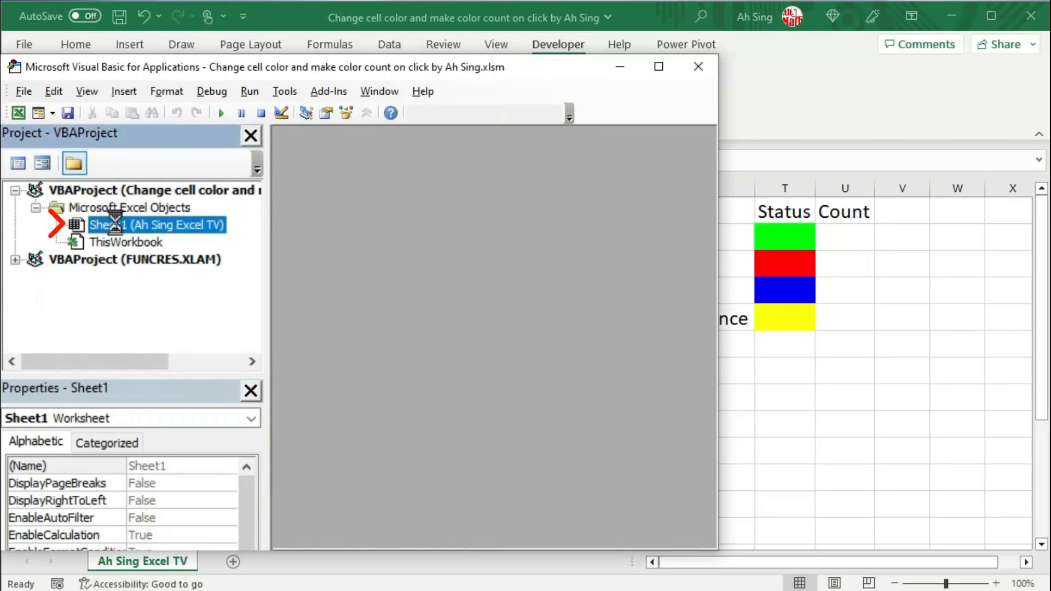
double_click(157, 225)
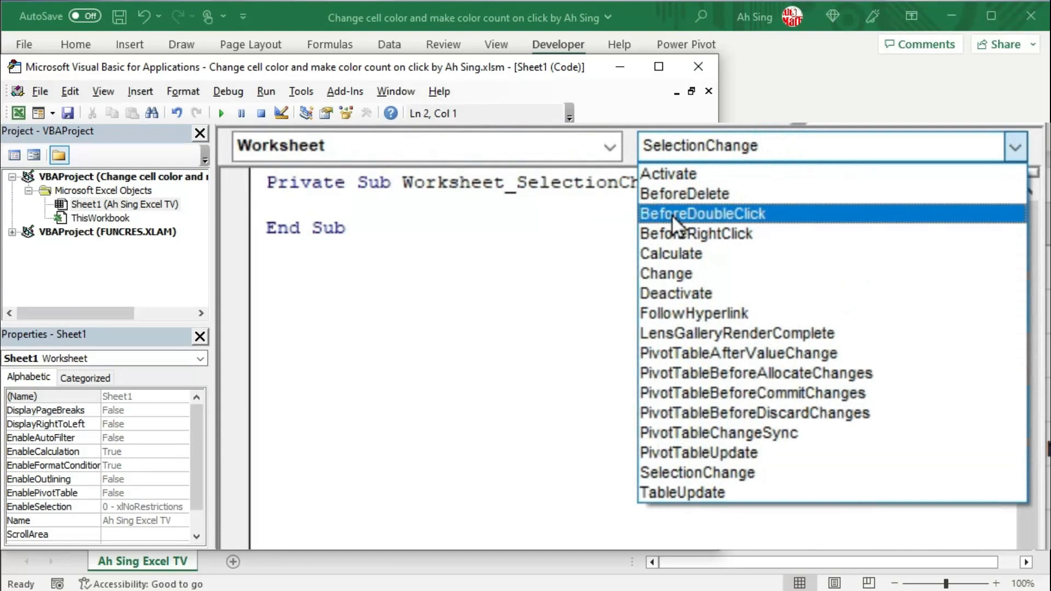
click(701, 214)
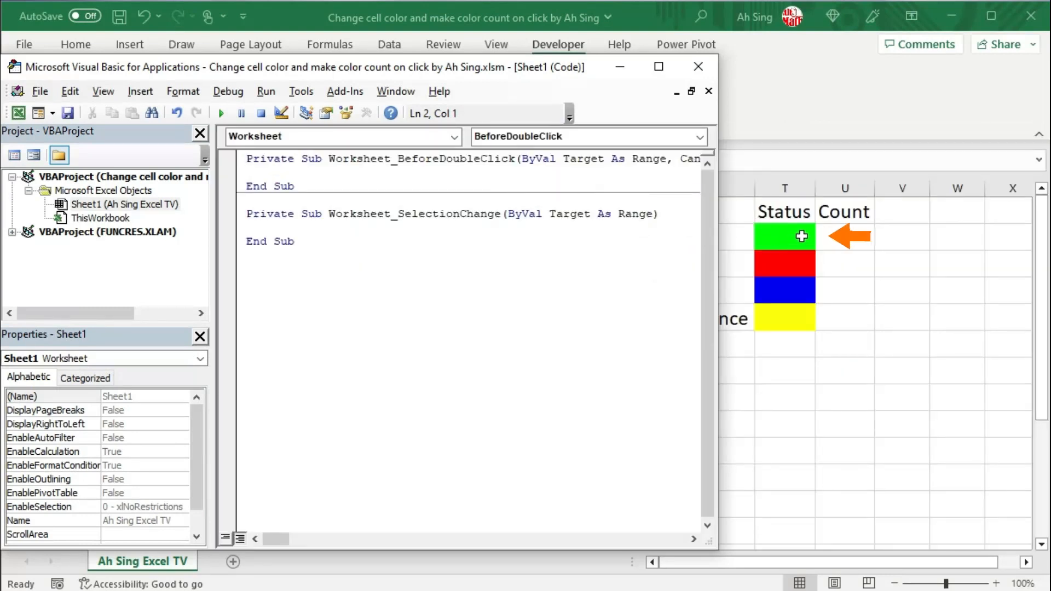
mouse_move(801, 267)
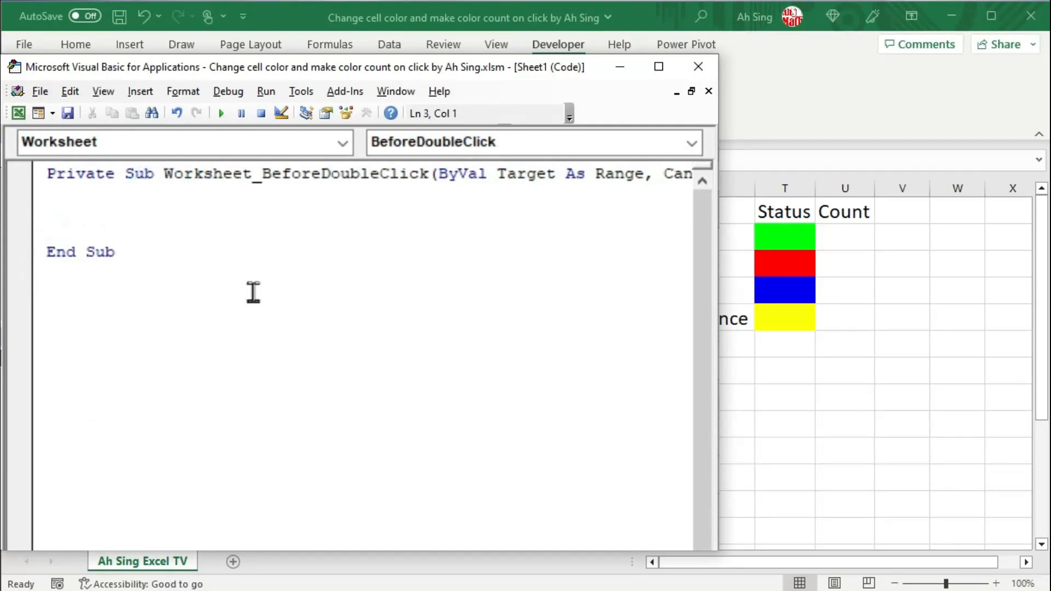
Write the first branch: if Target.Interior.Color is vbGreen, set it to vbRed.
text(if)
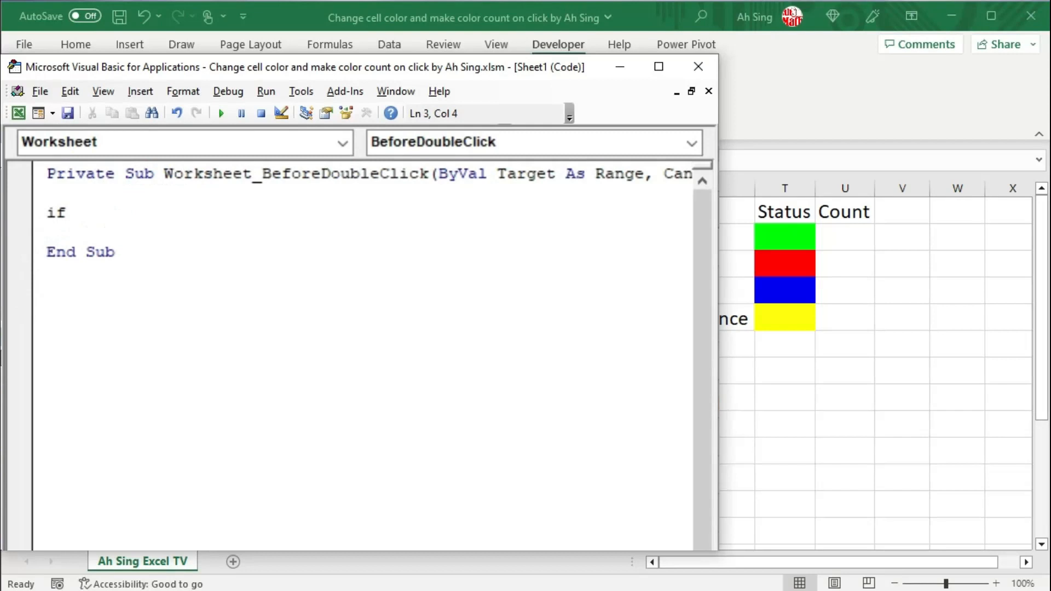
click(74, 213)
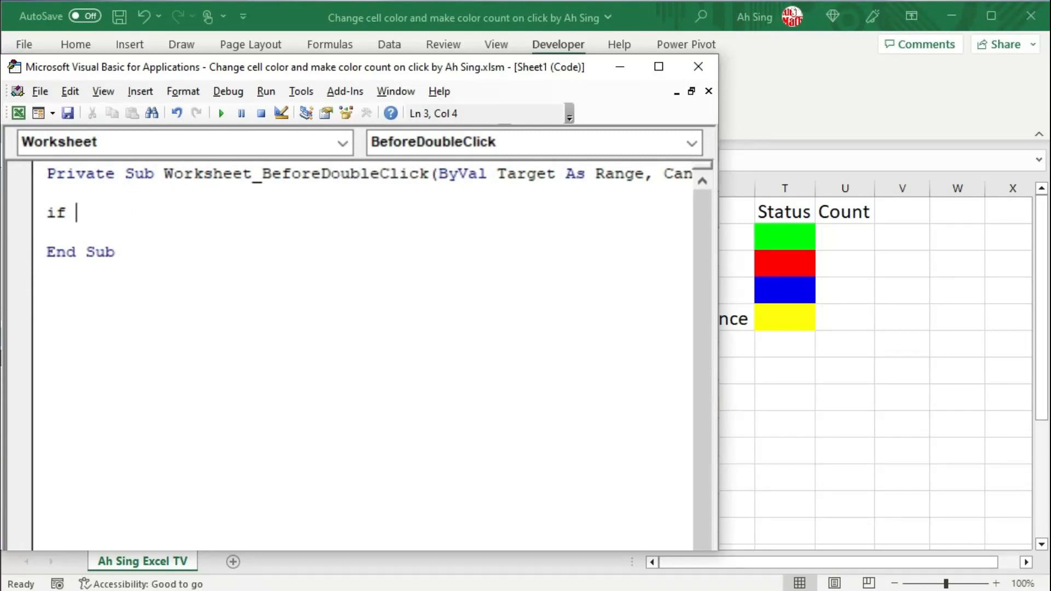
mouse_move(802, 237)
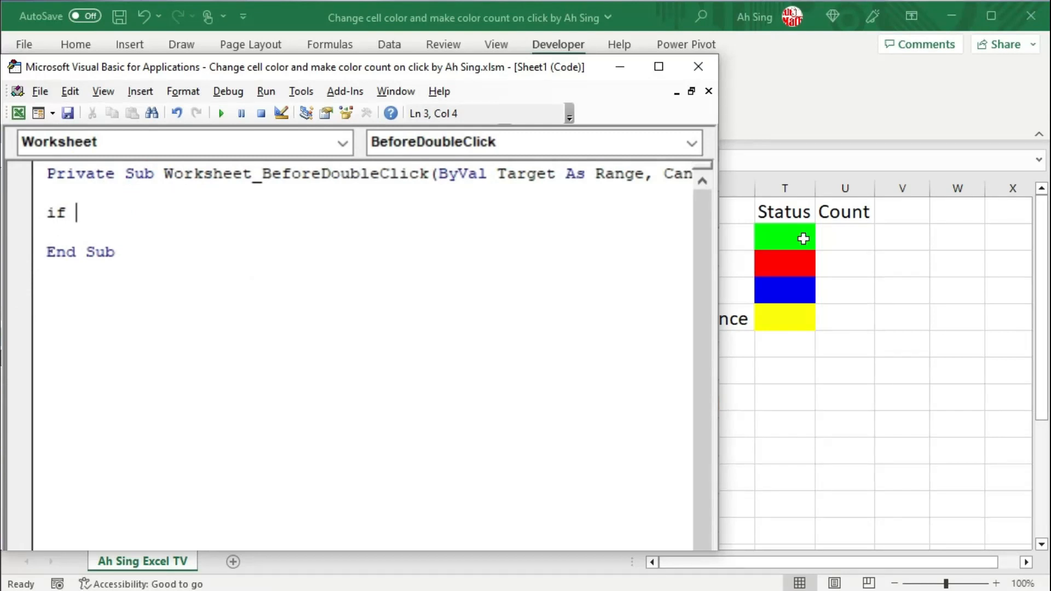
mouse_move(505, 430)
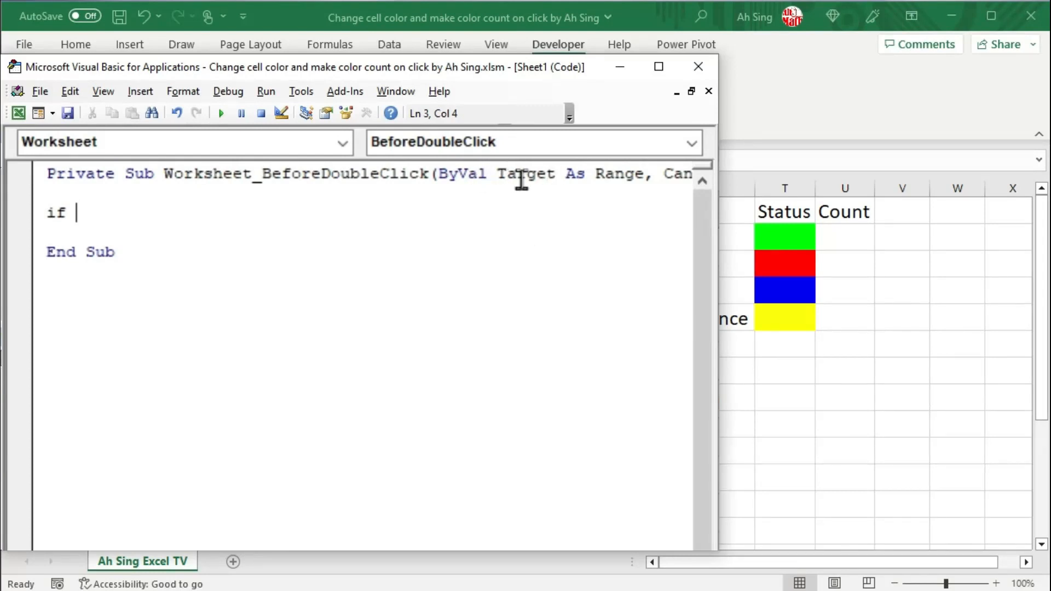
mouse_move(299, 268)
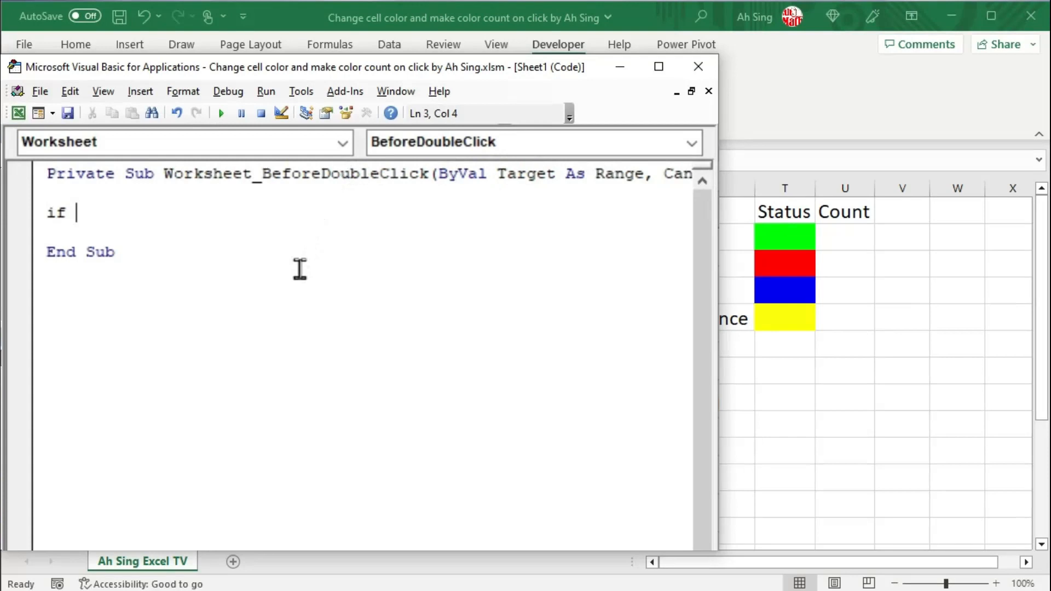
text(target)
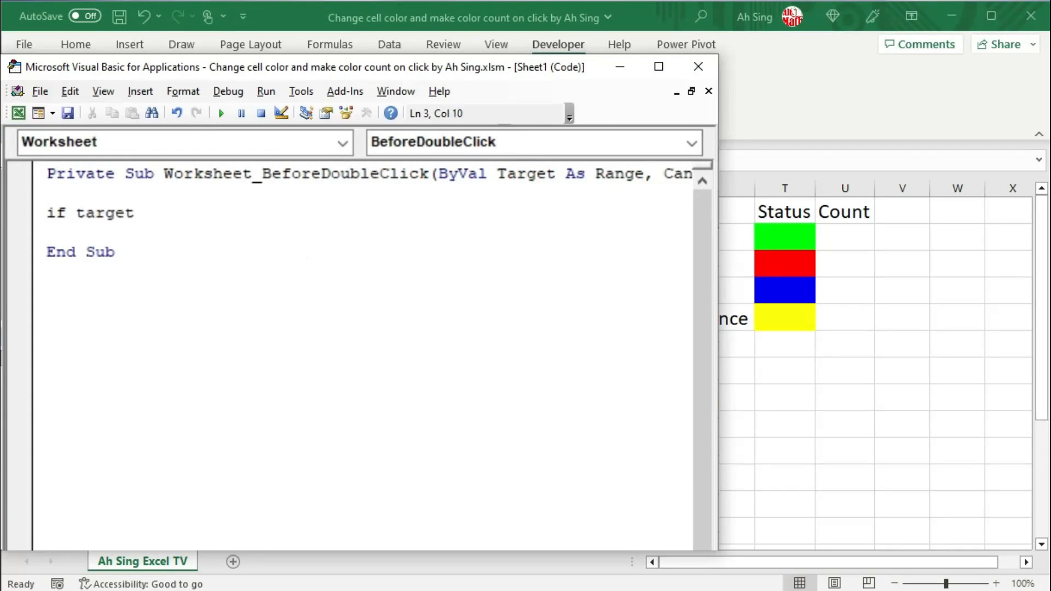
text(.in)
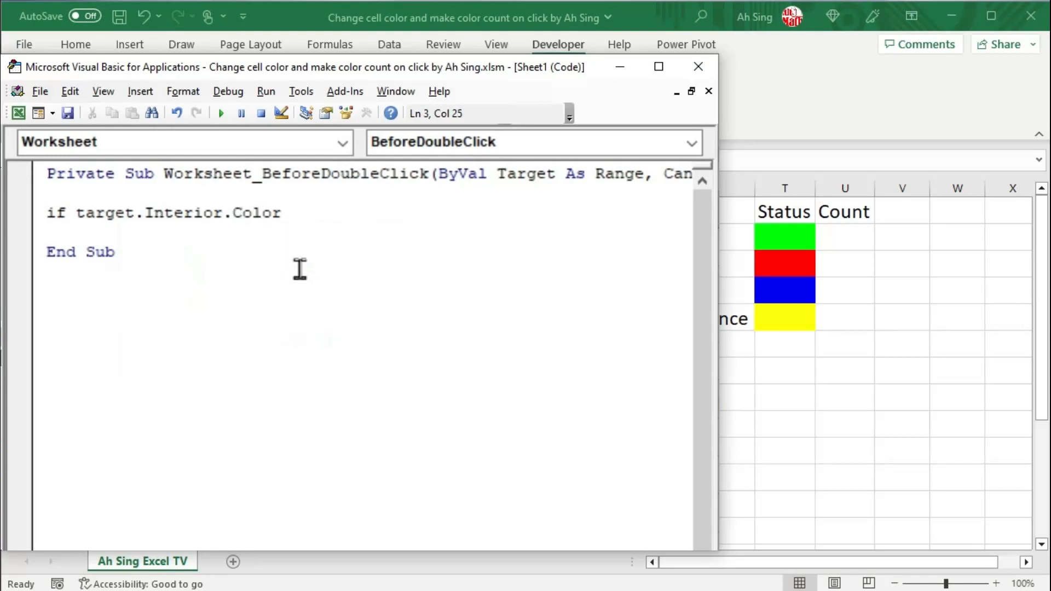
text(=vbg)
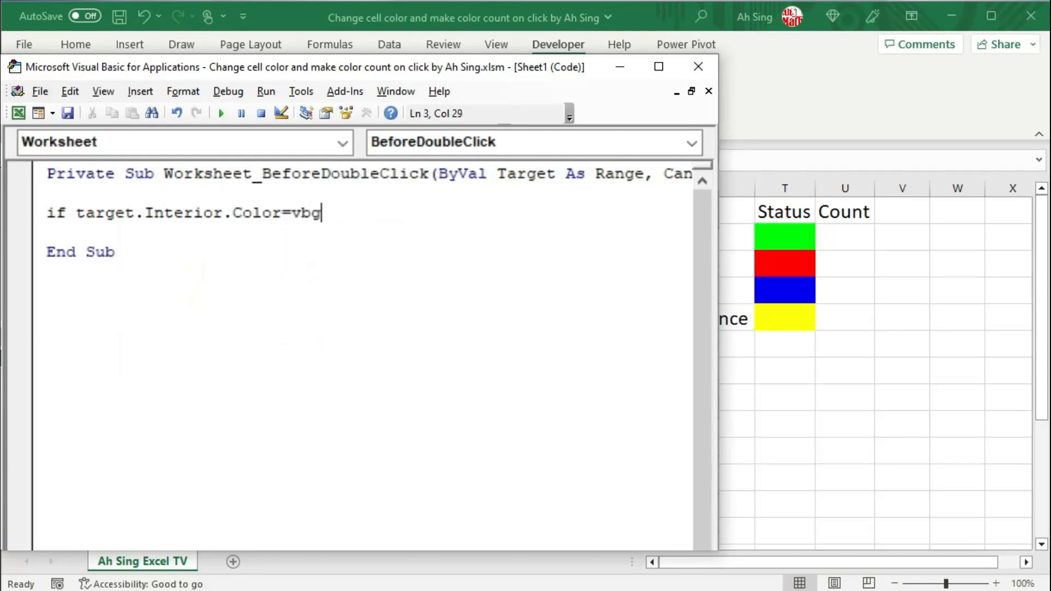
text(reen then)
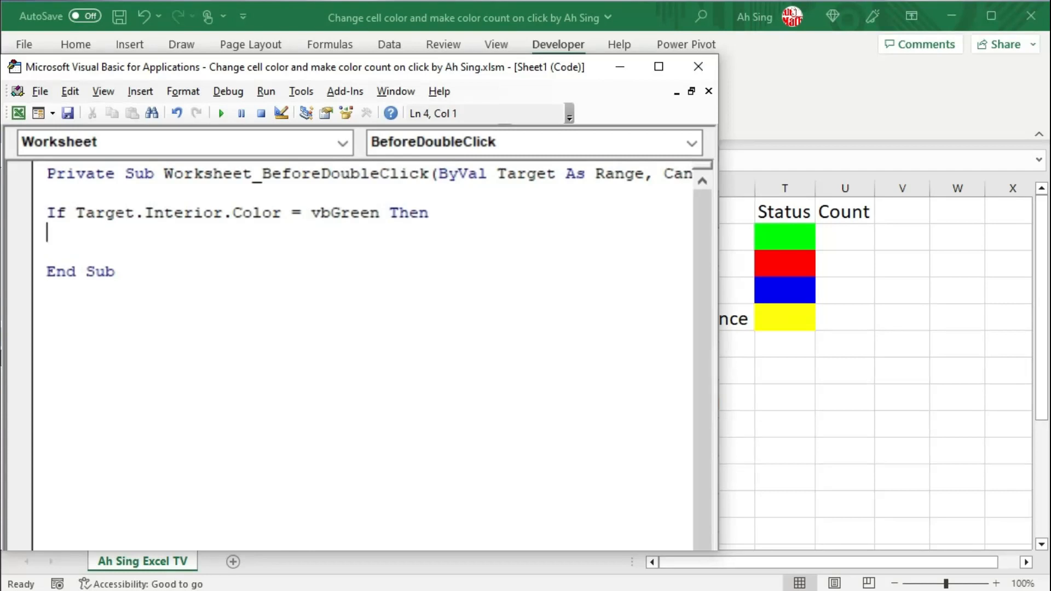
mouse_move(360, 515)
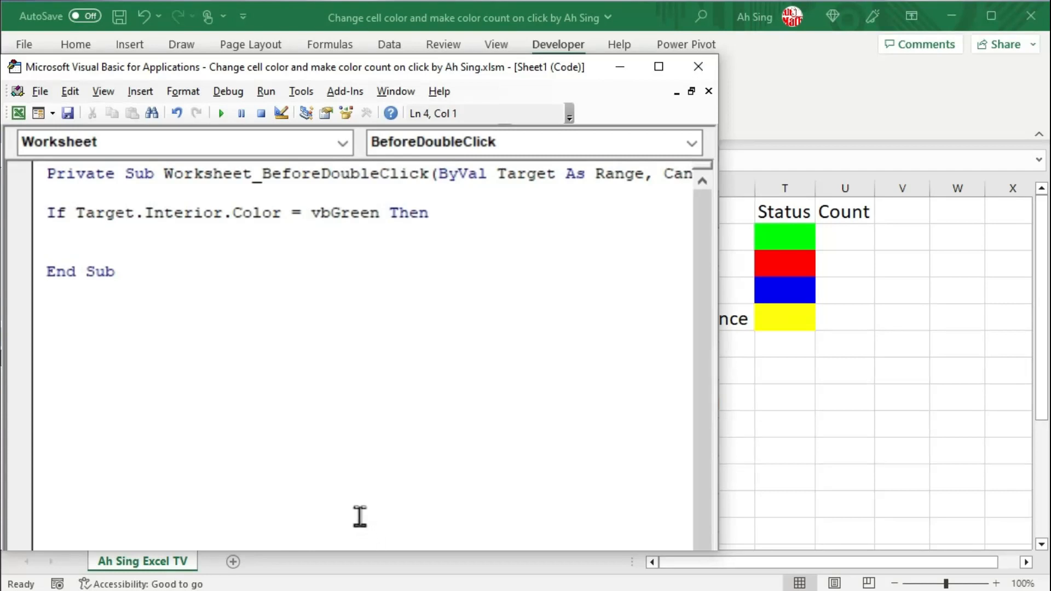
click(80, 213)
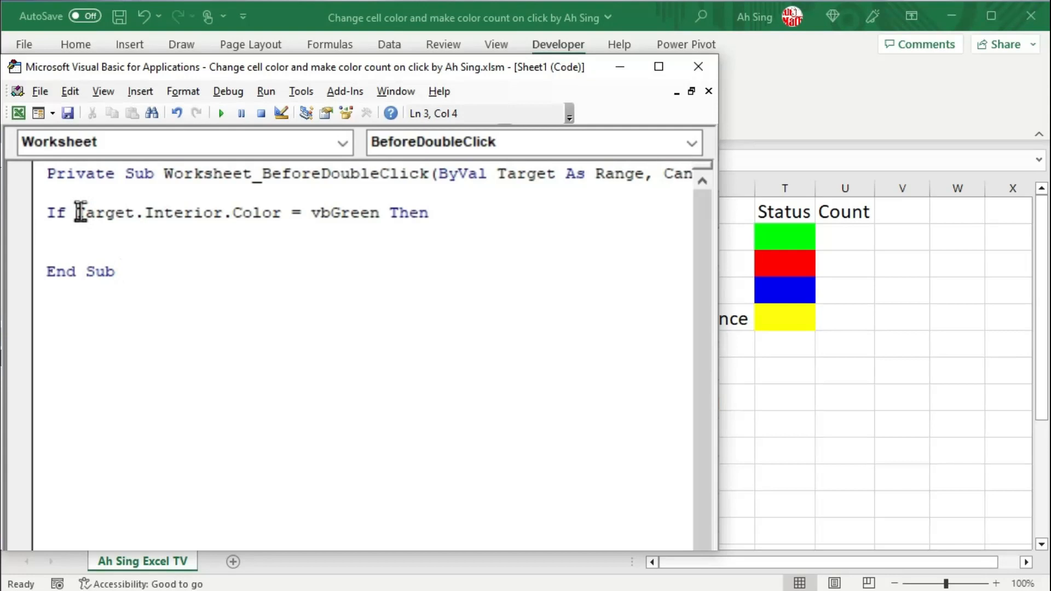
text(Target.Interior.Color =)
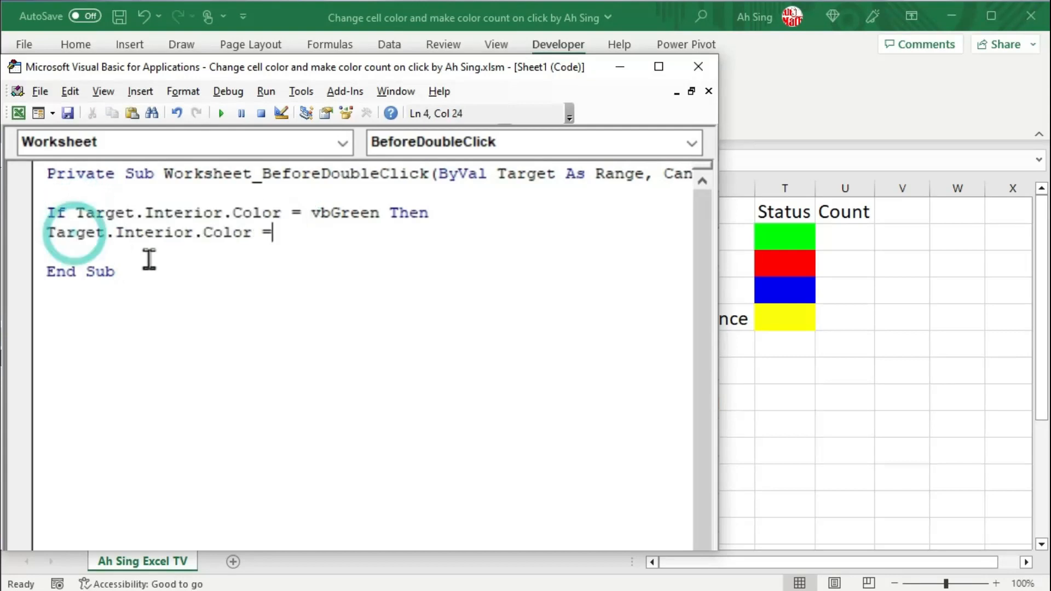
text(vb)
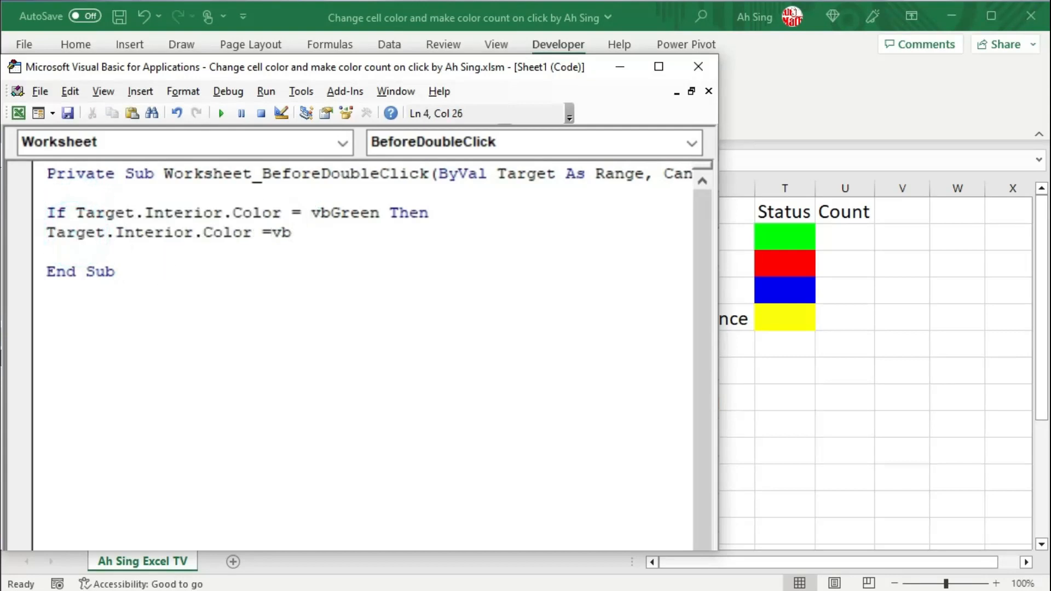
text(Red)
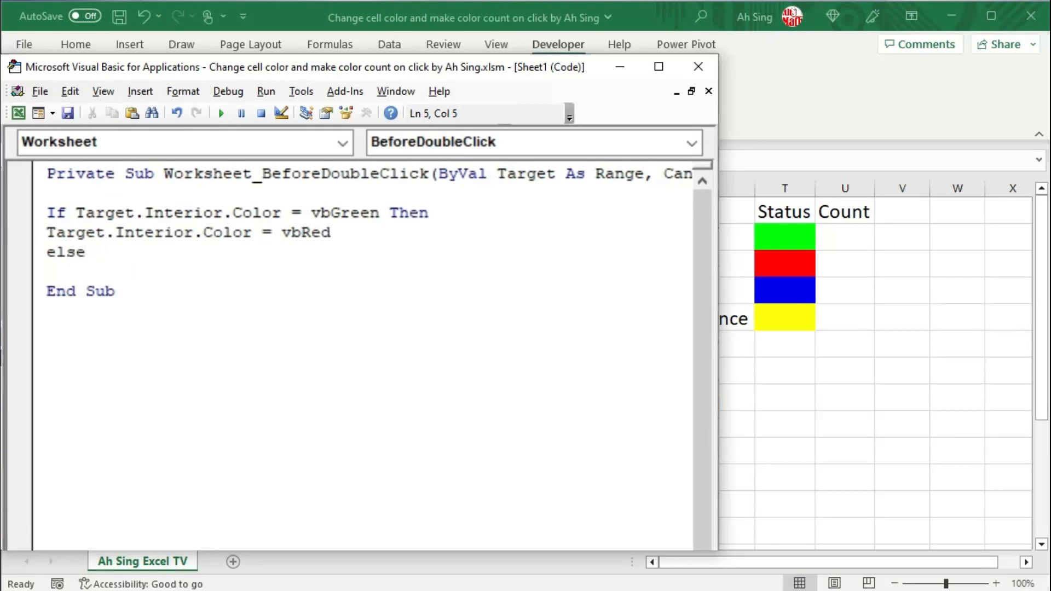
Add ElseIf branches vbRed to vbBlue, vbBlue to vbYellow, Else vbGreen, and close with End If.
text(if)
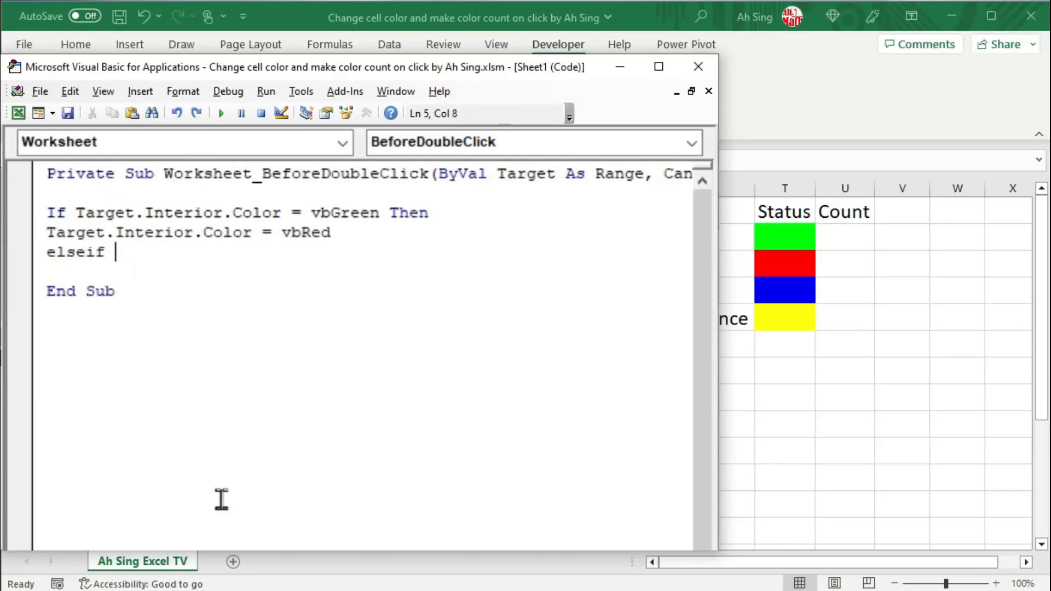
text(Target.Interior.Color =vbre)
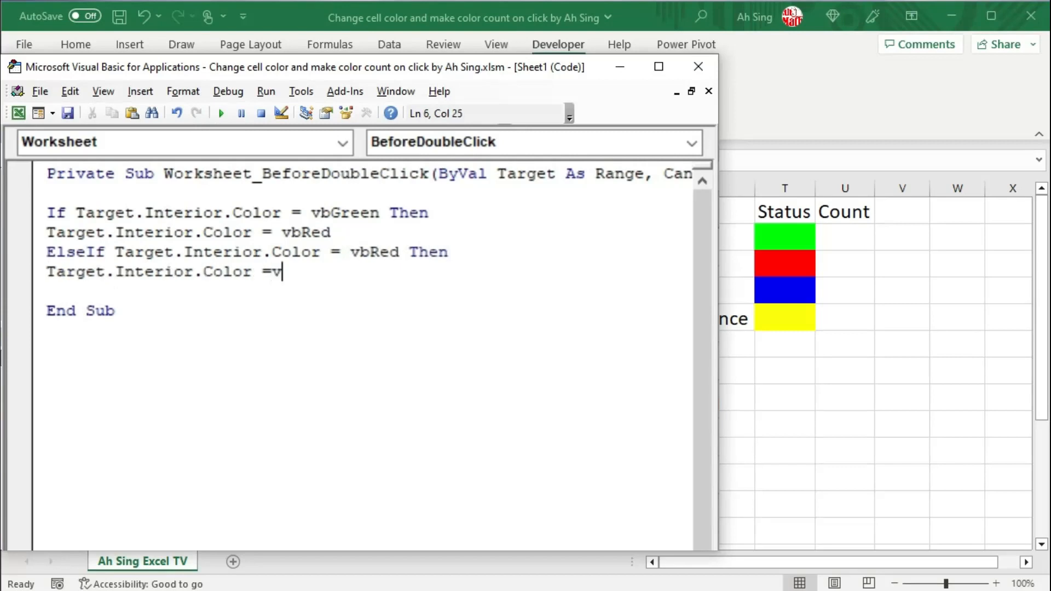
text(bBlue)
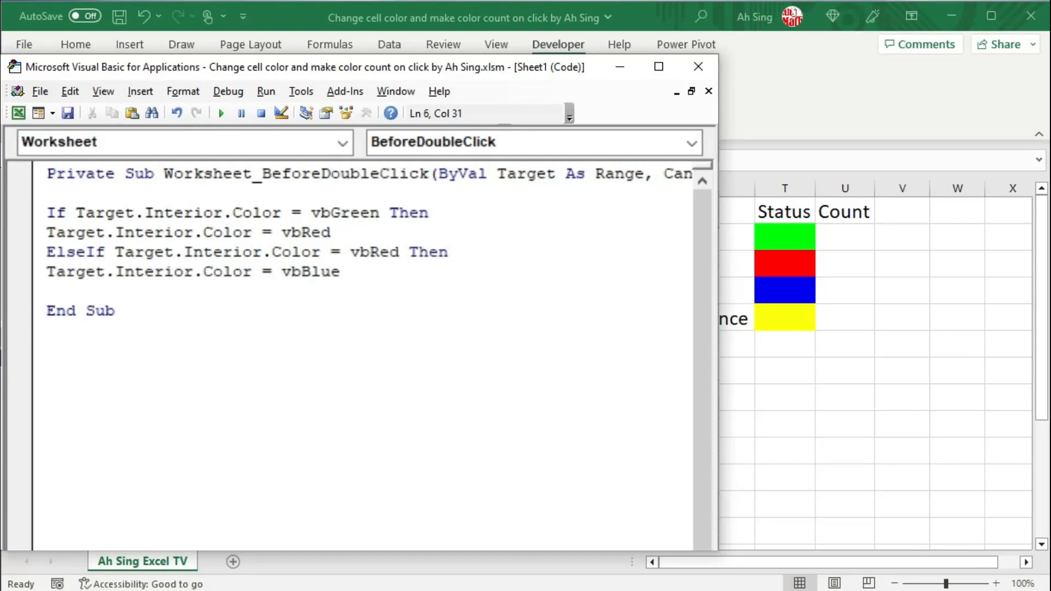
text(else)
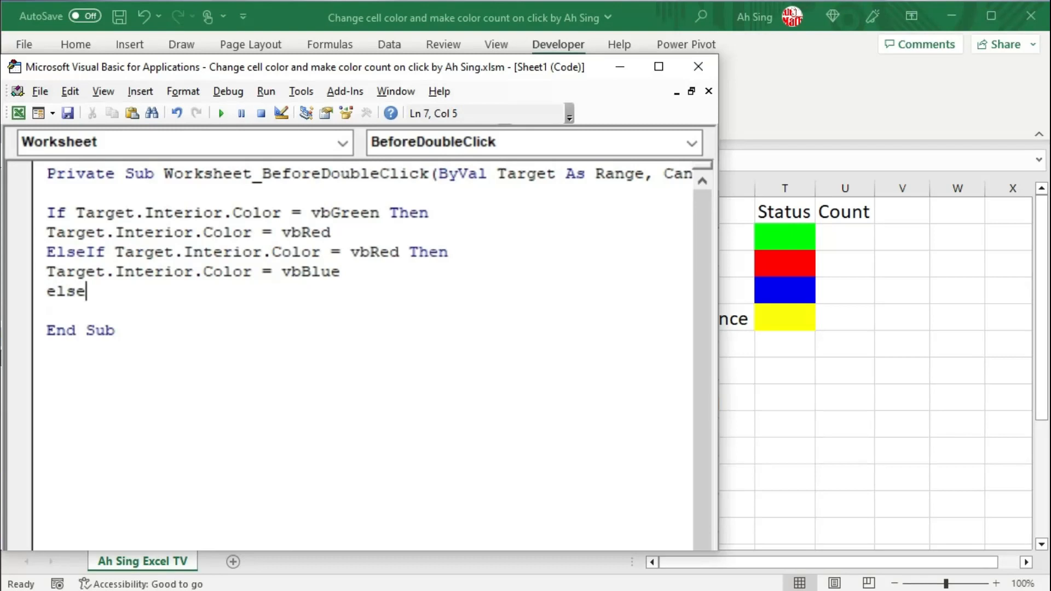
text(if Target.Interior.Color =vbBlue Then)
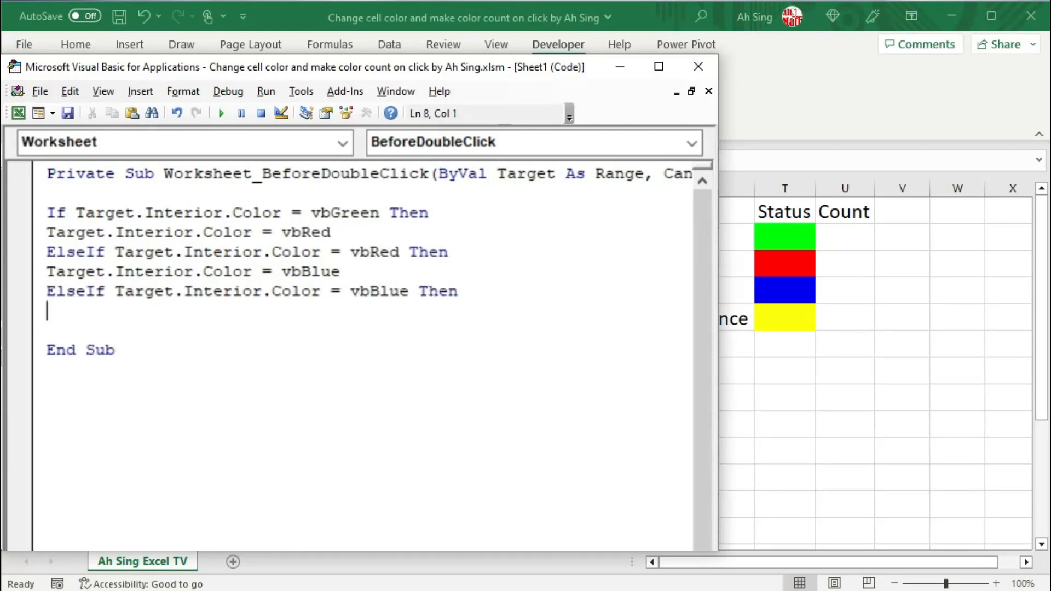
text(Target.Interior.Color = vbYellow)
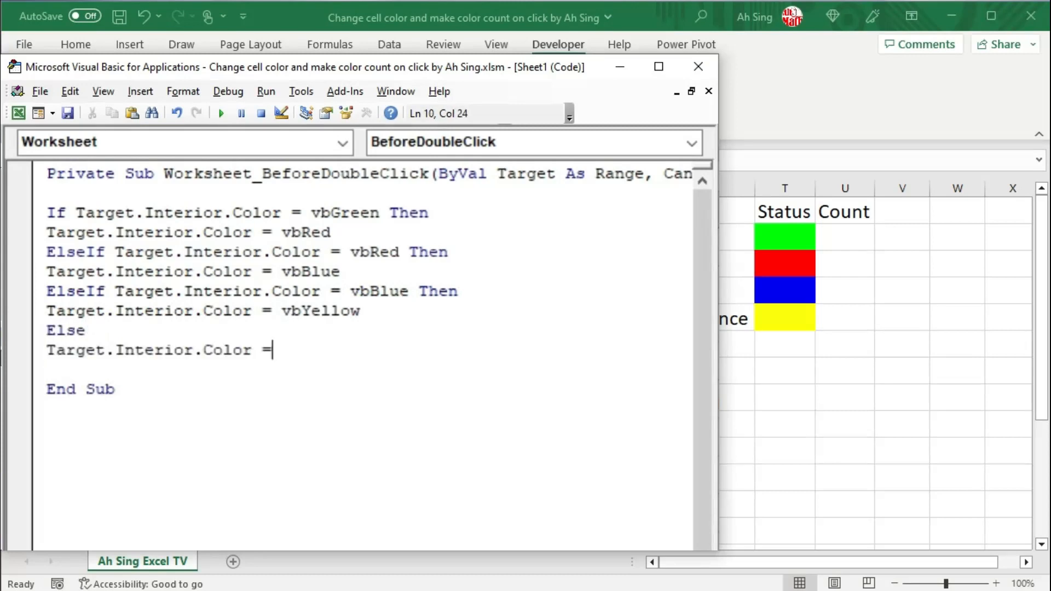
text(vbGreen)
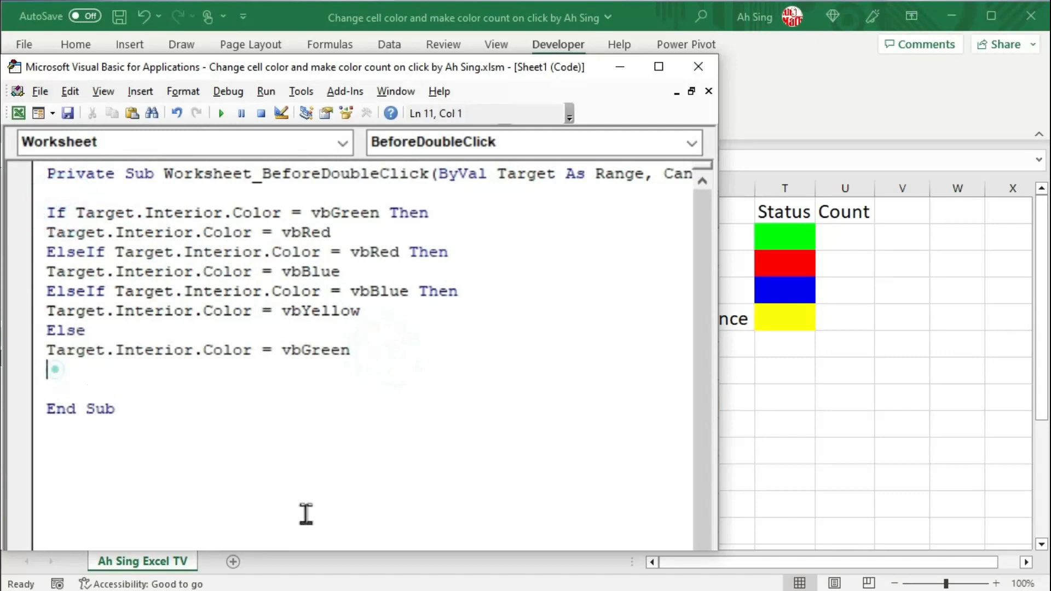
text(end if)
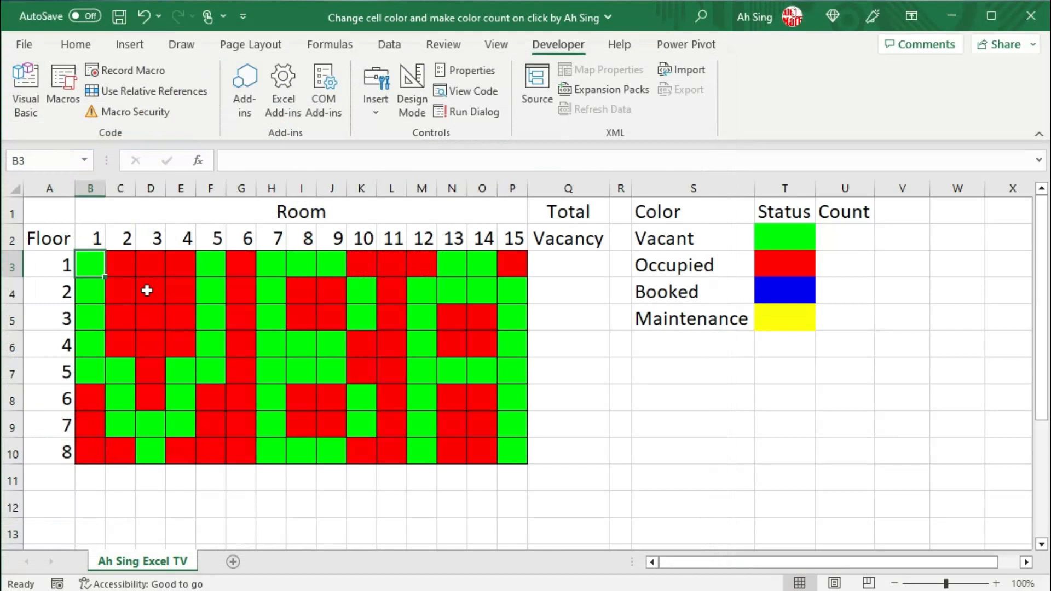
Double-click room 3 on floor 2 to turn it from red to blue, then leave cell editing by selecting the room below.
click(150, 292)
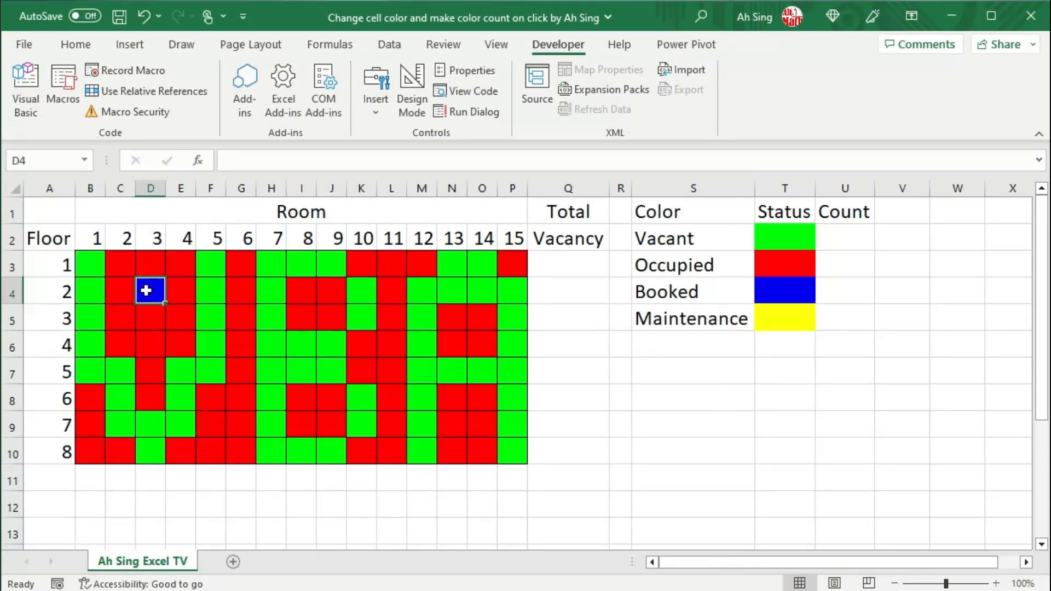
click(150, 290)
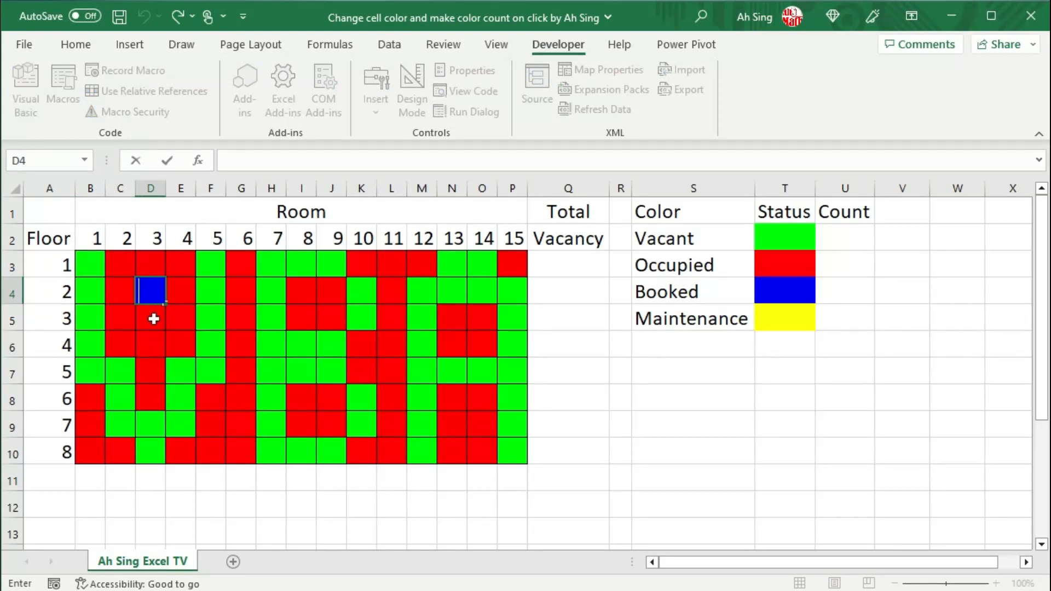
double_click(150, 291)
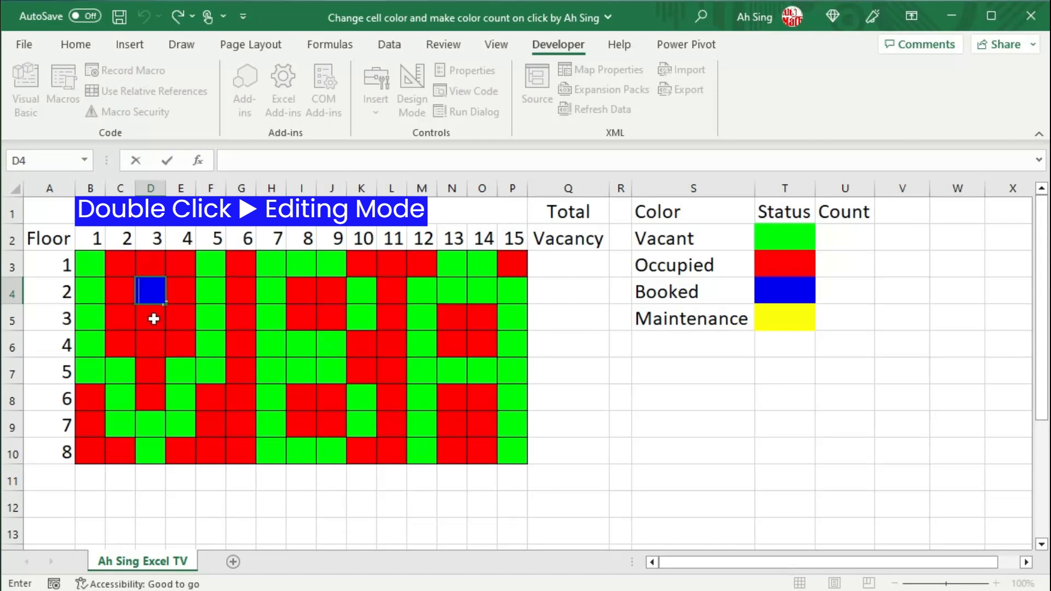
click(150, 318)
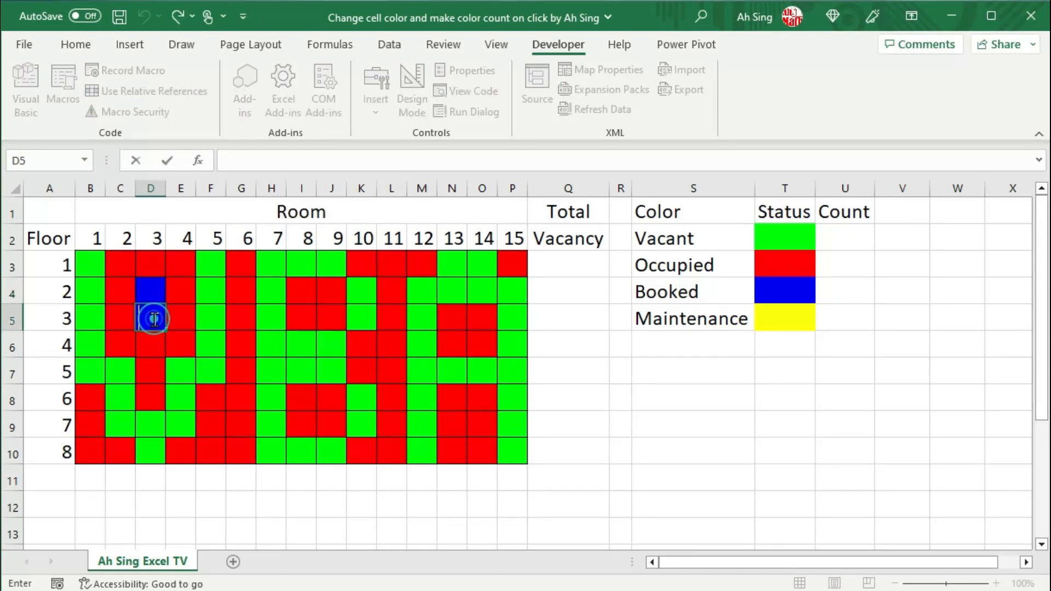
click(151, 318)
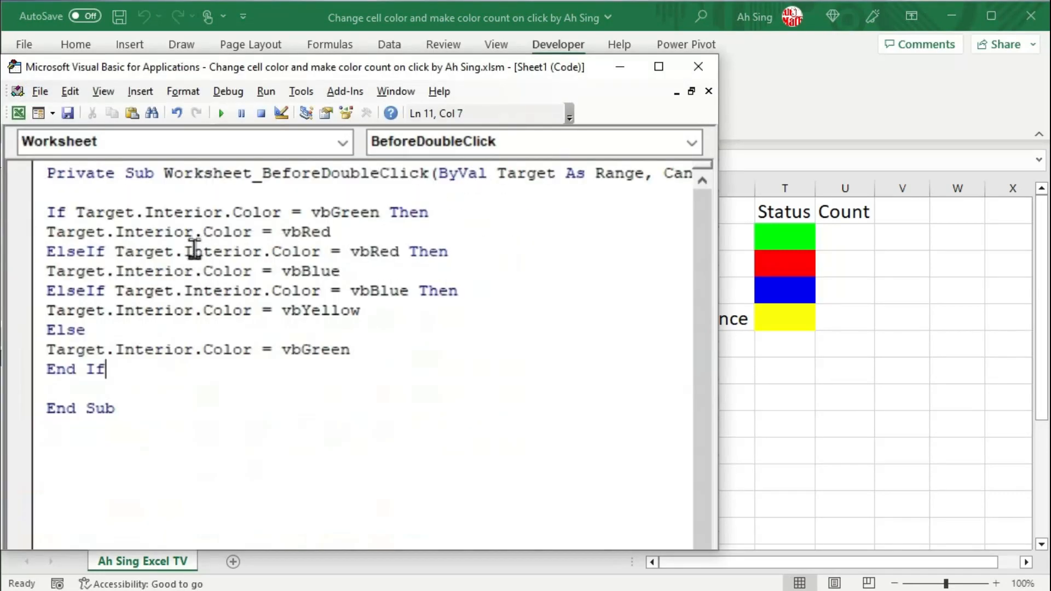
After End If, add a Cancel = True line so the double-click no longer enters cell editing.
key(enter)
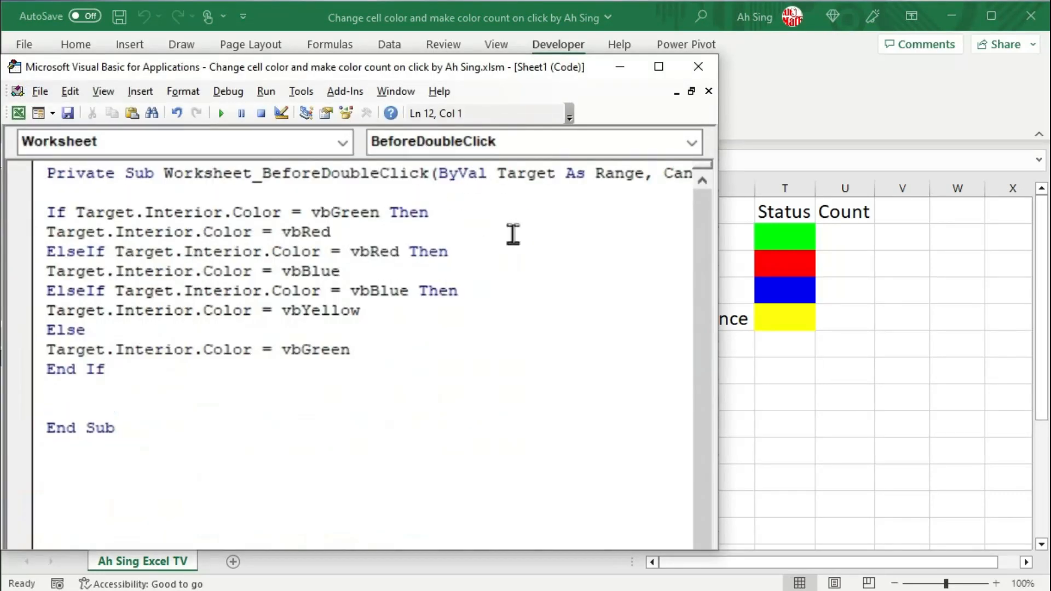
click(644, 173)
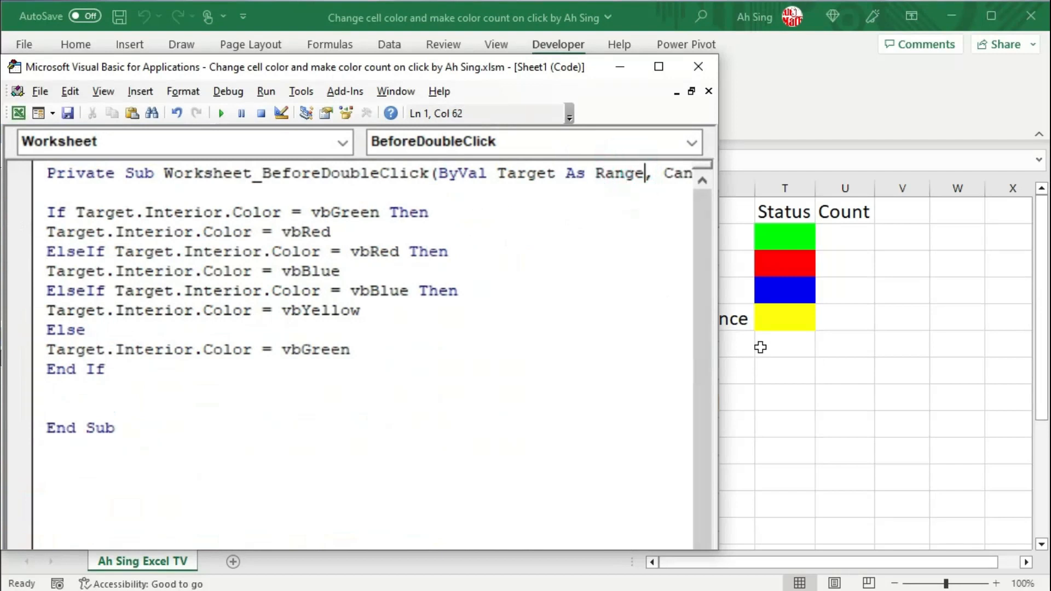
text(cancel=True)
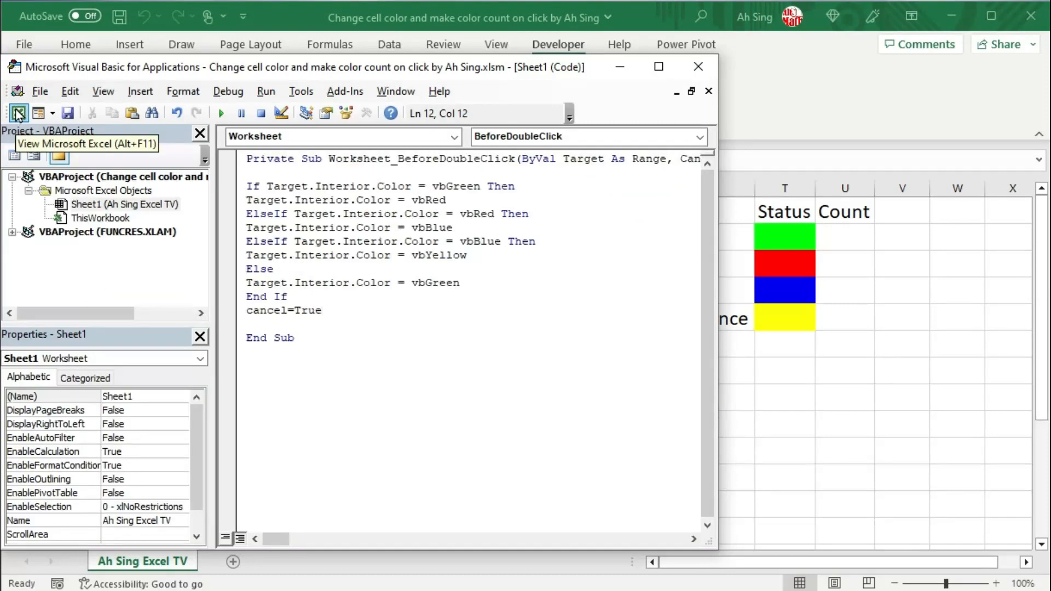
Back on the worksheet, recolour rooms on floor 2 without cell editing and select the floor 1 vacancy cell.
click(16, 112)
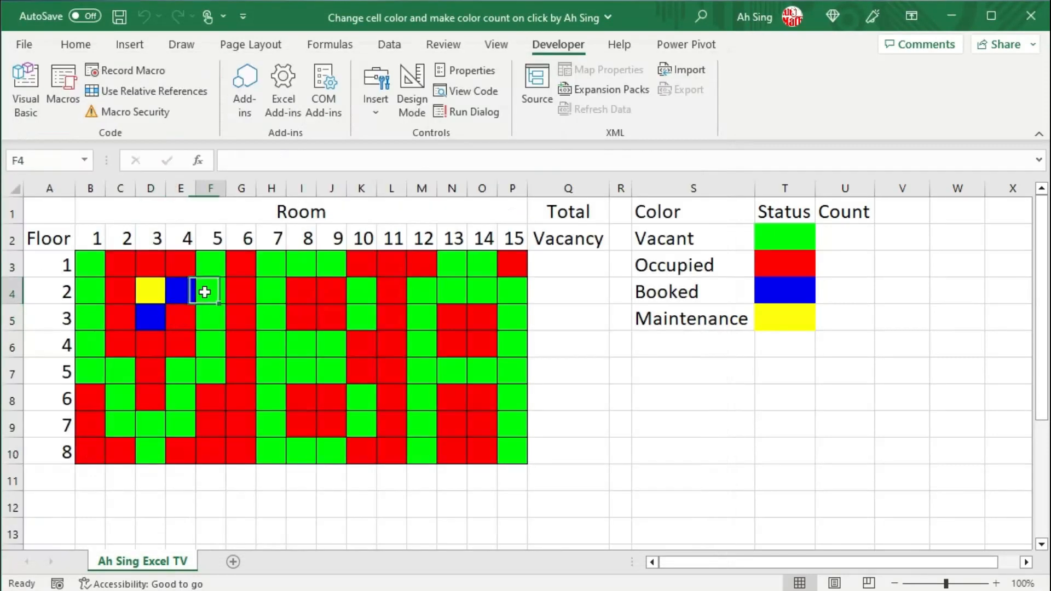
click(270, 289)
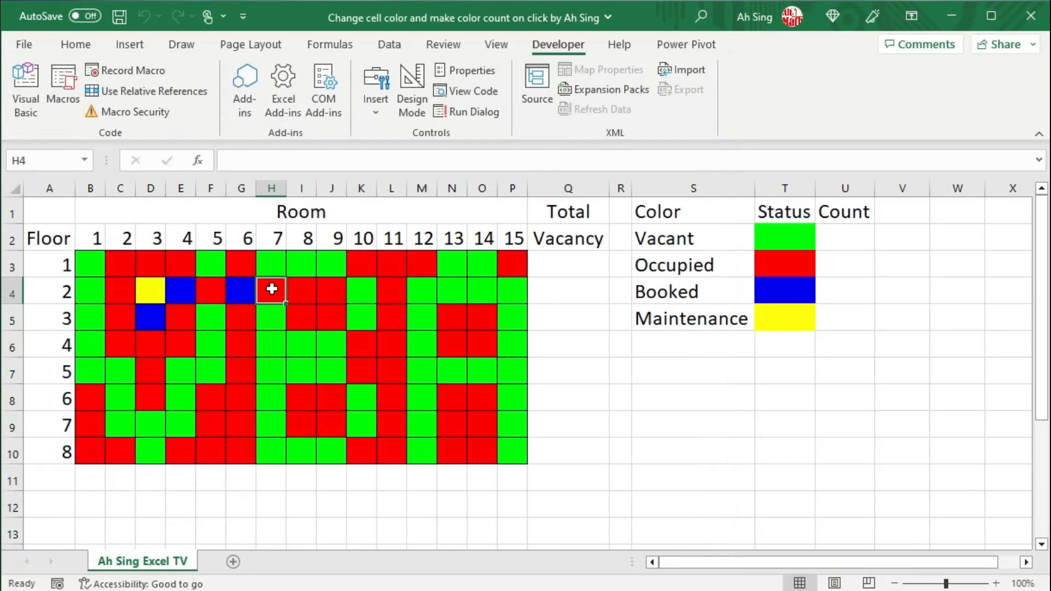
click(210, 345)
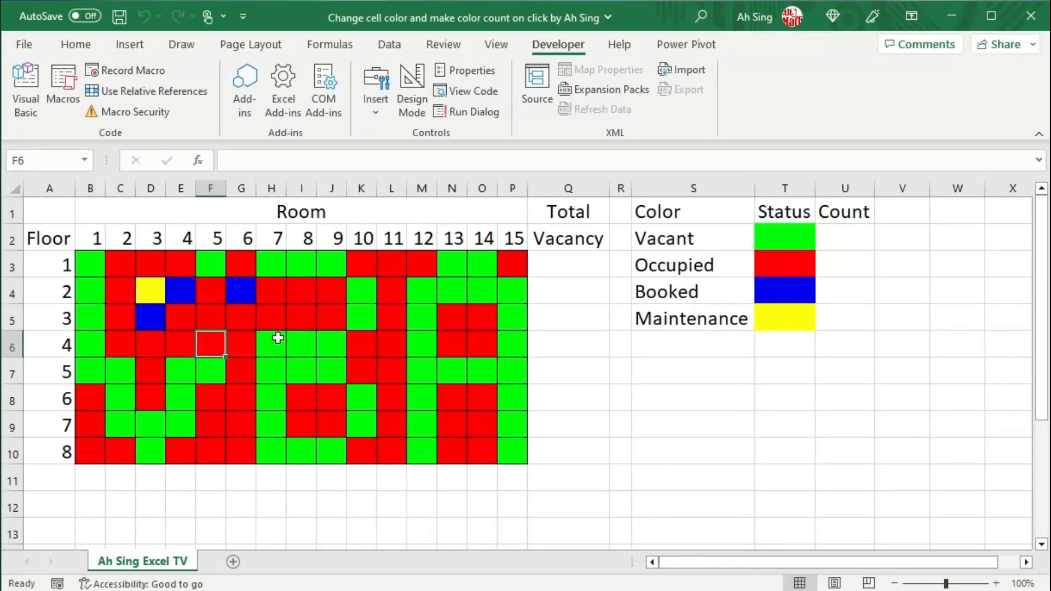
click(568, 263)
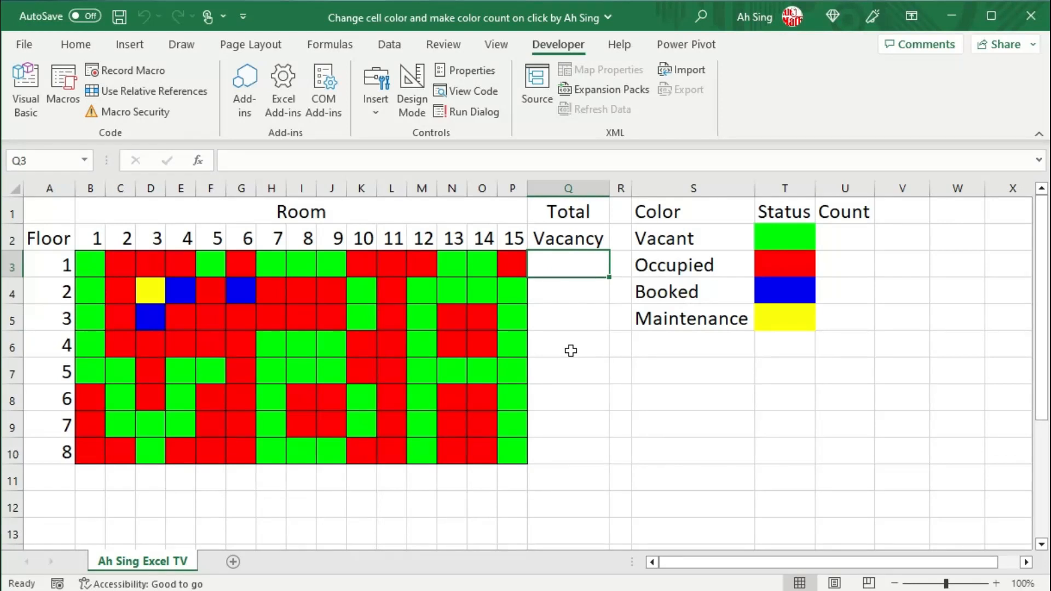
mouse_move(470, 371)
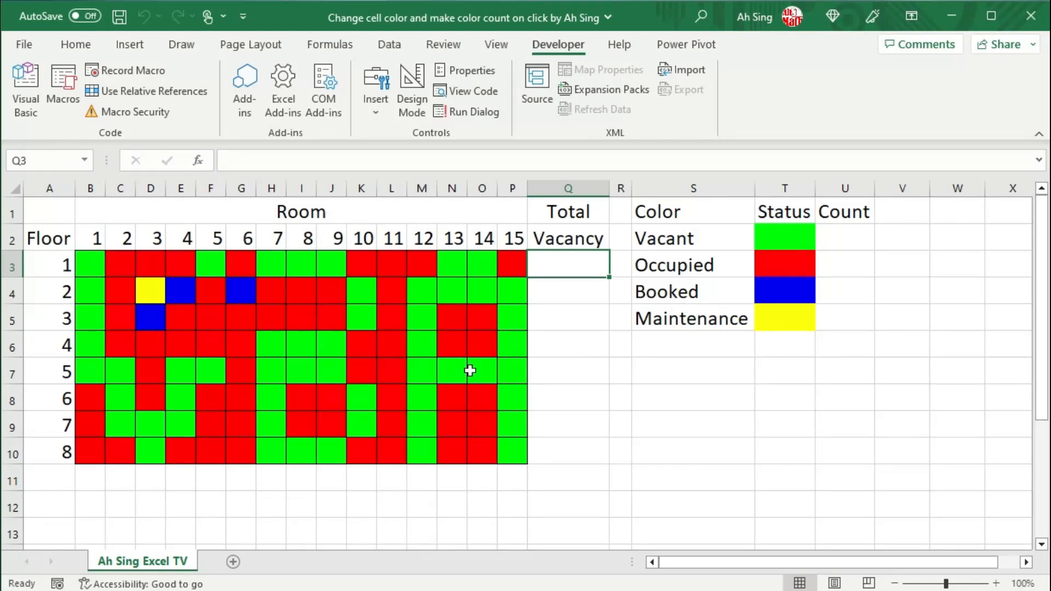
mouse_move(456, 352)
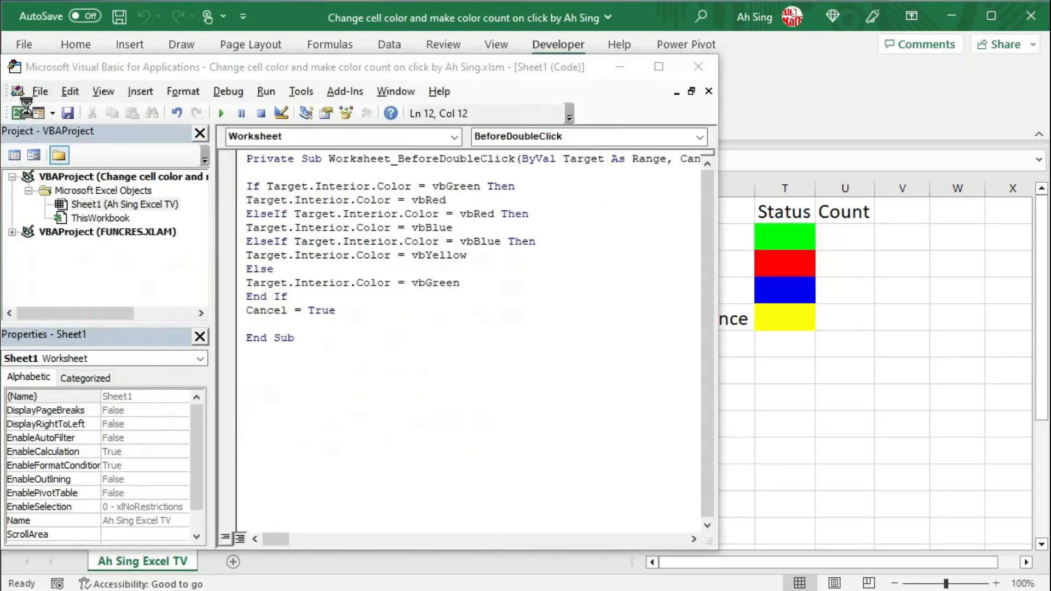
Insert a new module and declare Function GETCOLOR(ByVal cell As Range).
click(140, 91)
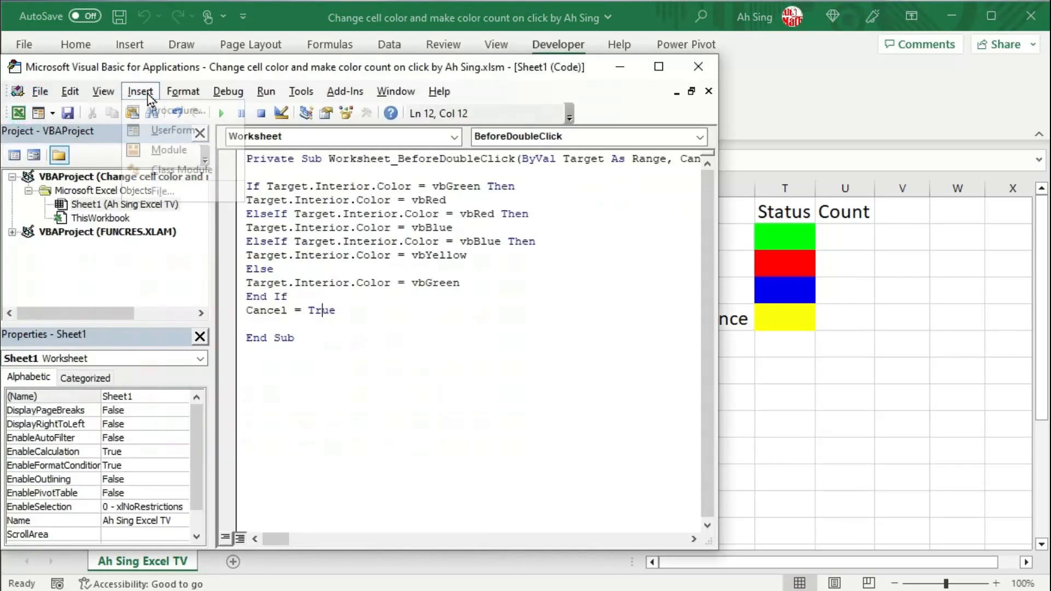
click(169, 150)
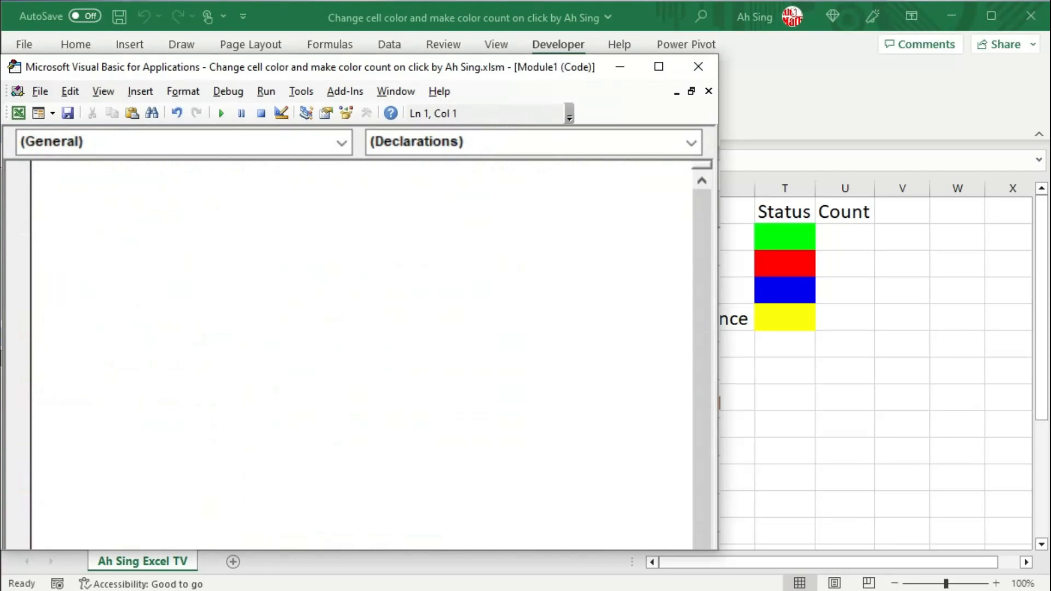
text(f)
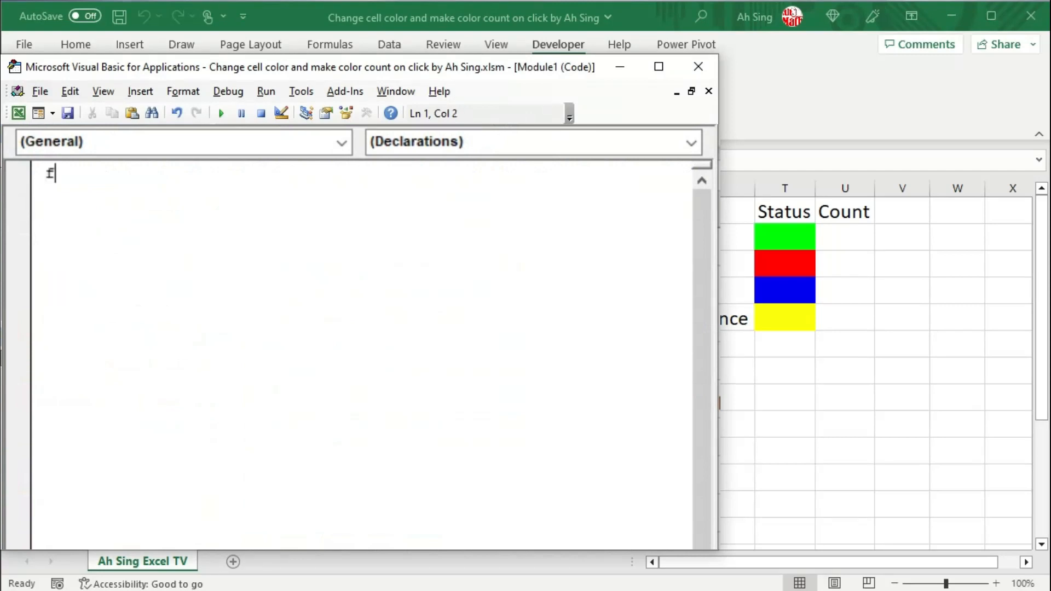
text(unction)
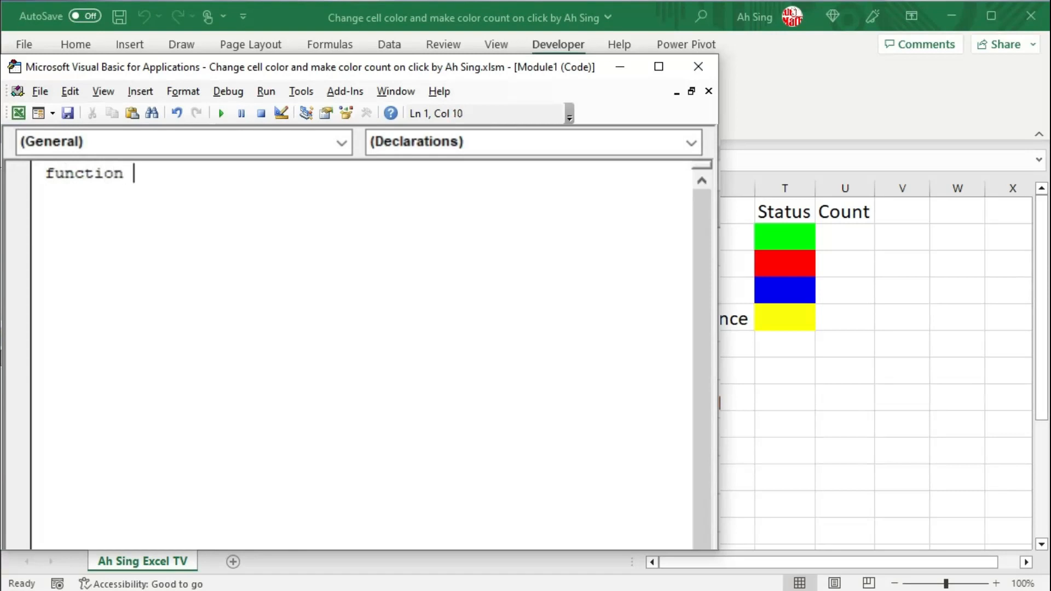
text(GETC)
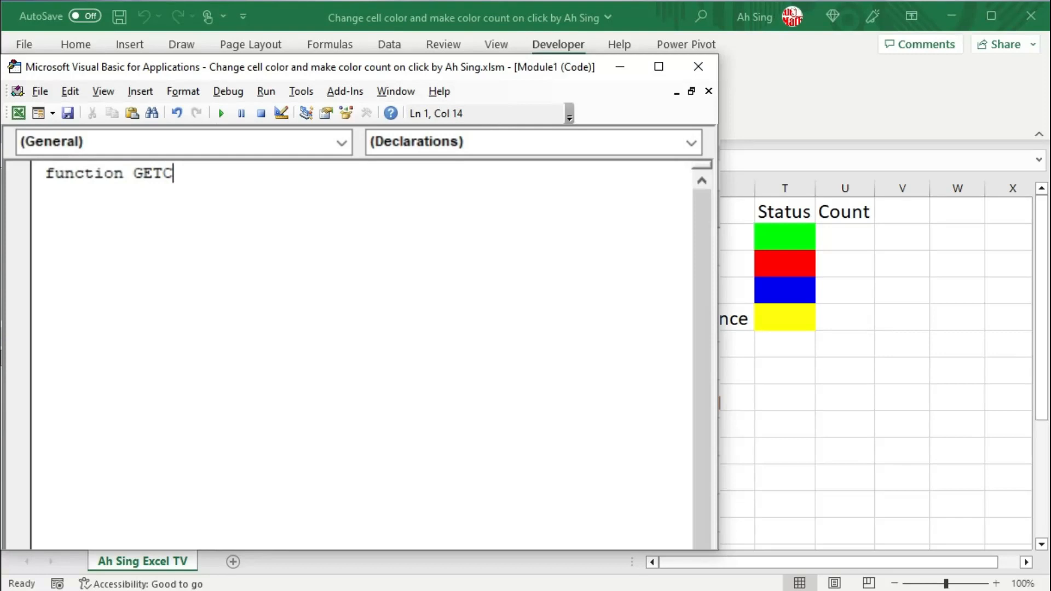
text(OLOR ()
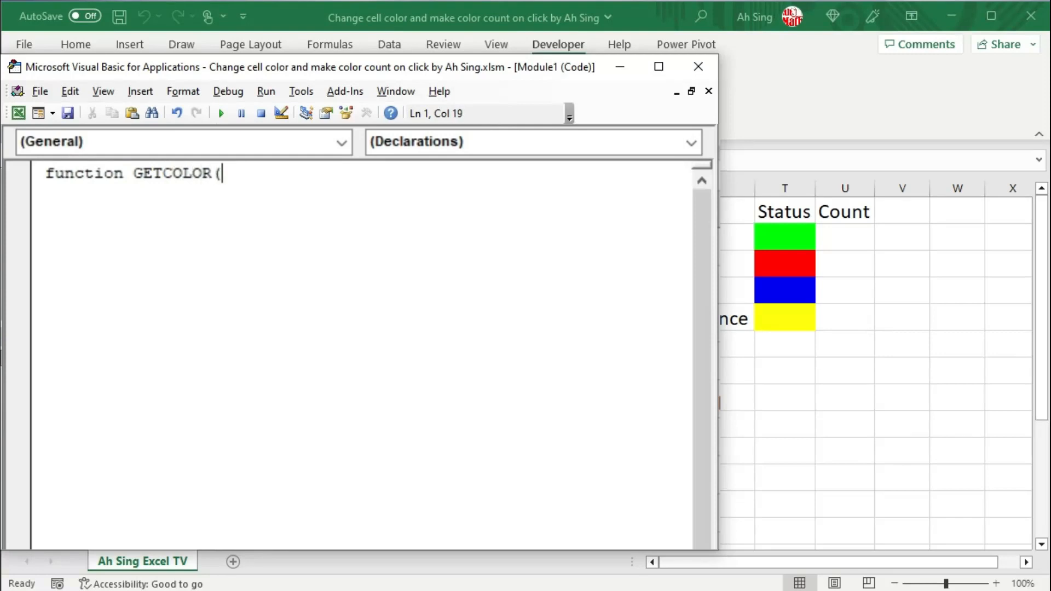
text(byval)
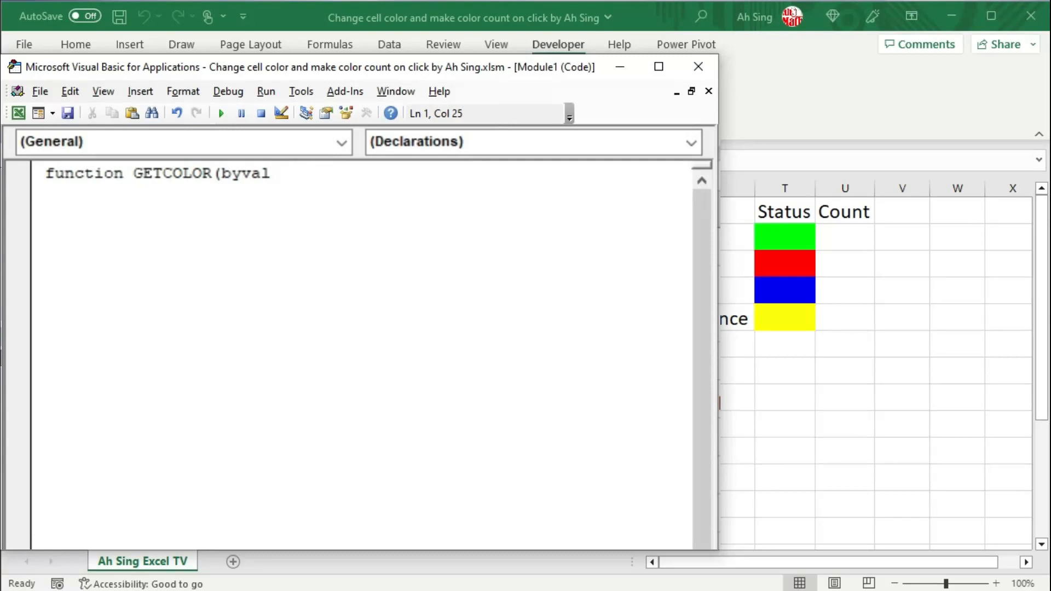
text(cell a)
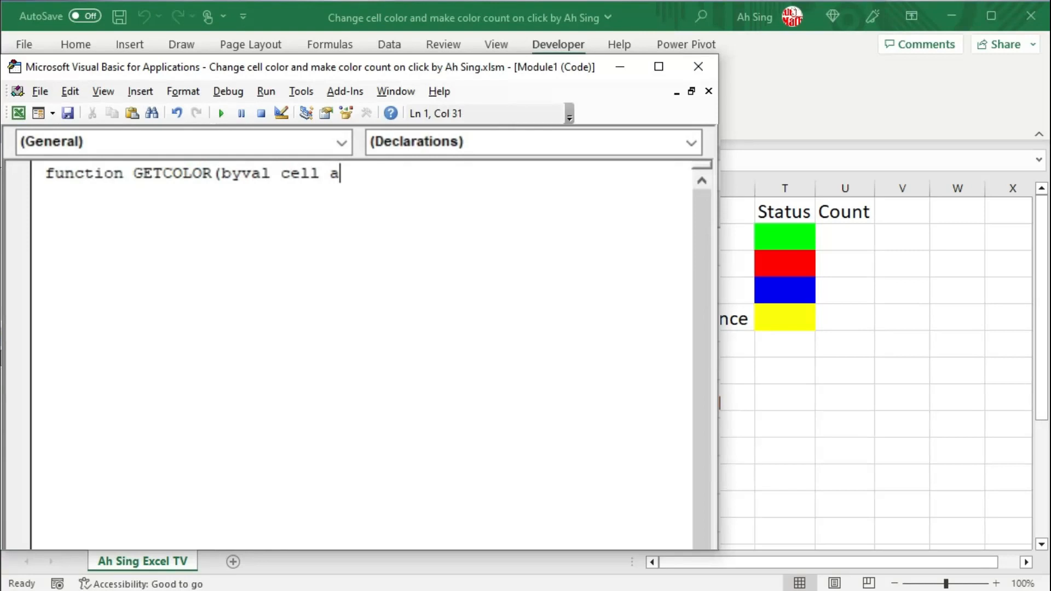
text(s ran)
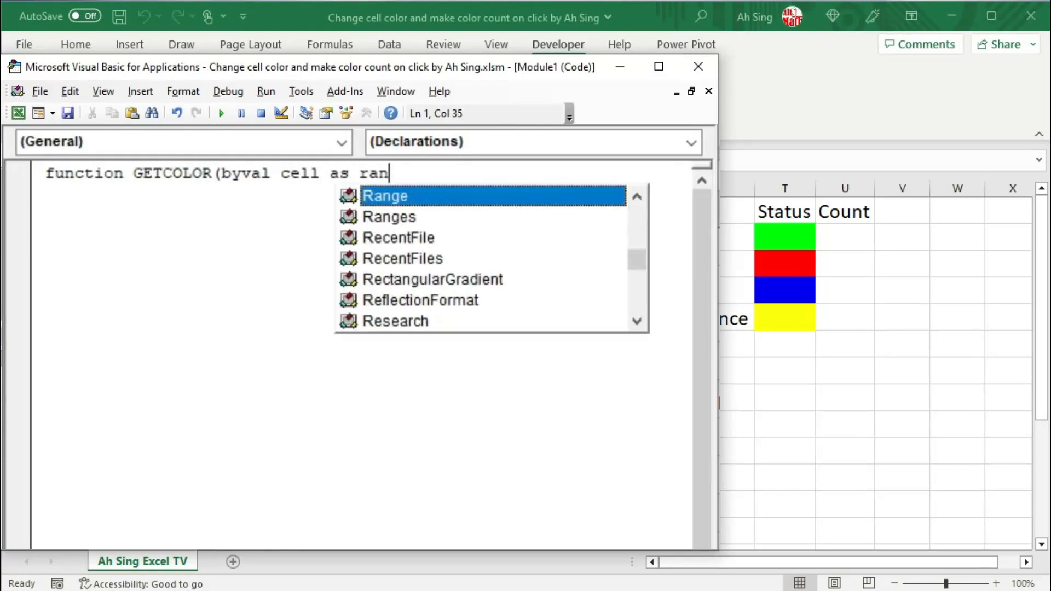
text(ge)
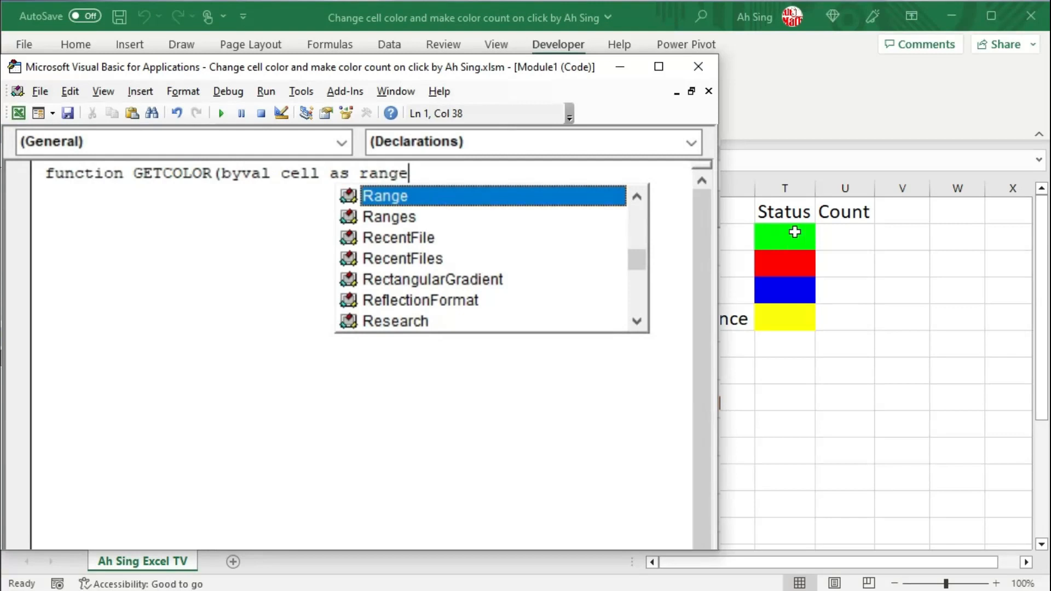
mouse_move(312, 174)
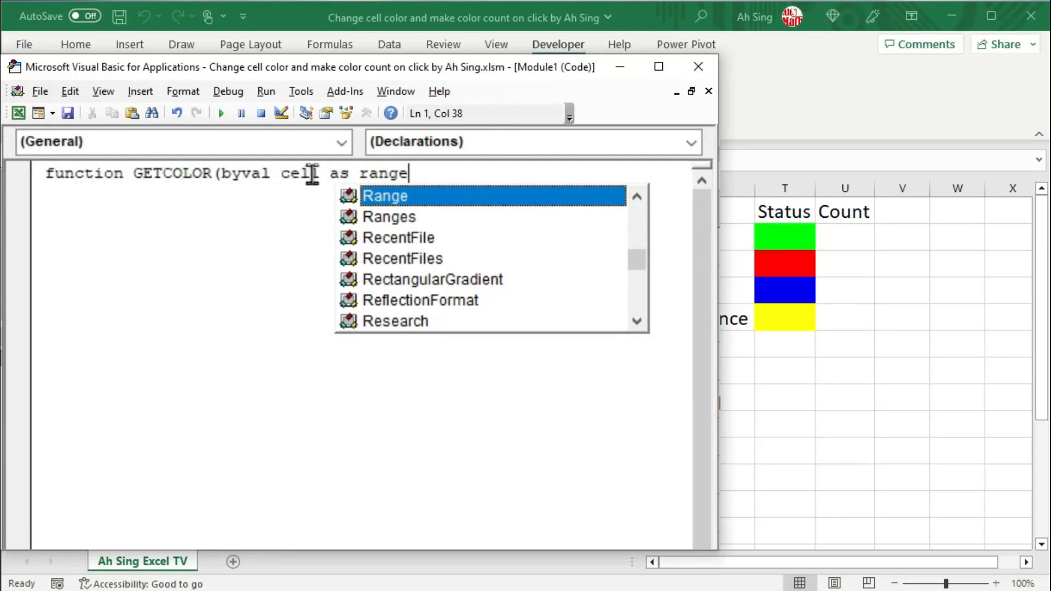
mouse_move(664, 503)
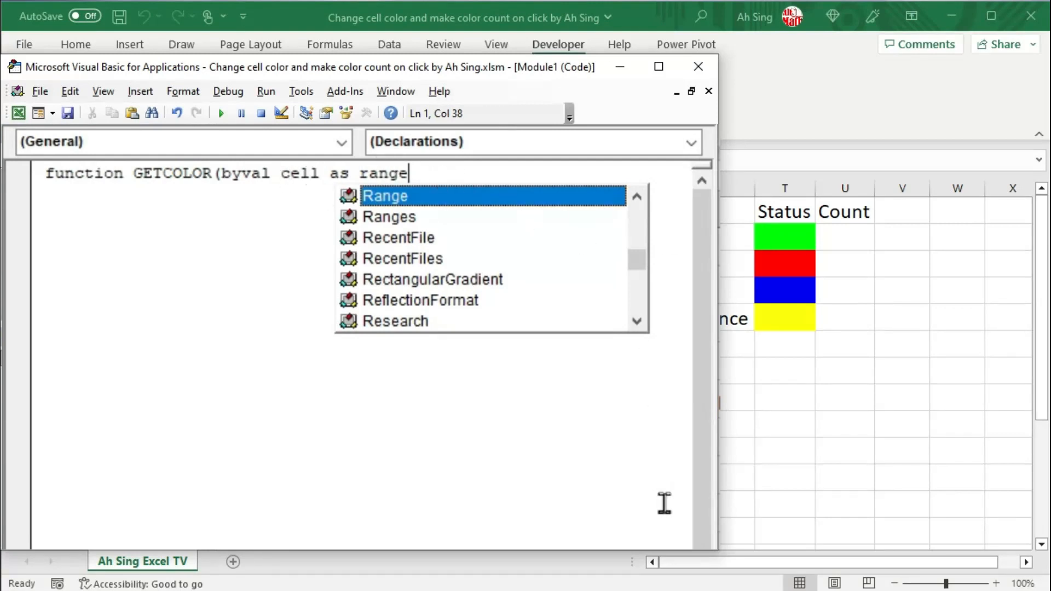
key(Return)
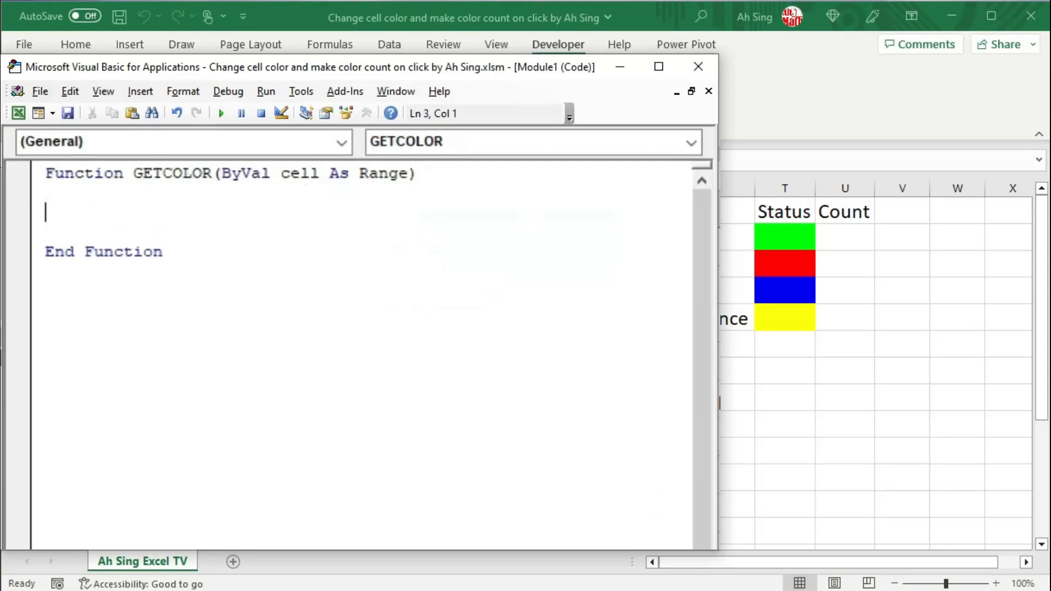
Make GETCOLOR return cell.Interior.Color and add Application.Volatile so it recalculates.
text(GETCO)
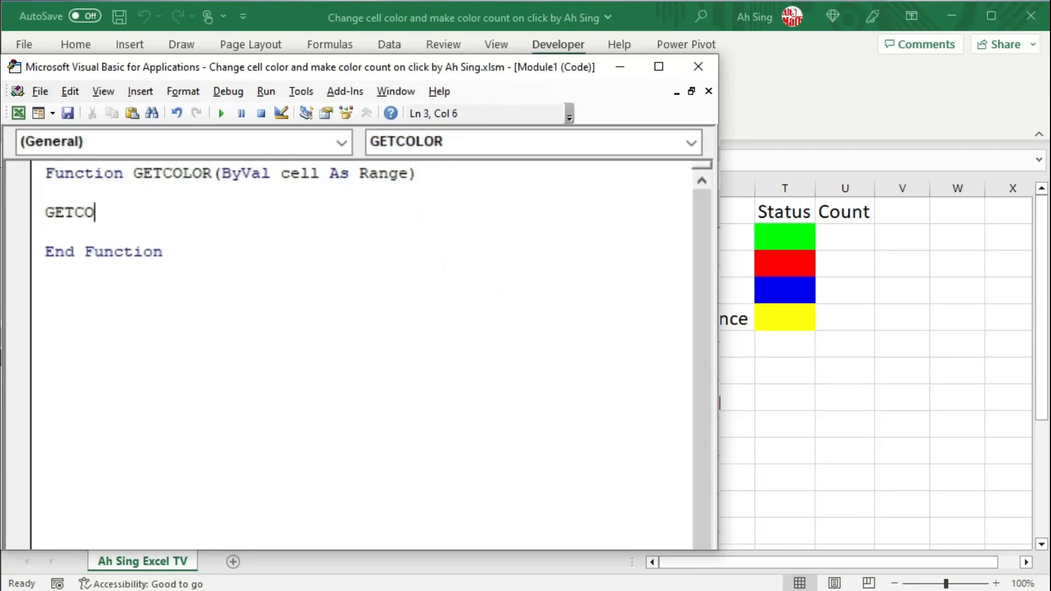
text(LOR=)
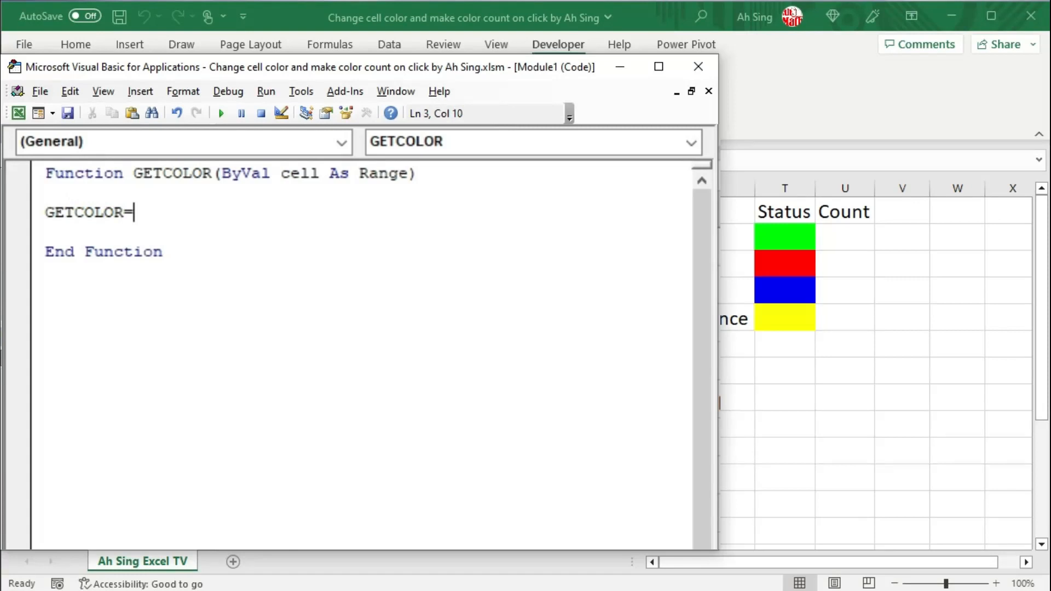
text(cell.)
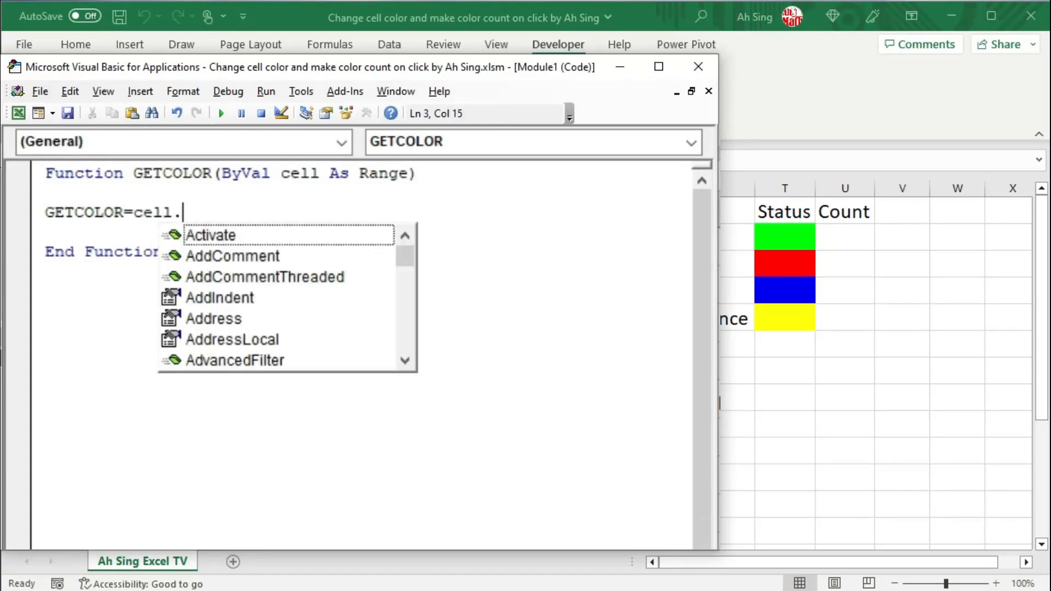
text(Interior.Color)
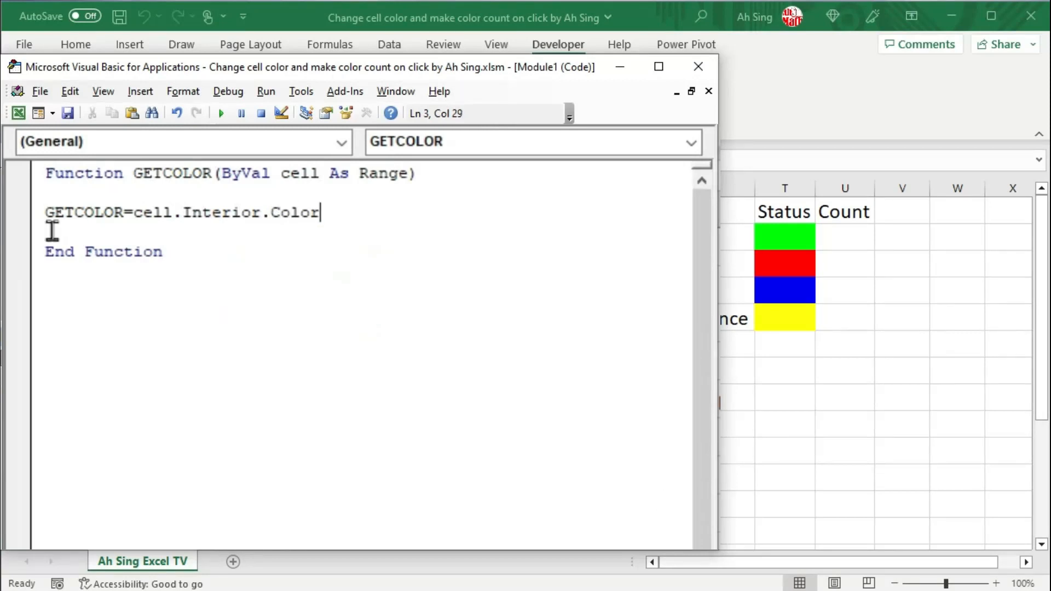
mouse_move(258, 246)
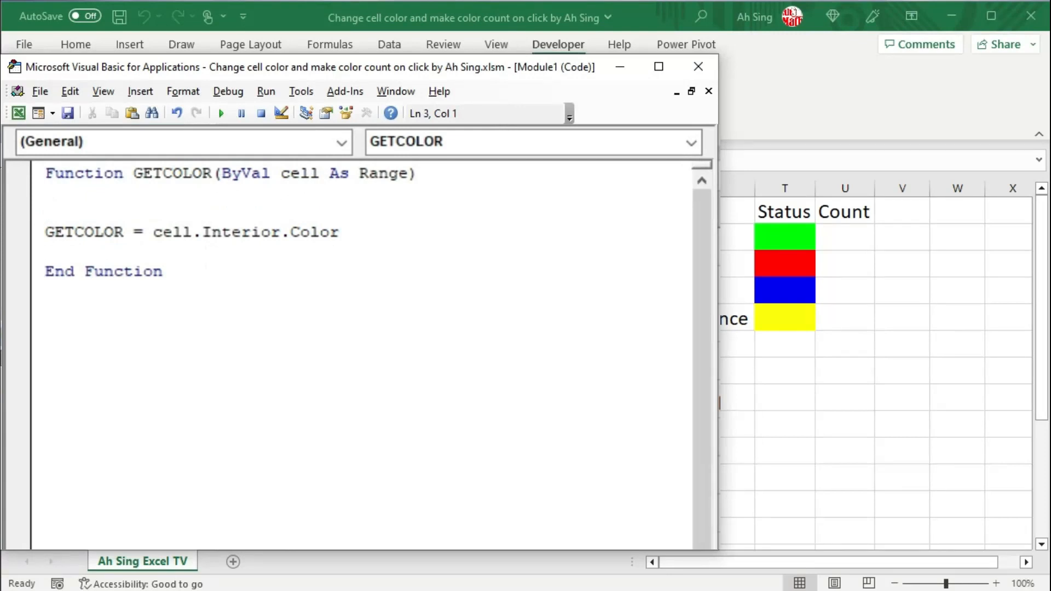
text(appli)
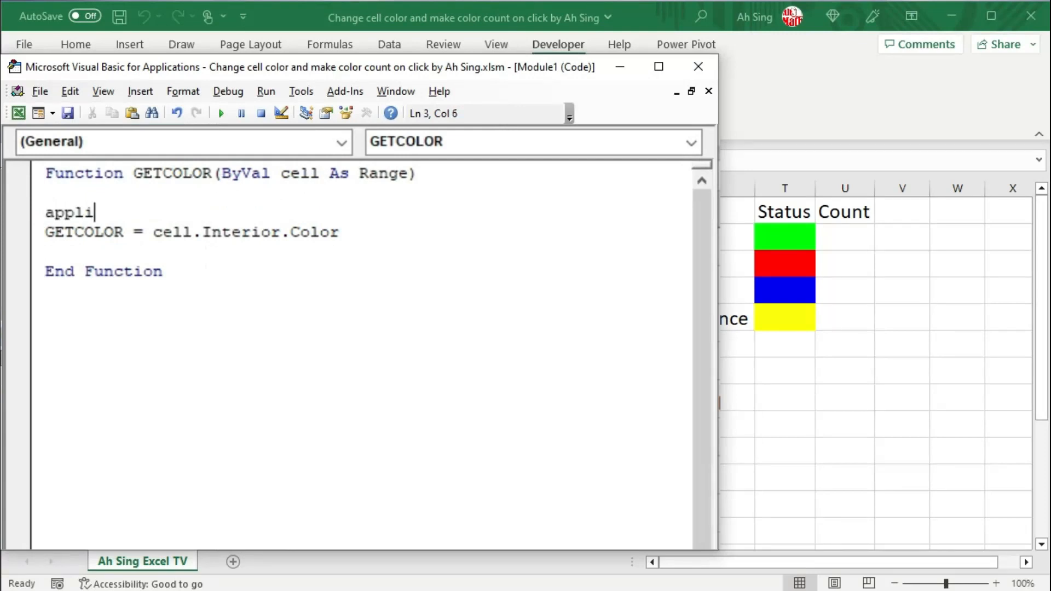
text(cation.Volatile)
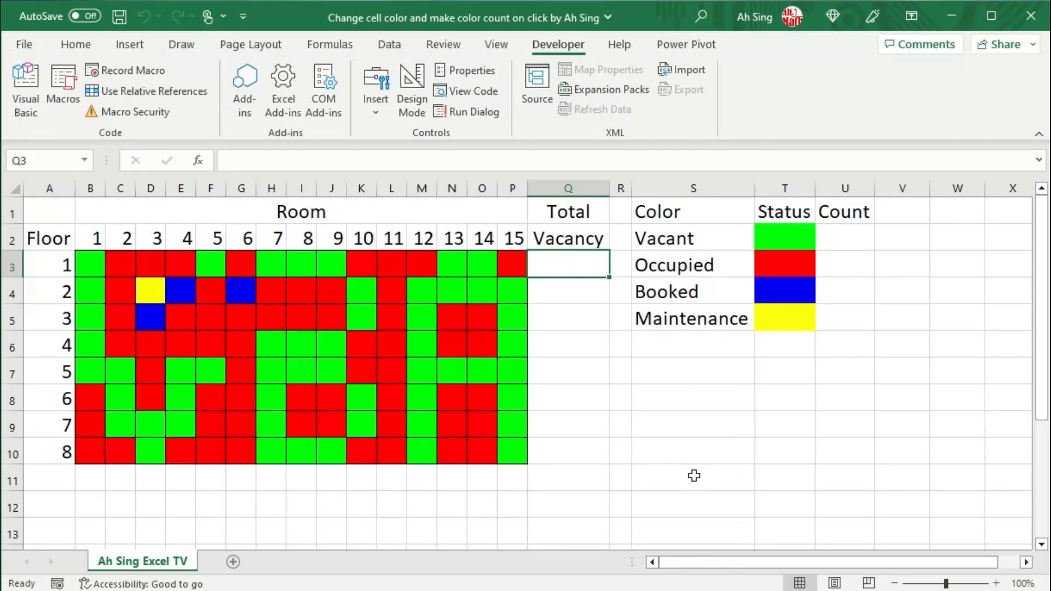
In Q3 begin =SUM(MAP(B3:P3,LAMBDA(a,IF( for the floor 1 vacancy count.
text(=sum)
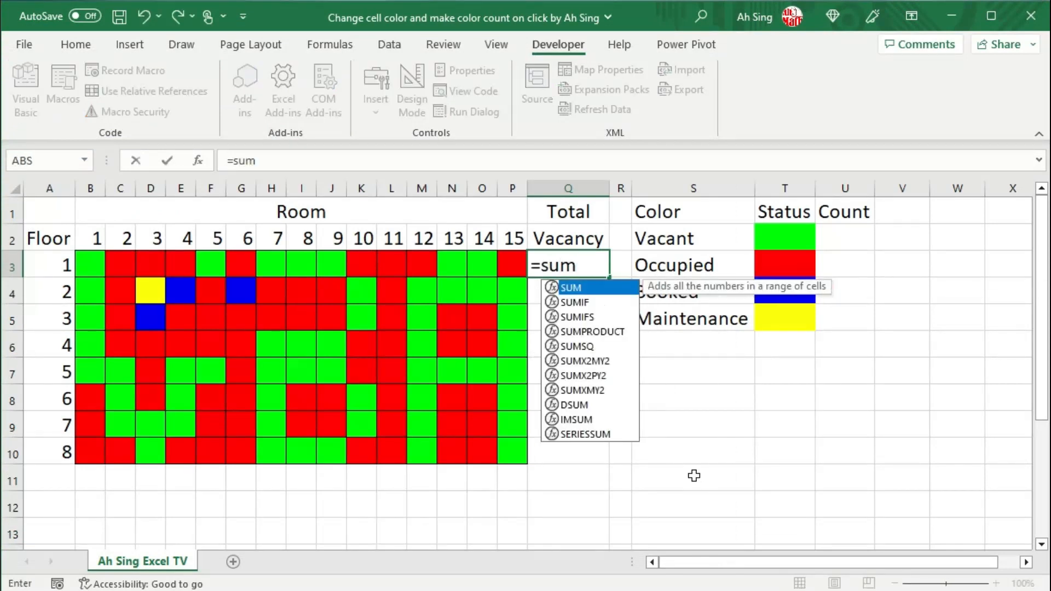
text((map)
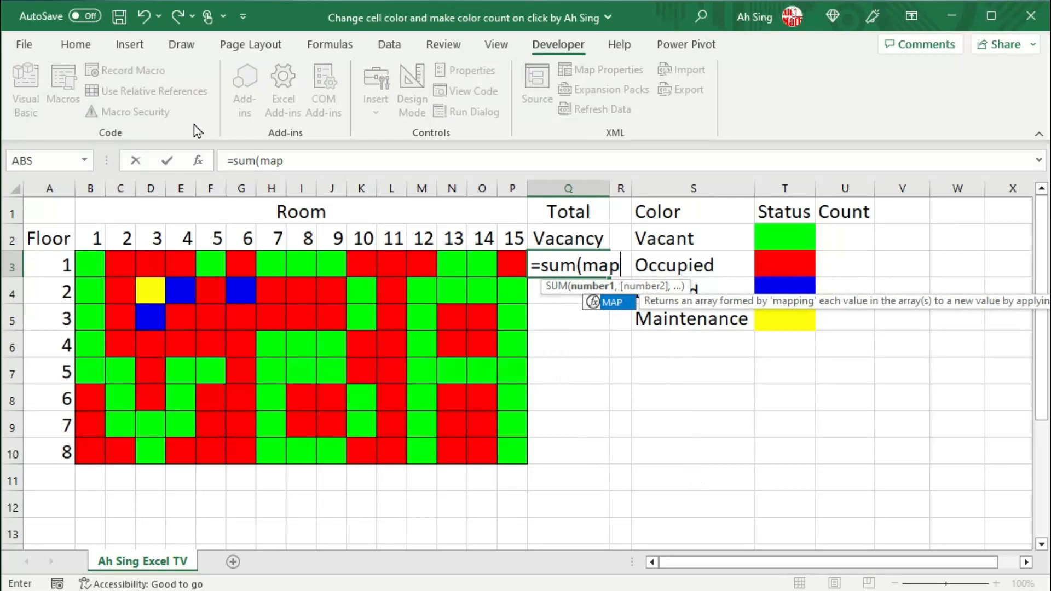
text((B3:P3)
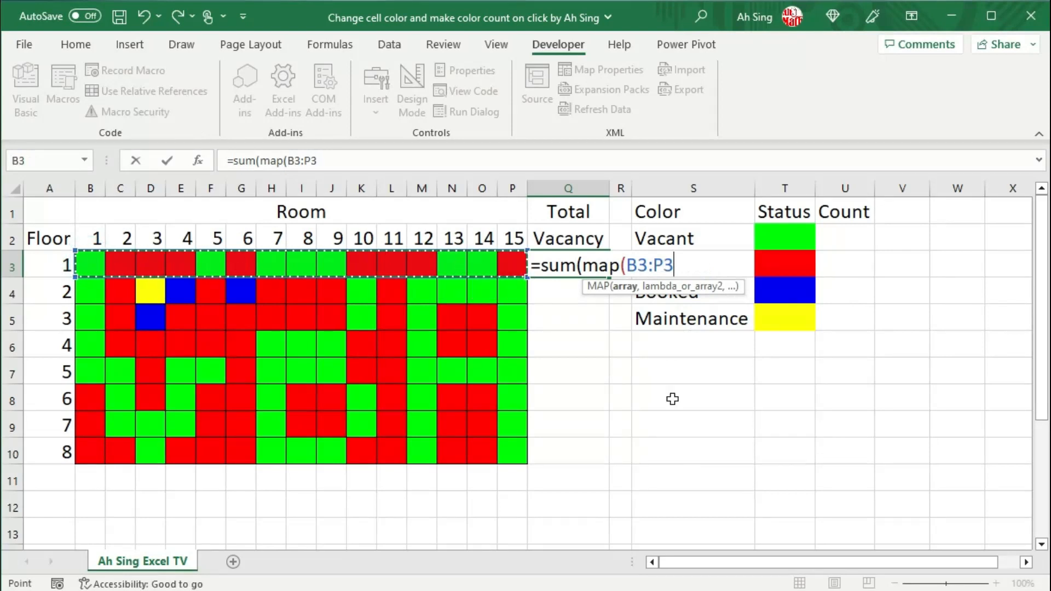
text(,la)
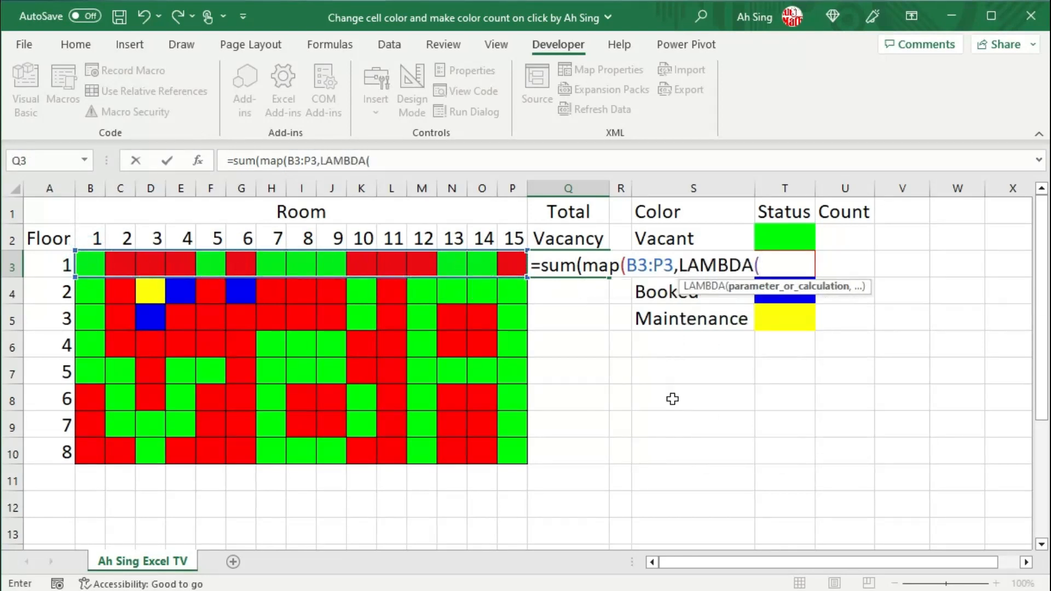
mouse_move(508, 266)
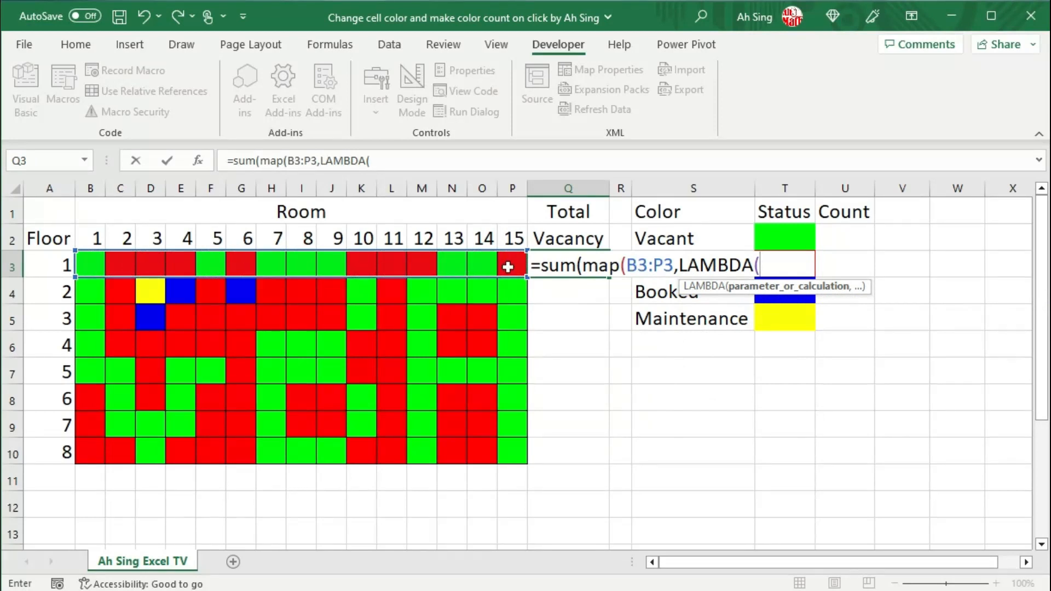
text(a)
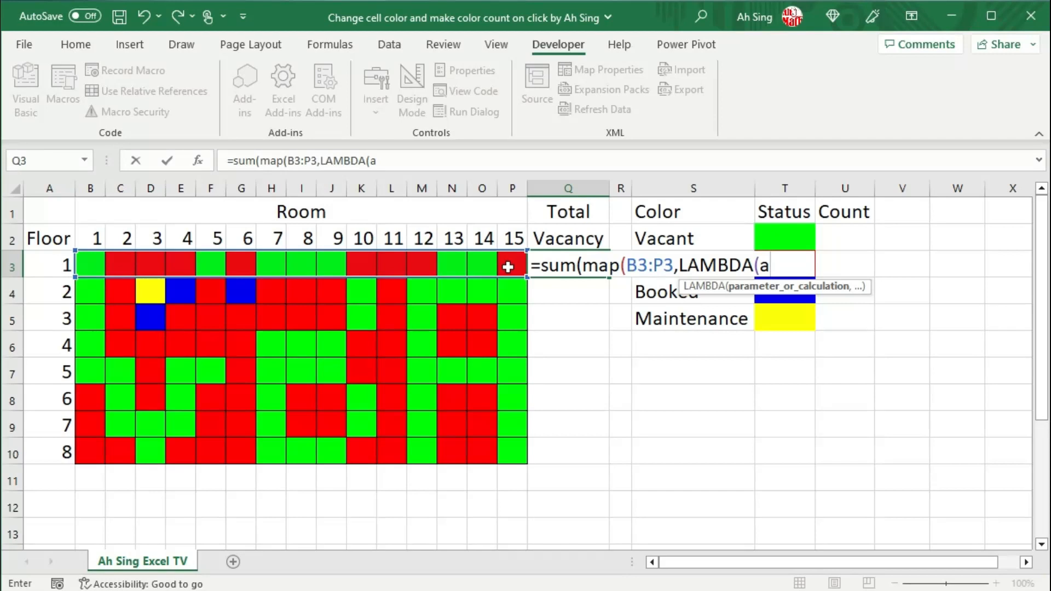
text(,if)
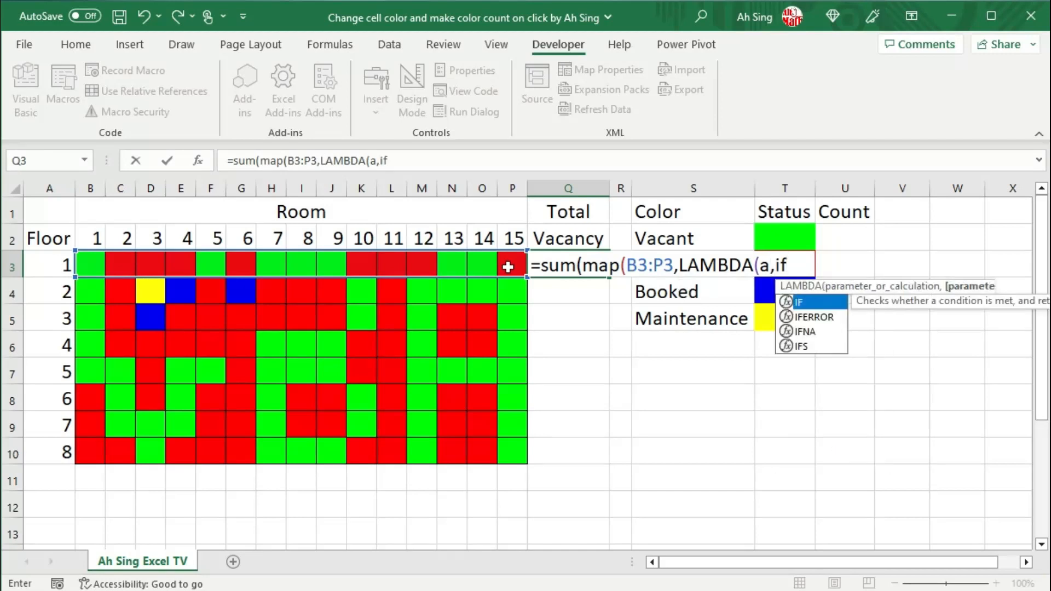
Compare GETCOLOR(a) against GETCOLOR of the Vacant legend colour in T2.
text(getco)
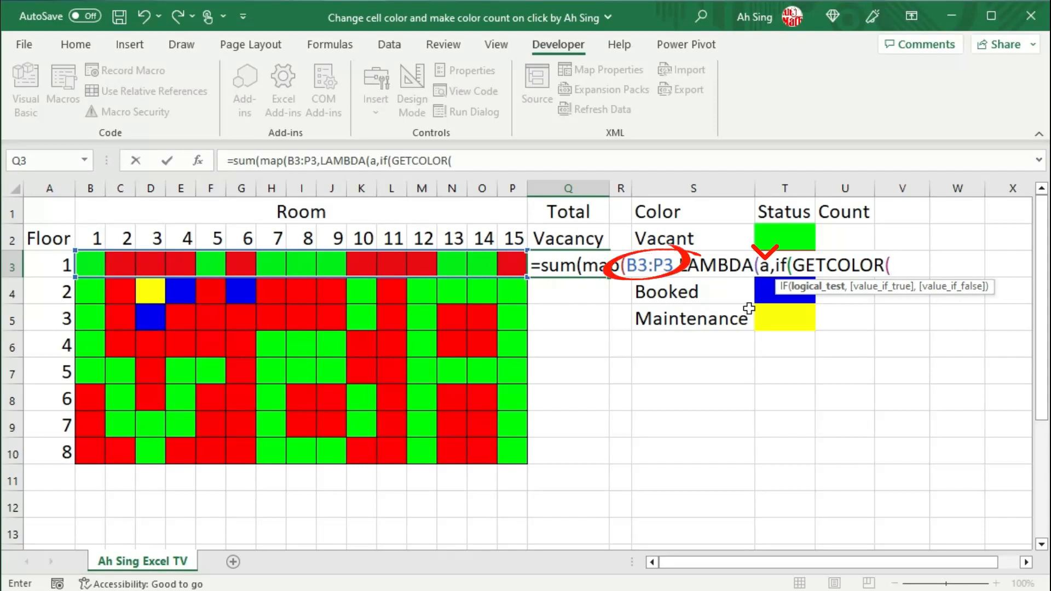
text(a))
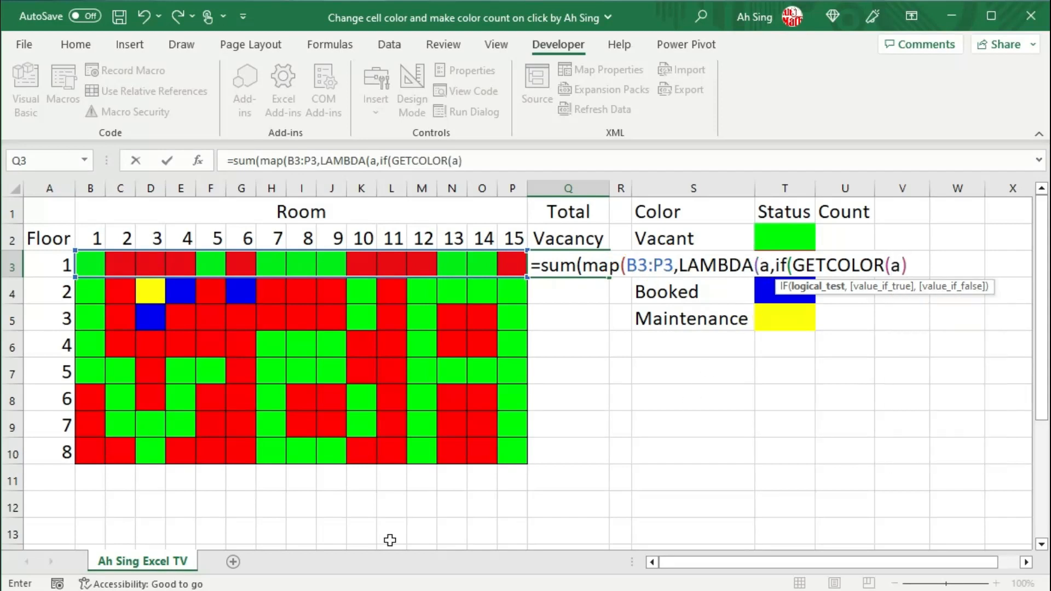
text(=)
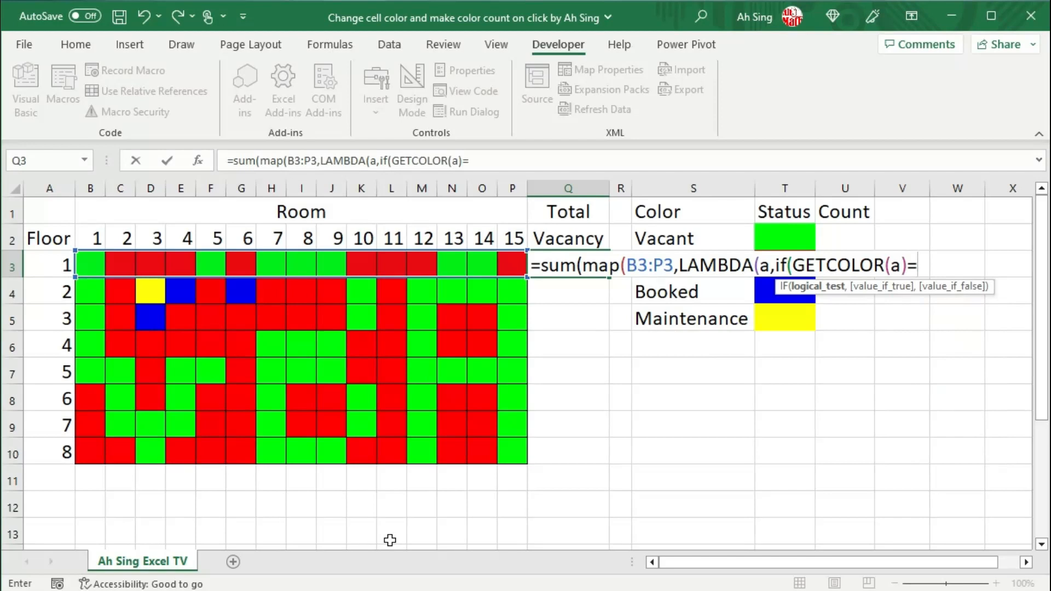
text(GETCOLOR()
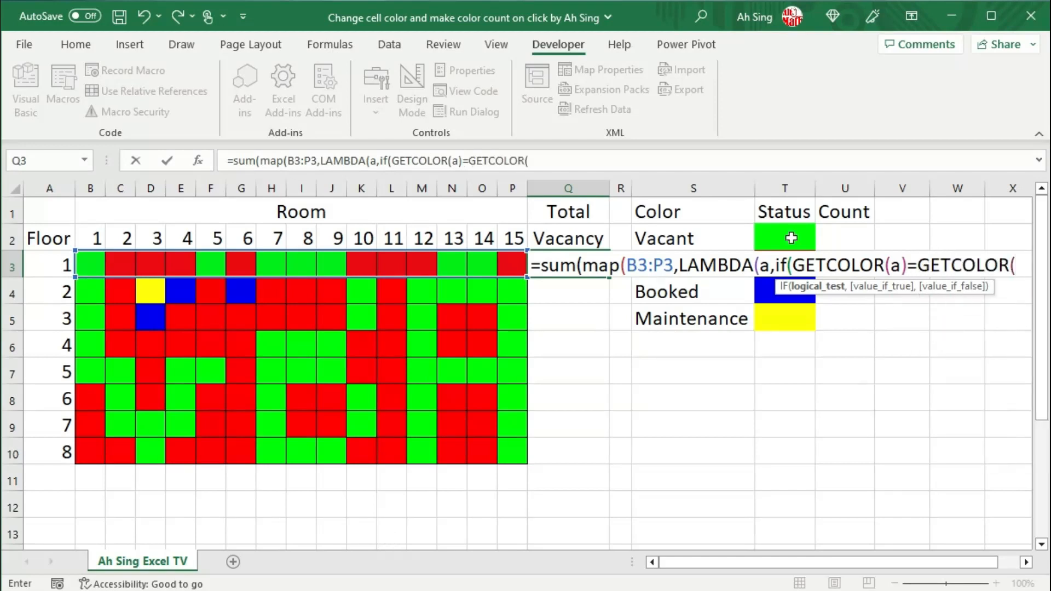
click(784, 237)
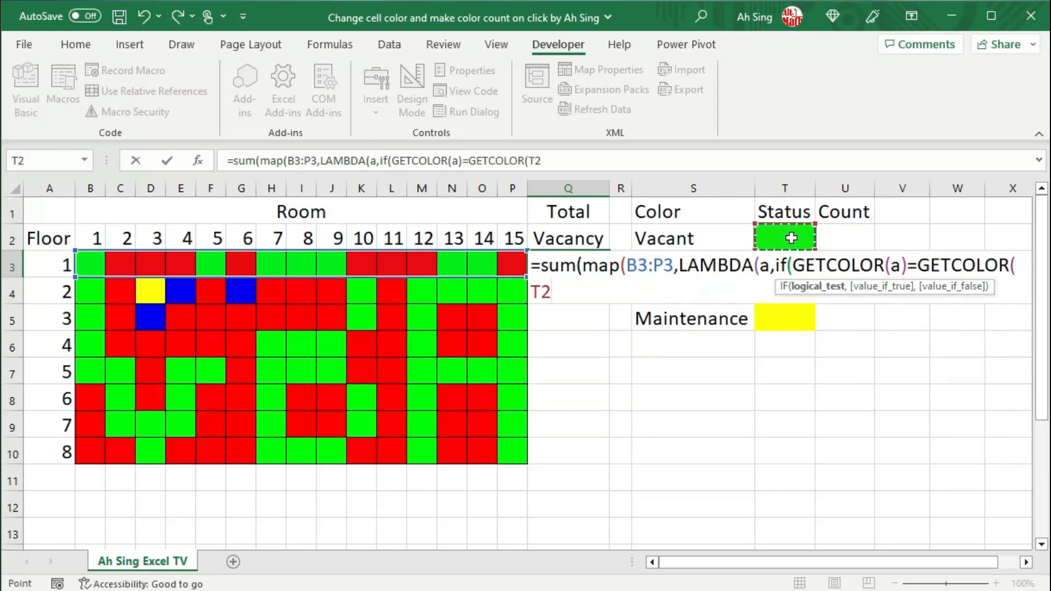
Lock the reference as $T$2 and finish the formula with ,1,0))) to return 1 per vacant room.
key(f4)
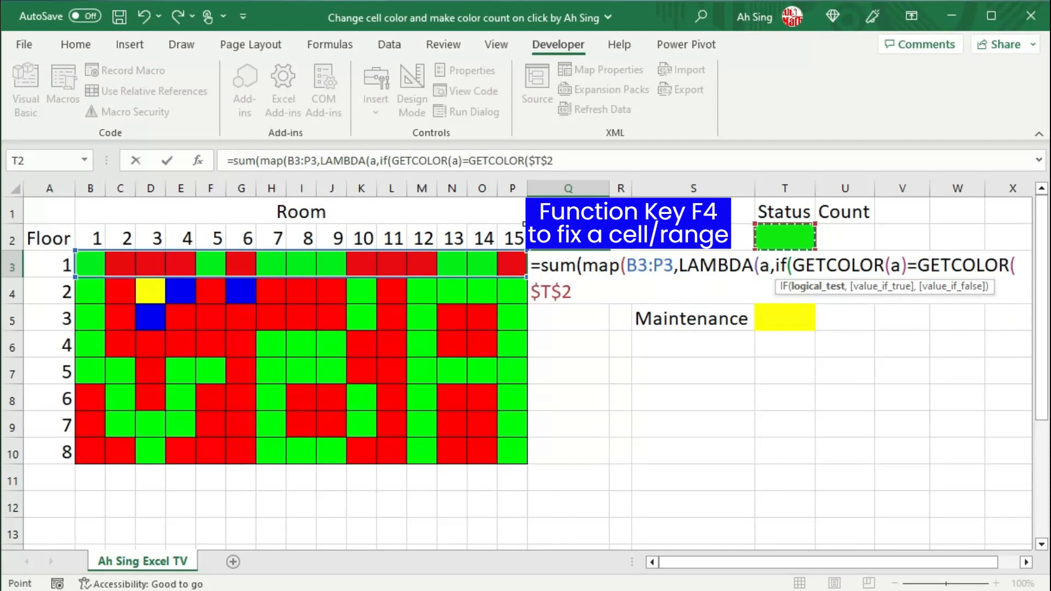
mouse_move(637, 389)
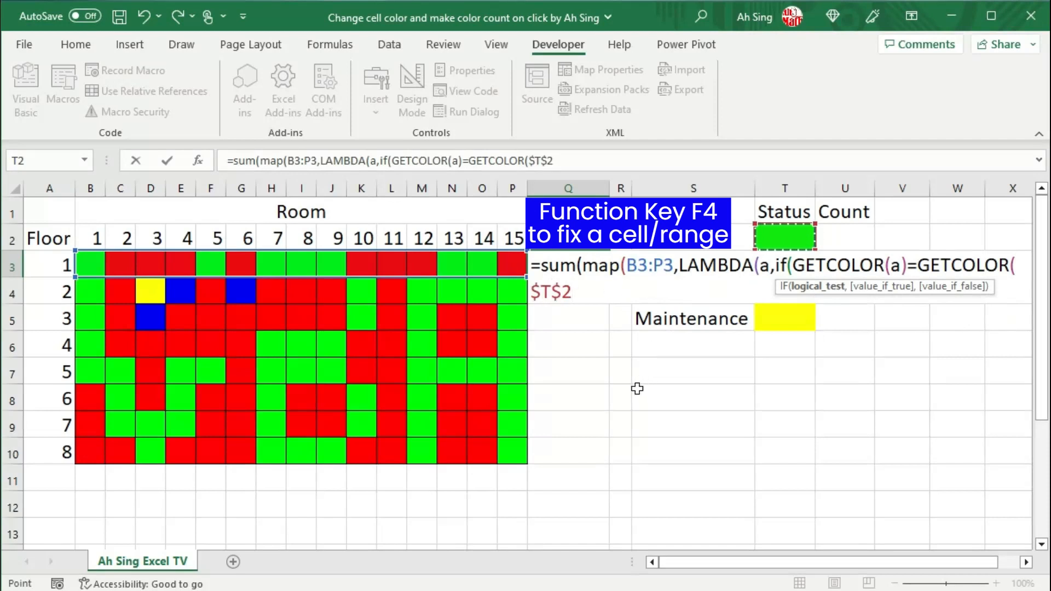
text(,)
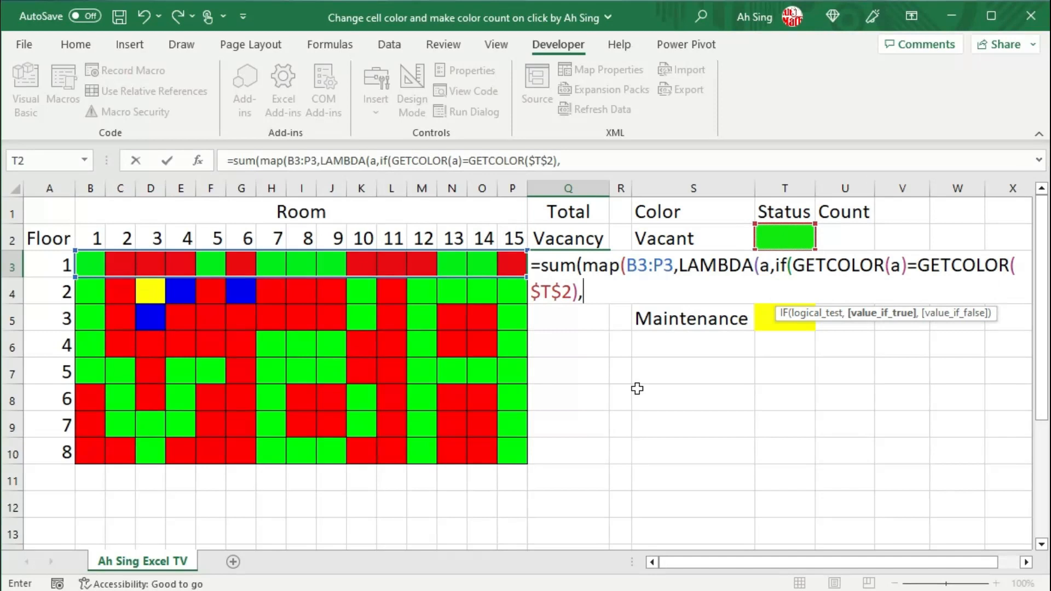
text(1)
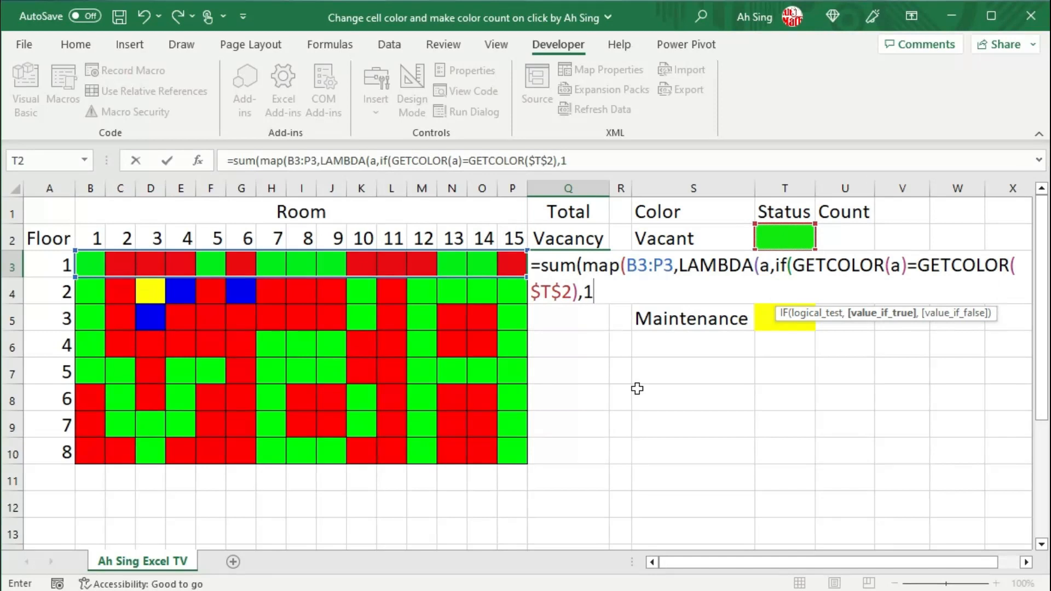
text(,)
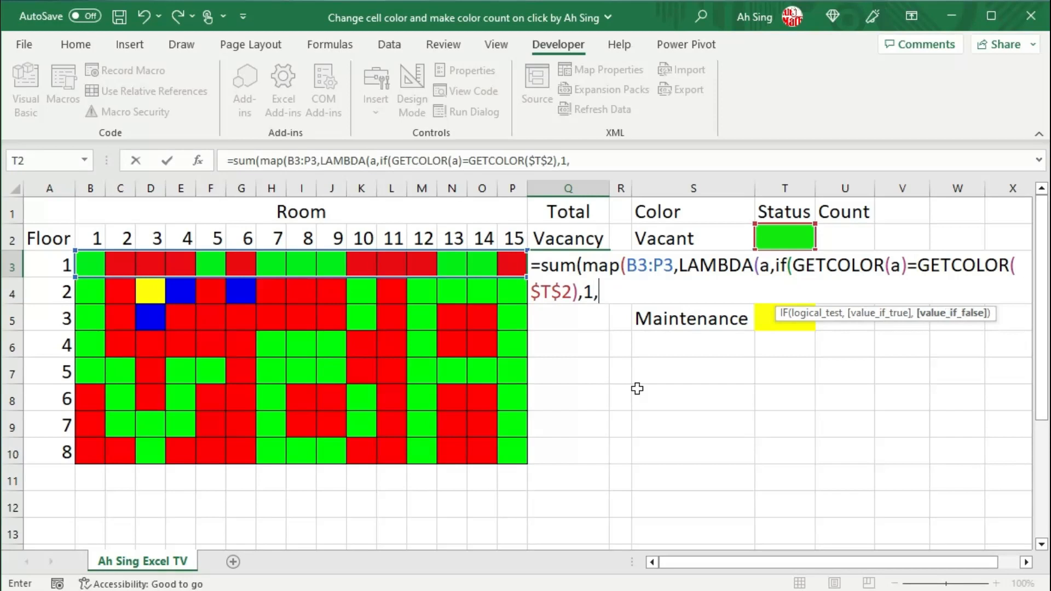
text(0)
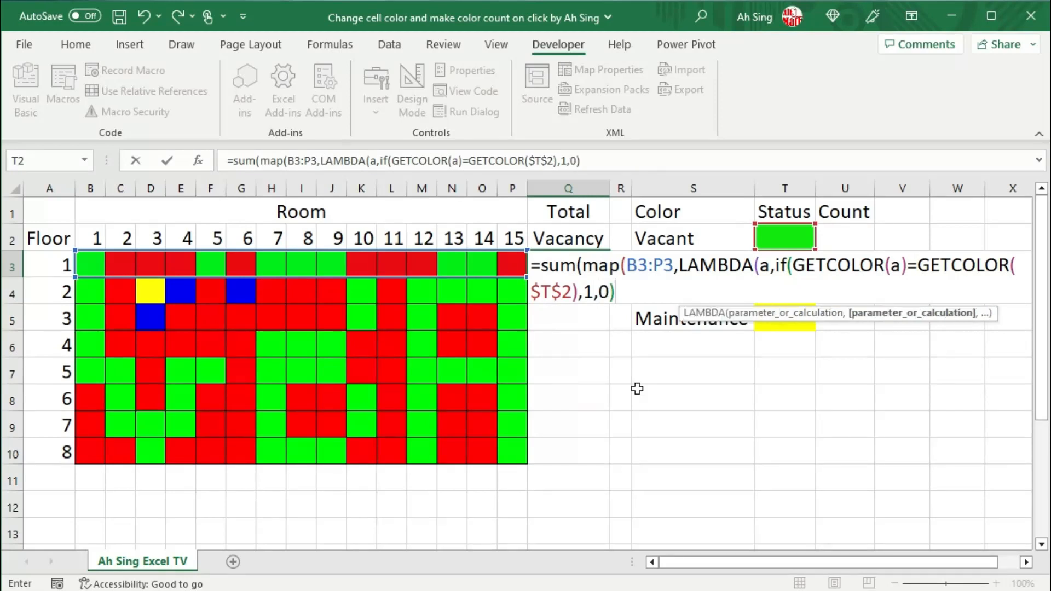
text())))
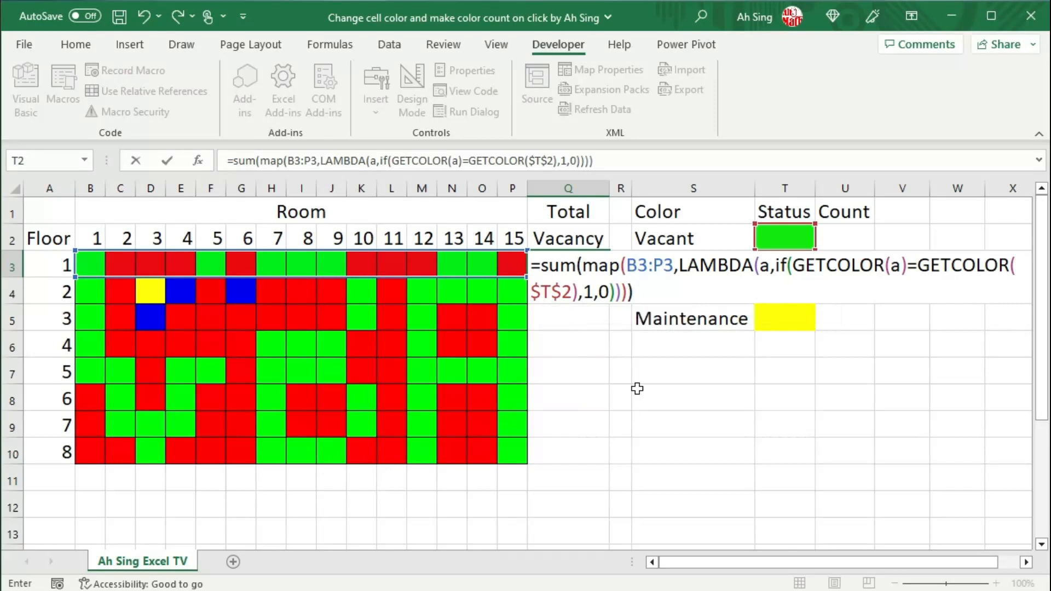
Commit the formula giving 7 for floor 1, verify against the green rooms, and fill it down for all eight floors.
key(Return)
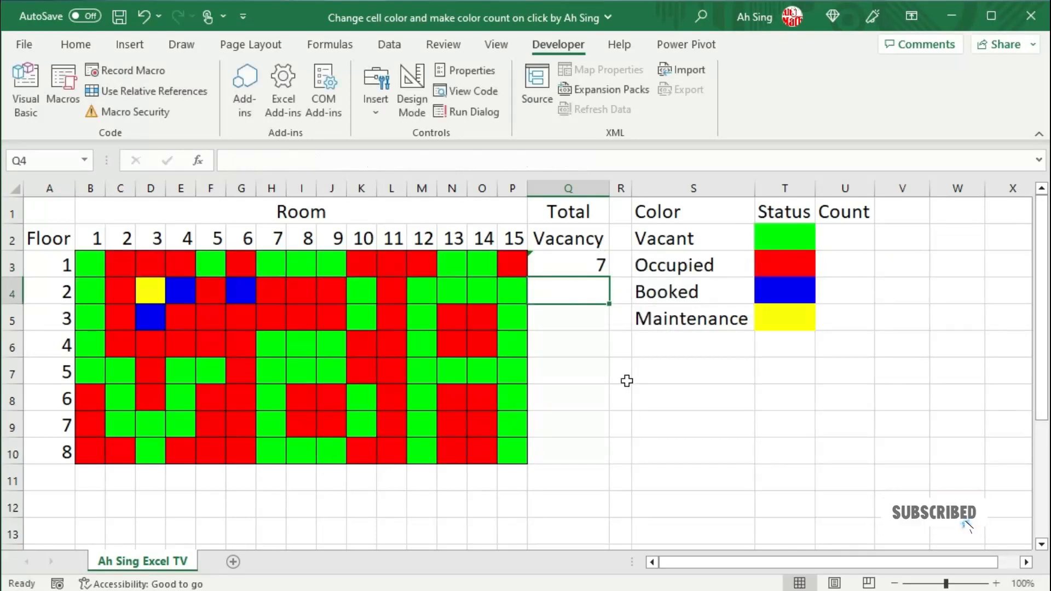
click(568, 265)
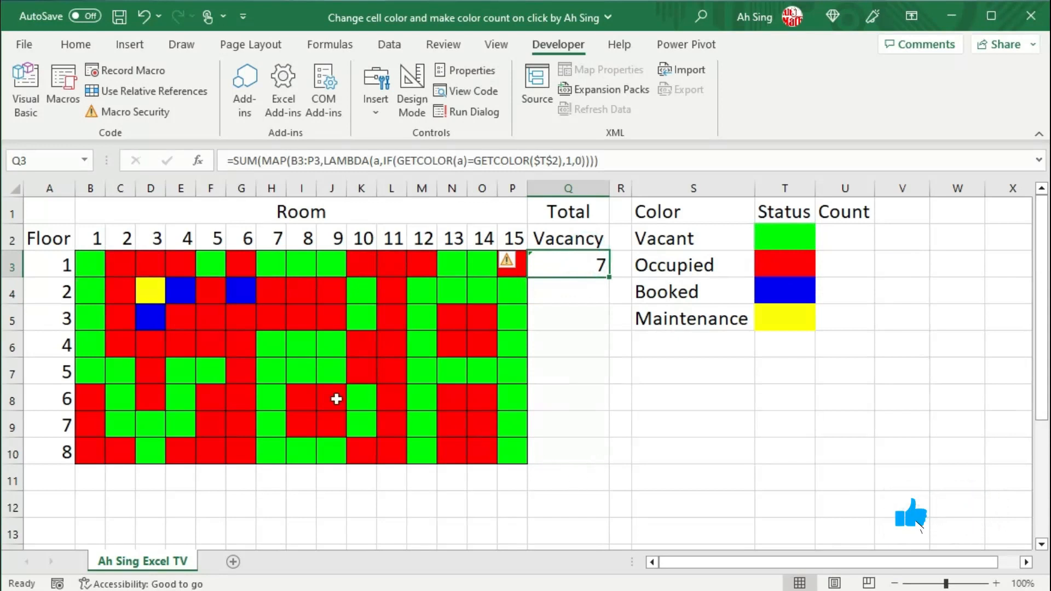
click(272, 261)
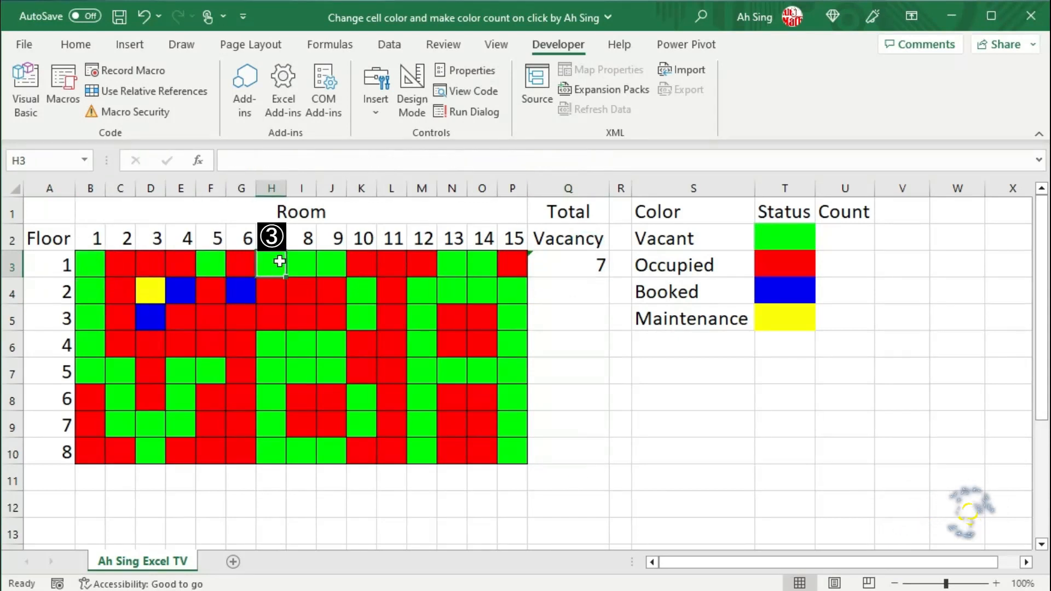
click(482, 264)
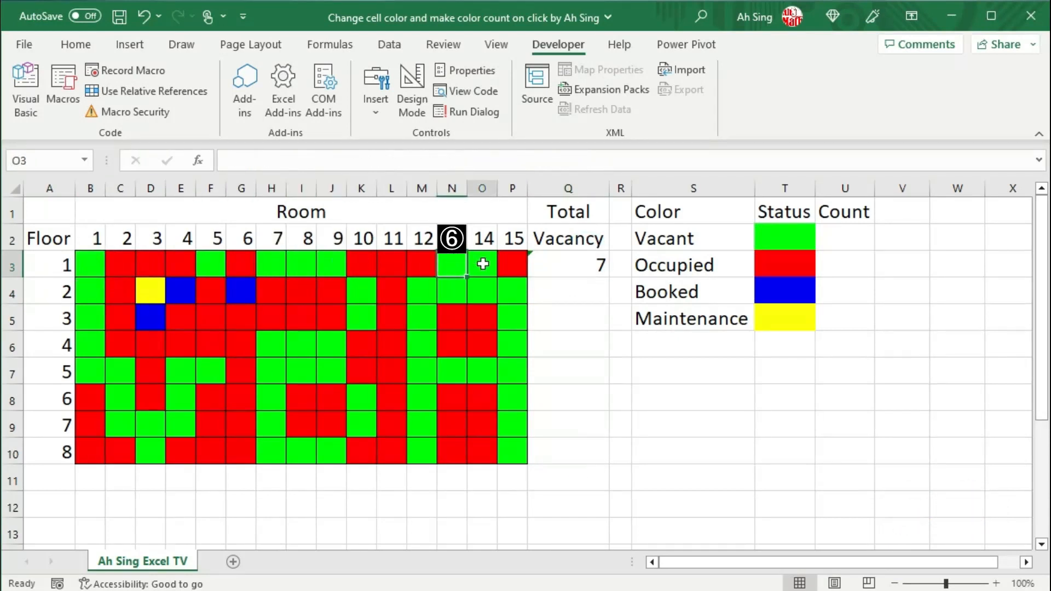
click(567, 264)
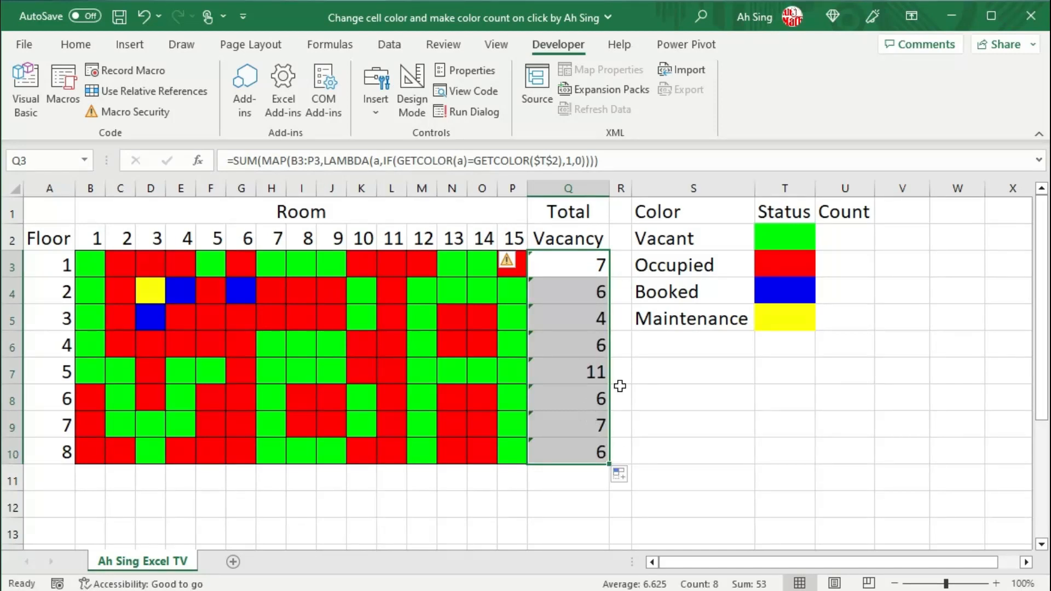
mouse_move(464, 312)
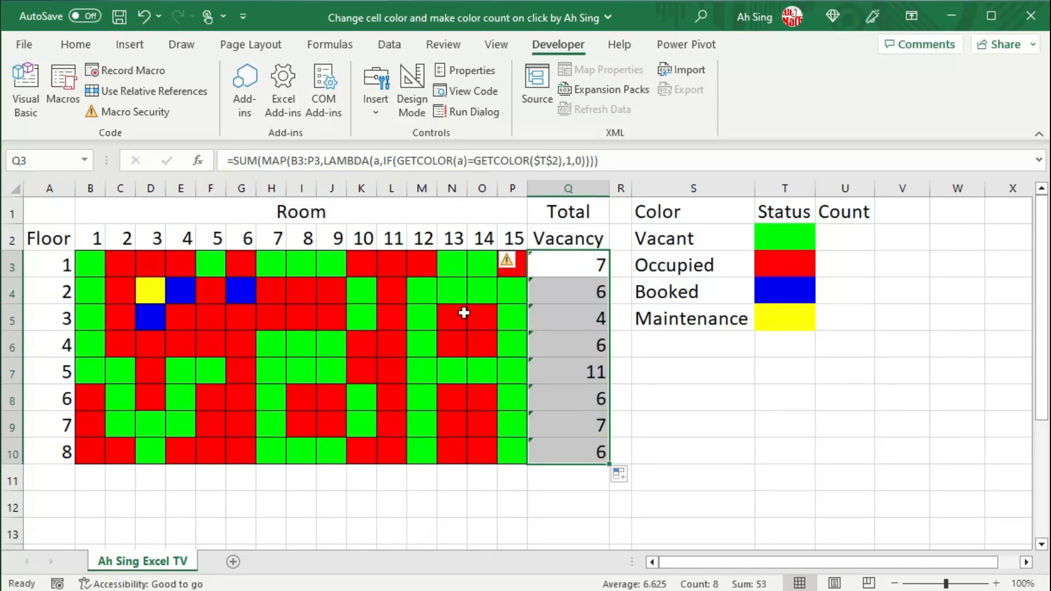
Double-click floor 2 room 13 to turn it from vacant green to occupied red.
click(451, 291)
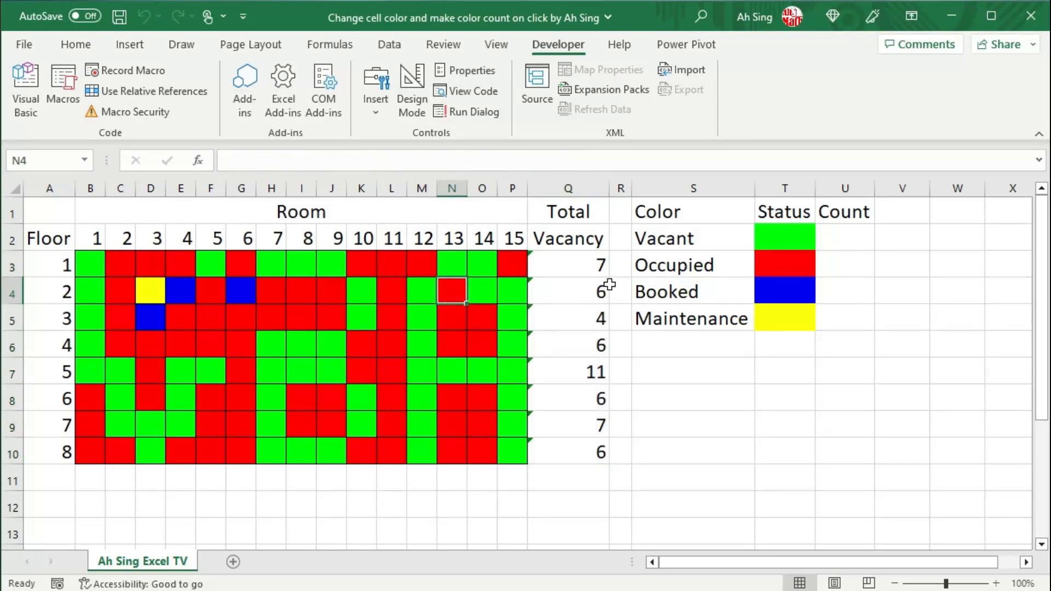
mouse_move(597, 318)
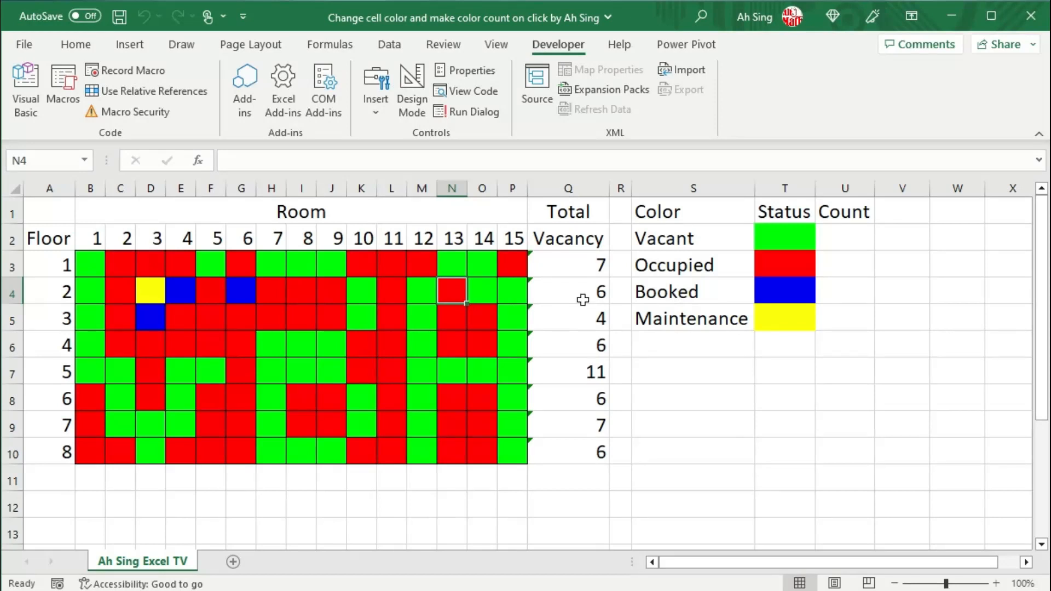
mouse_move(95, 151)
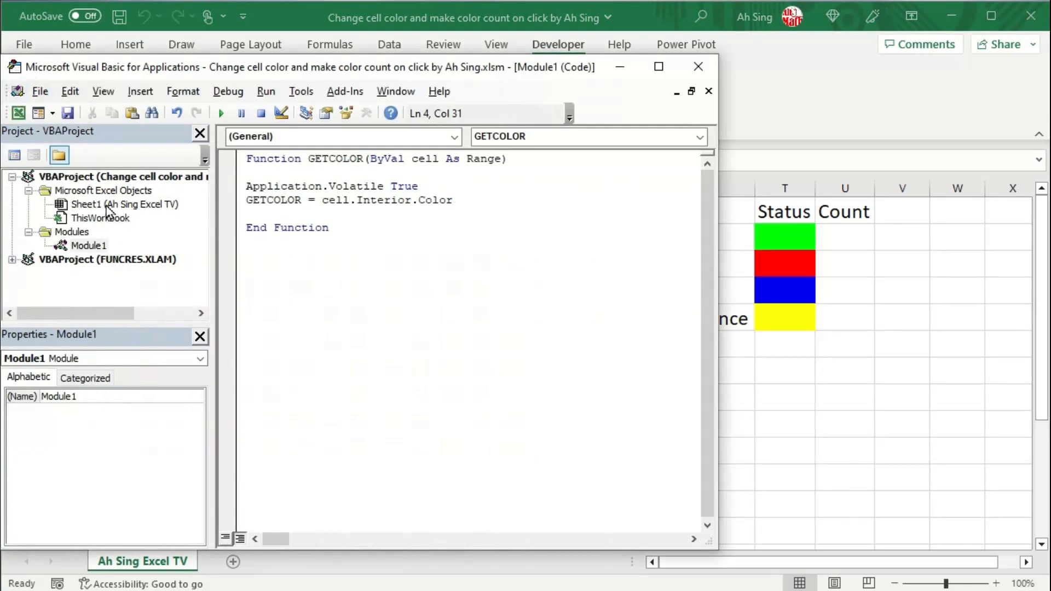
Add Worksheets(1).Range("Q3:Q10").Calculate to the BeforeDoubleClick handler so vacancy totals refresh.
double_click(101, 205)
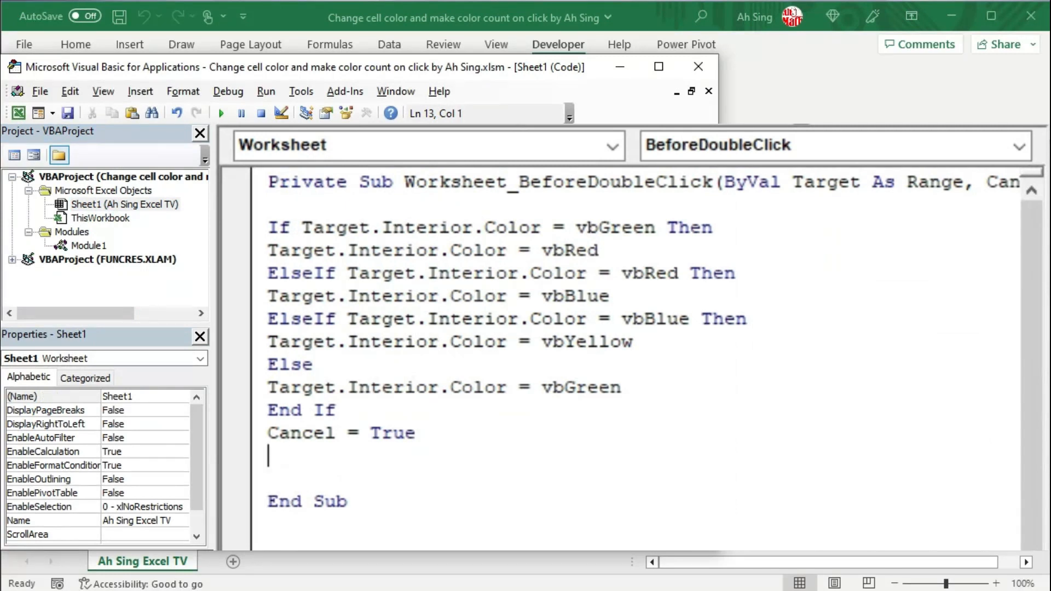
text(worksheets()
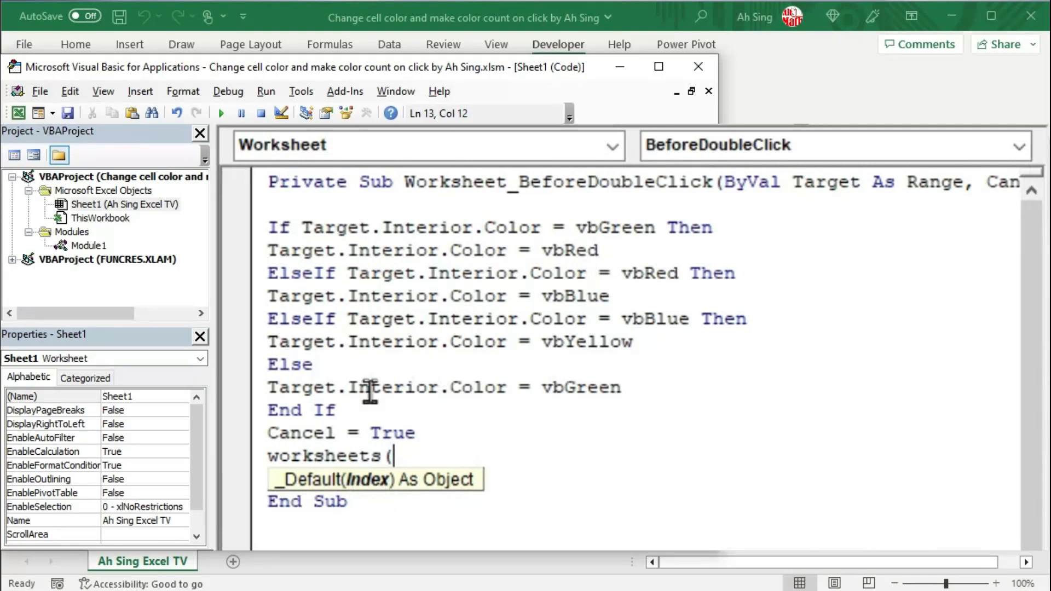
text(1)
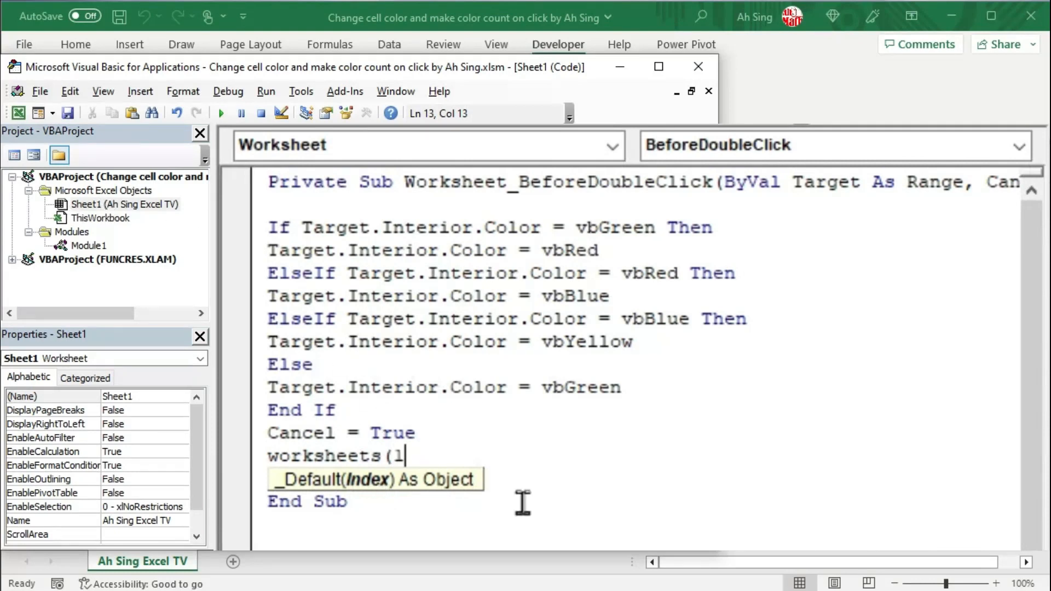
text().r)
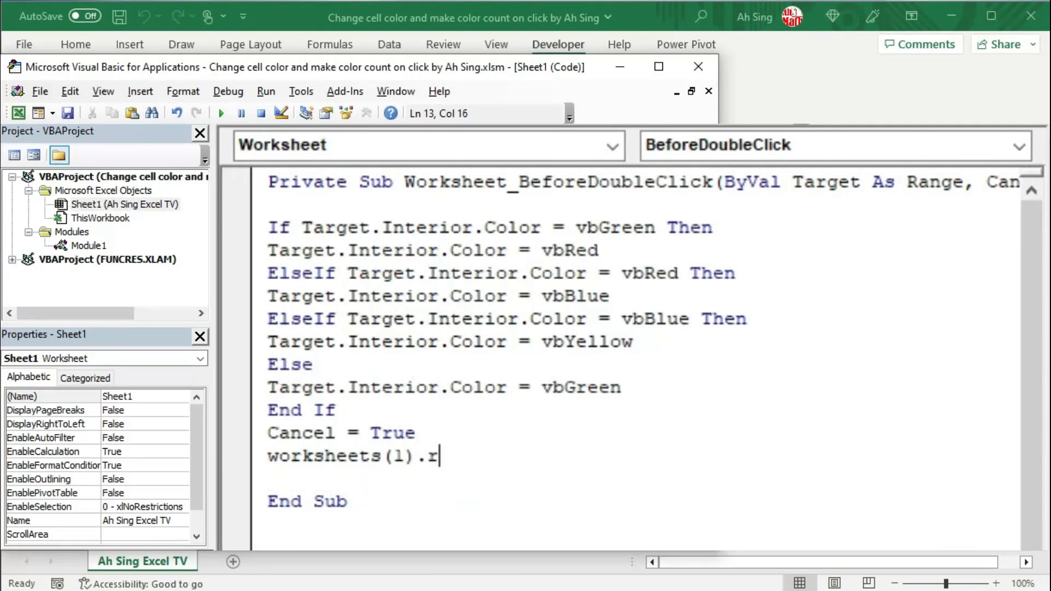
text(ange()
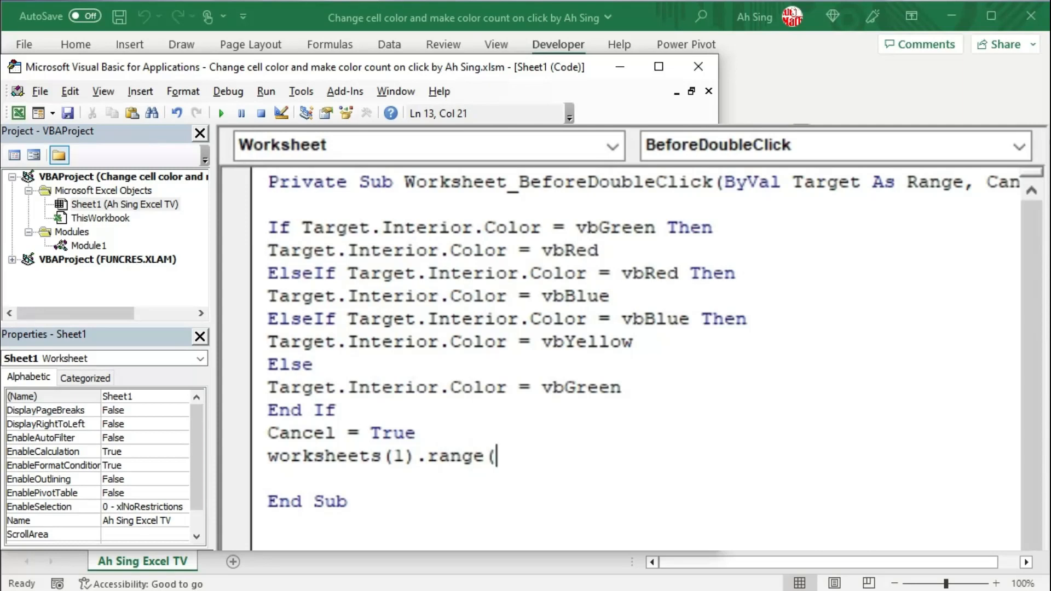
text(")
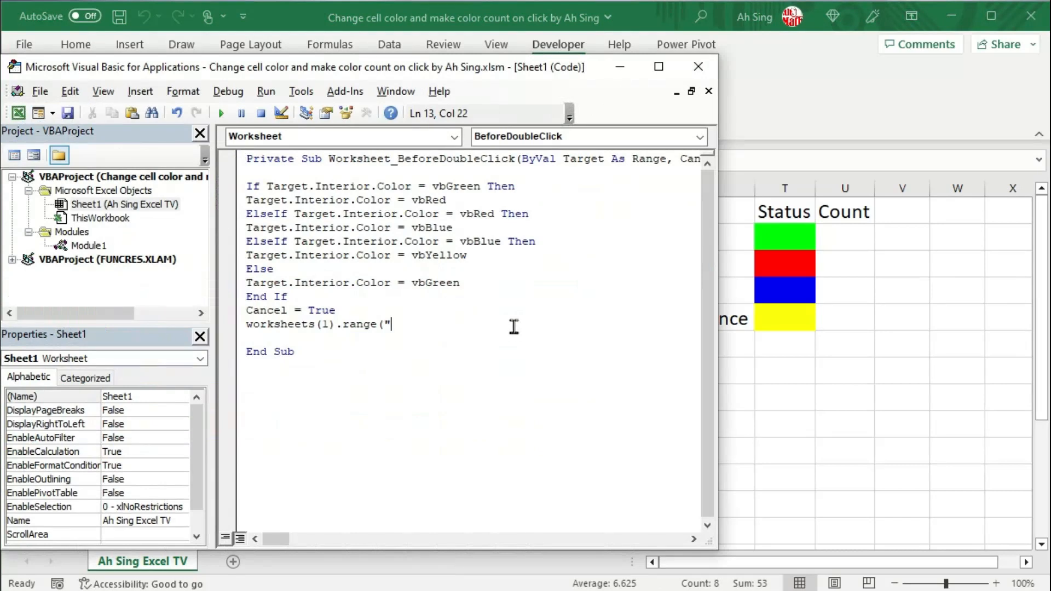
text(Q3)
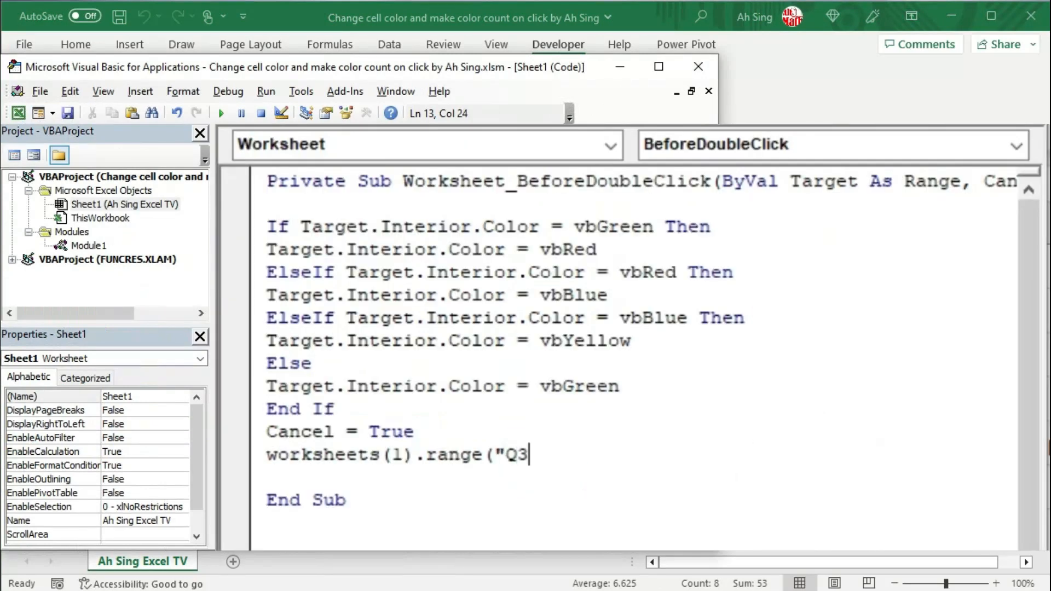
text(:)
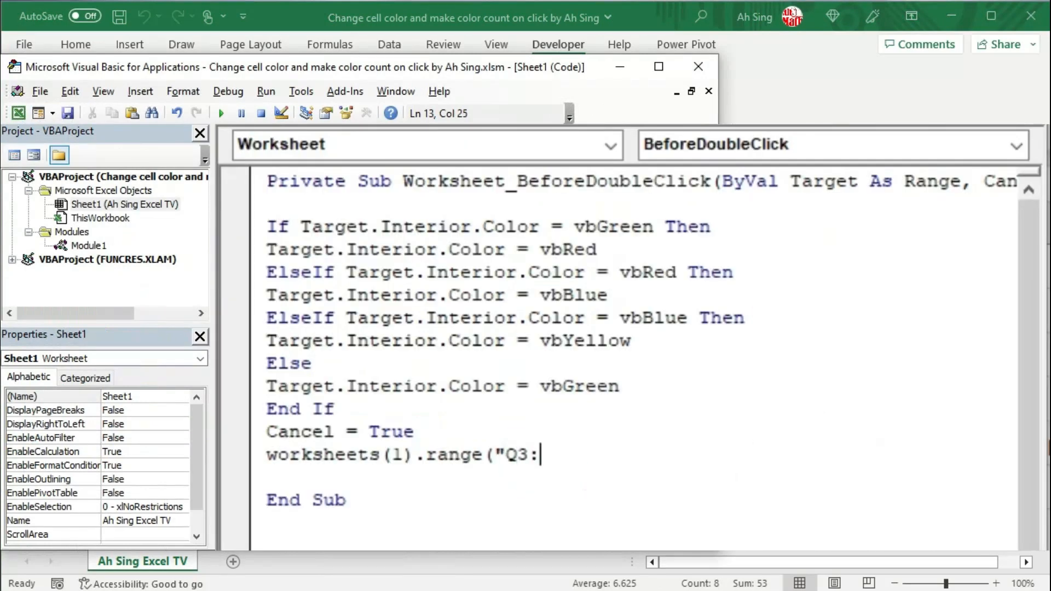
text(Q10)
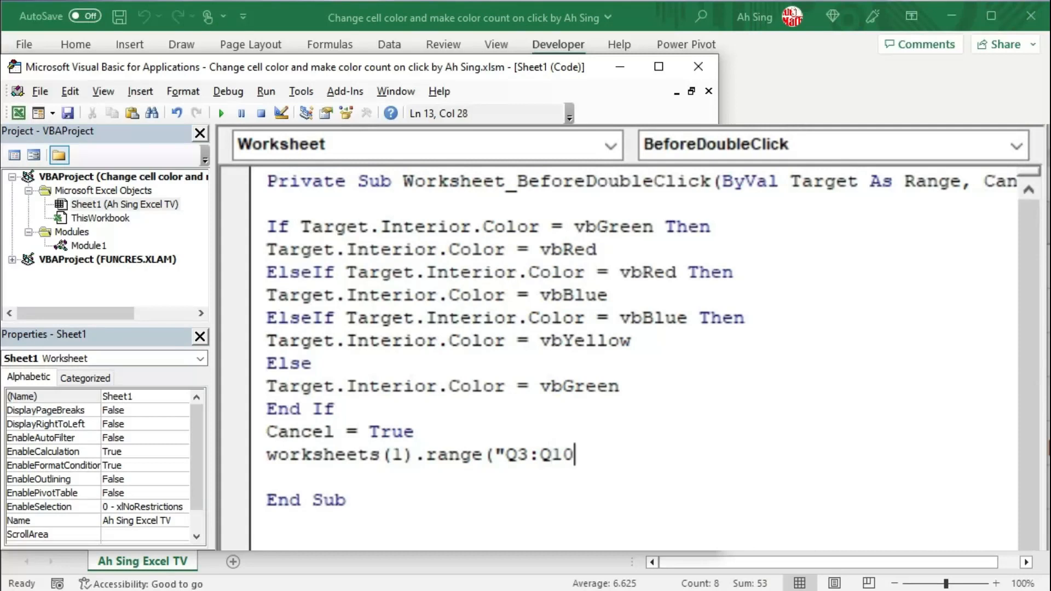
text("))
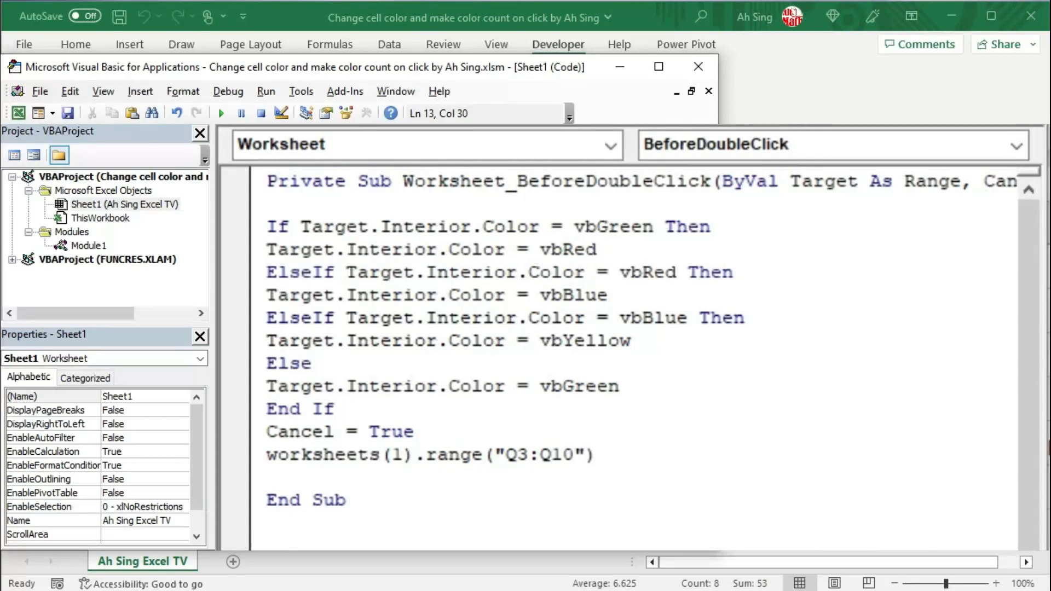
text(.Calculate)
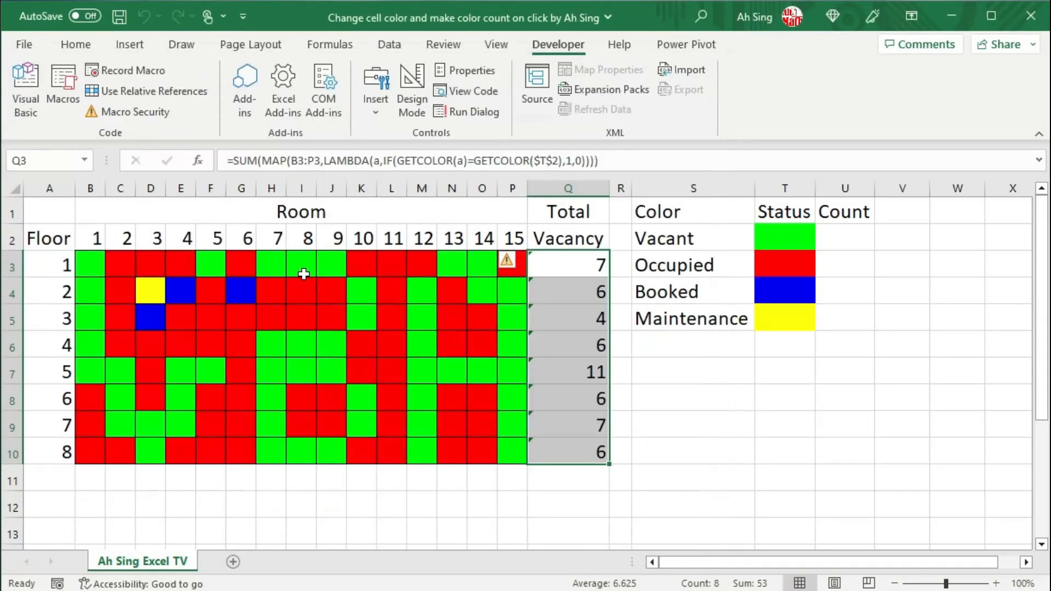
Mark vacant rooms on floors 4 and 5 occupied and watch their vacancy totals drop to 5 and 8.
click(301, 345)
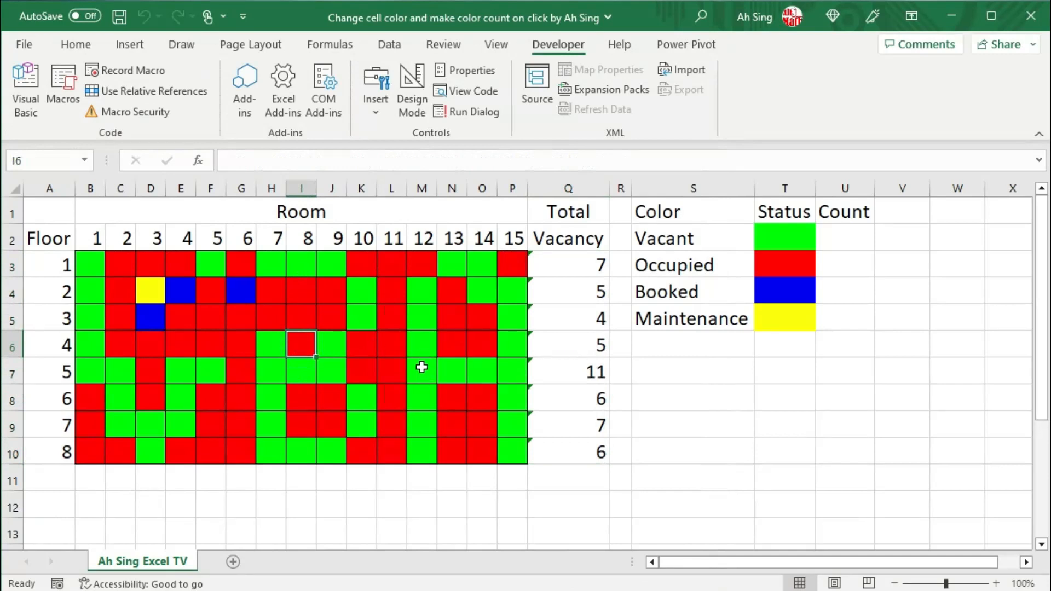
click(512, 371)
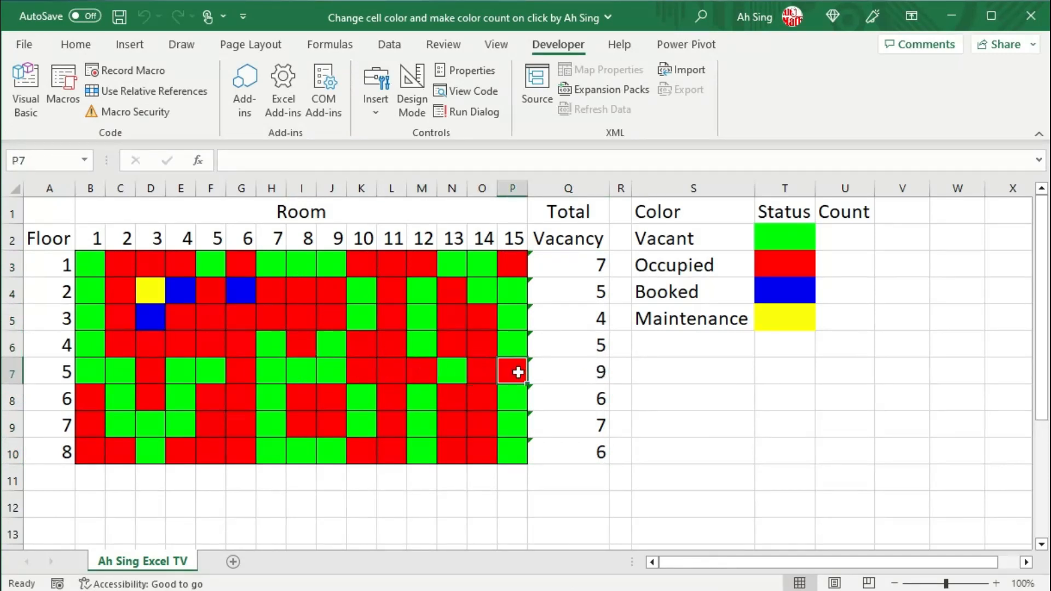
click(513, 373)
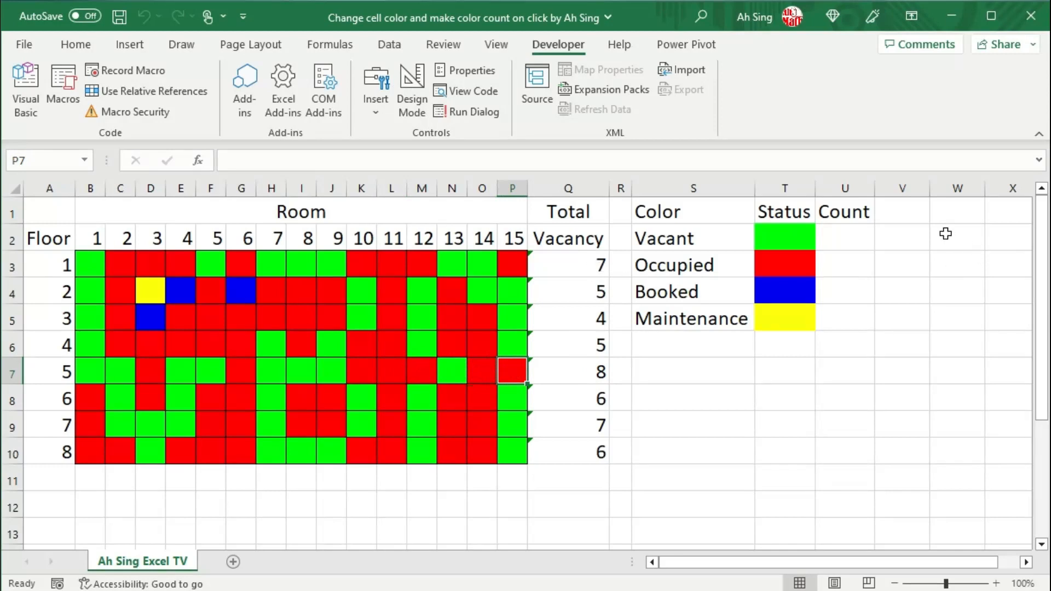
click(784, 238)
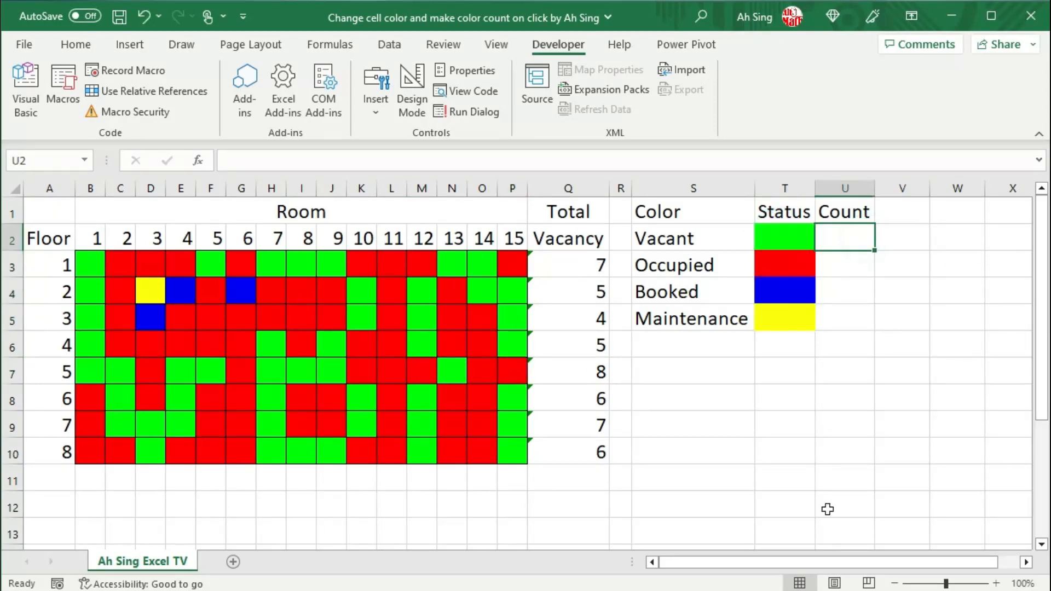
Enter =SUM(MAP($B$3:$P$10,LAMBDA(a,IF(GETCOLOR(a)=GETCOLOR(T2),1,0)))) in U2 so Vacant counts 48 rooms.
text(=sum)
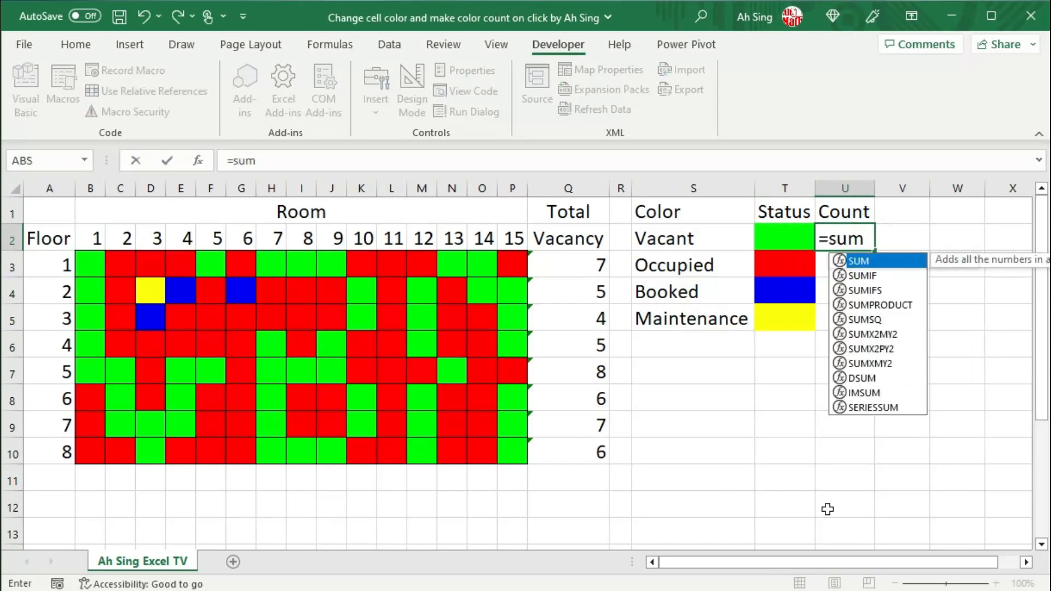
text((map(B3:P10)
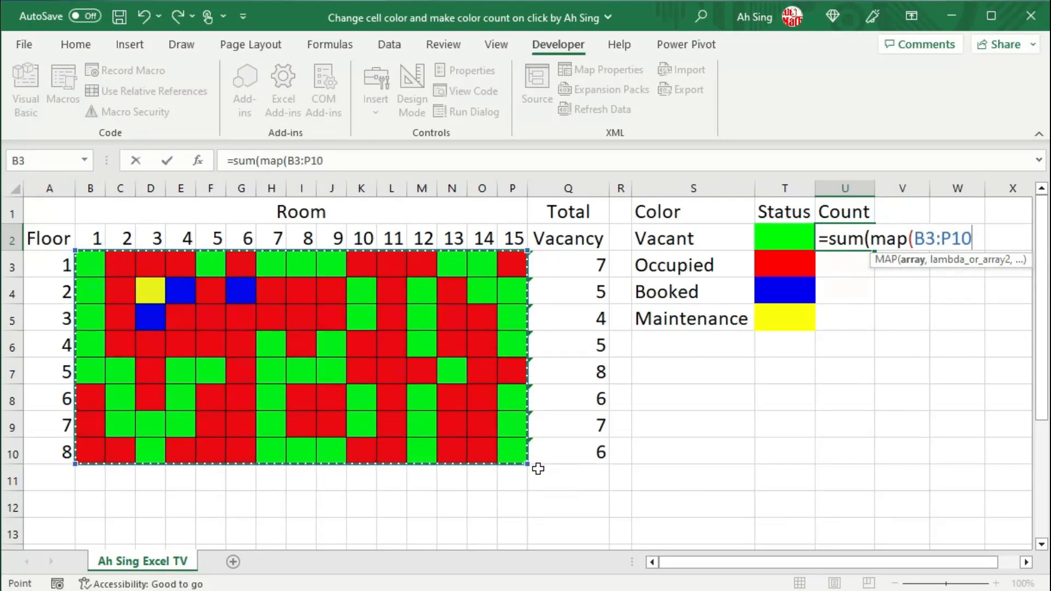
key(f4)
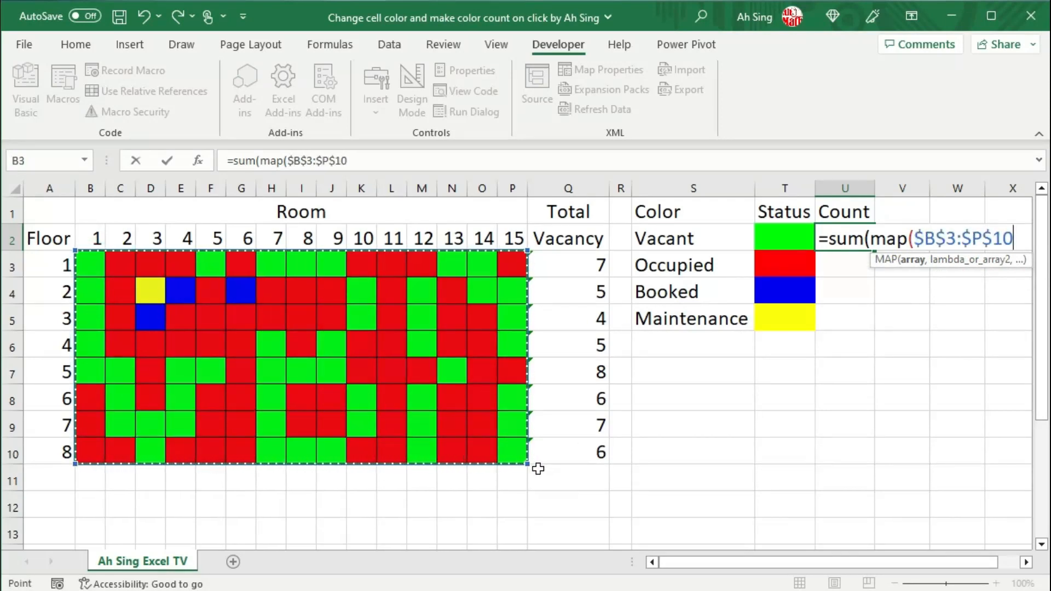
text(,)
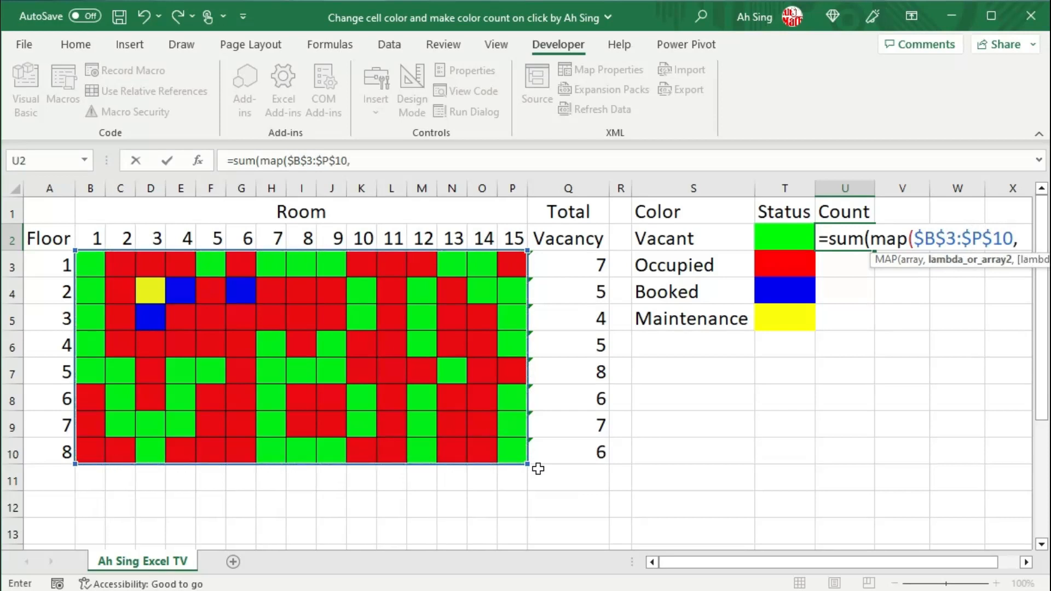
text(lam)
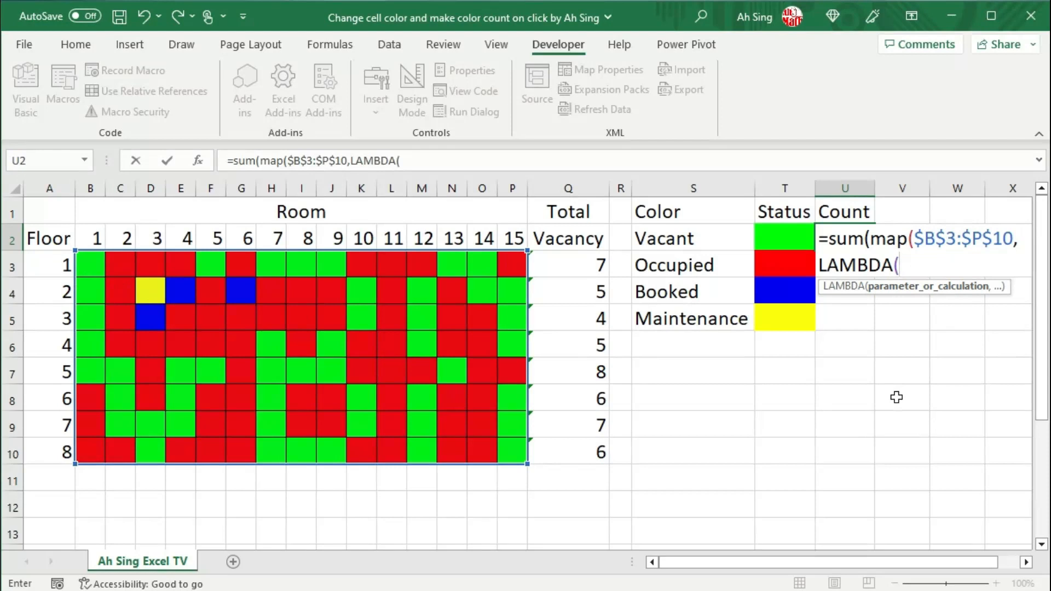
text(a)
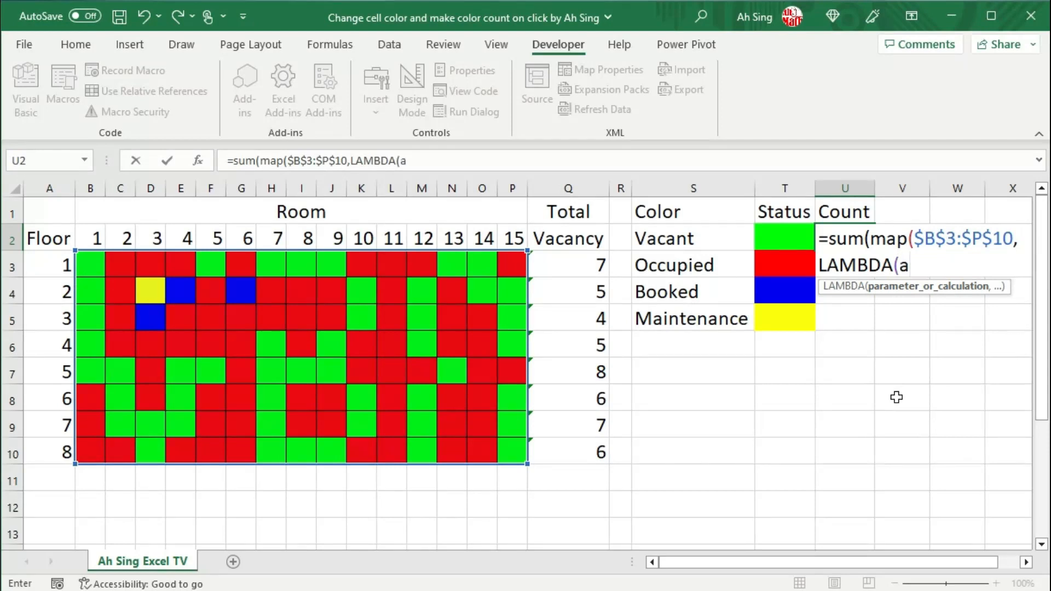
text(,if()
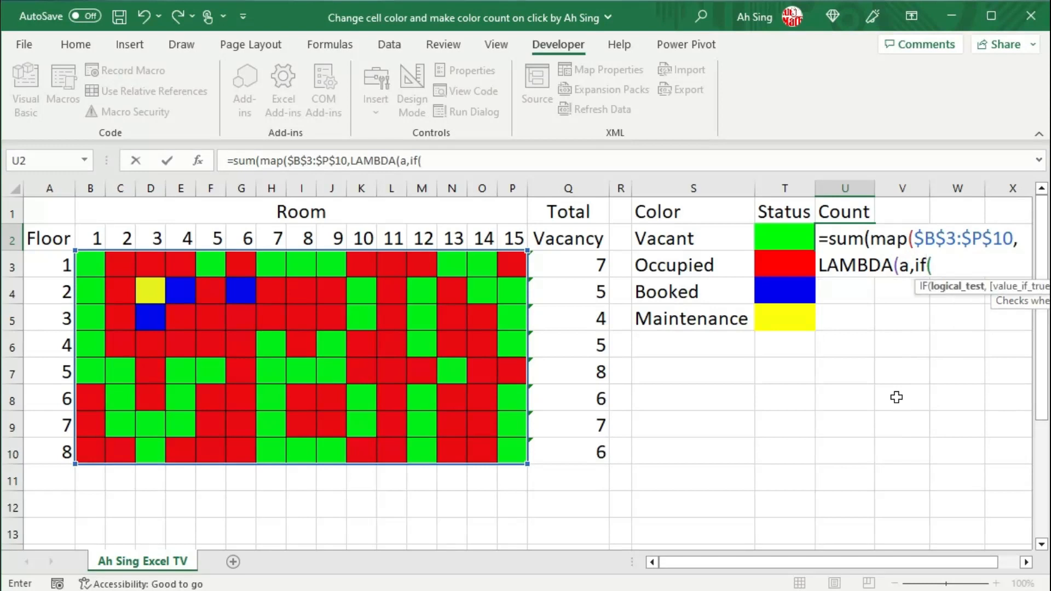
text(GETCOLOR()
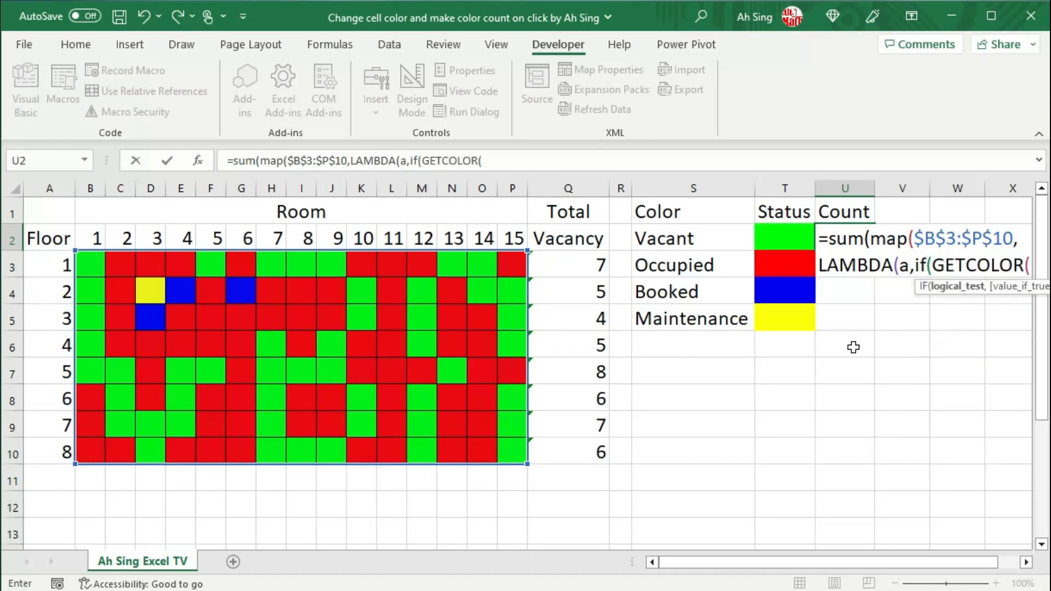
text(a))
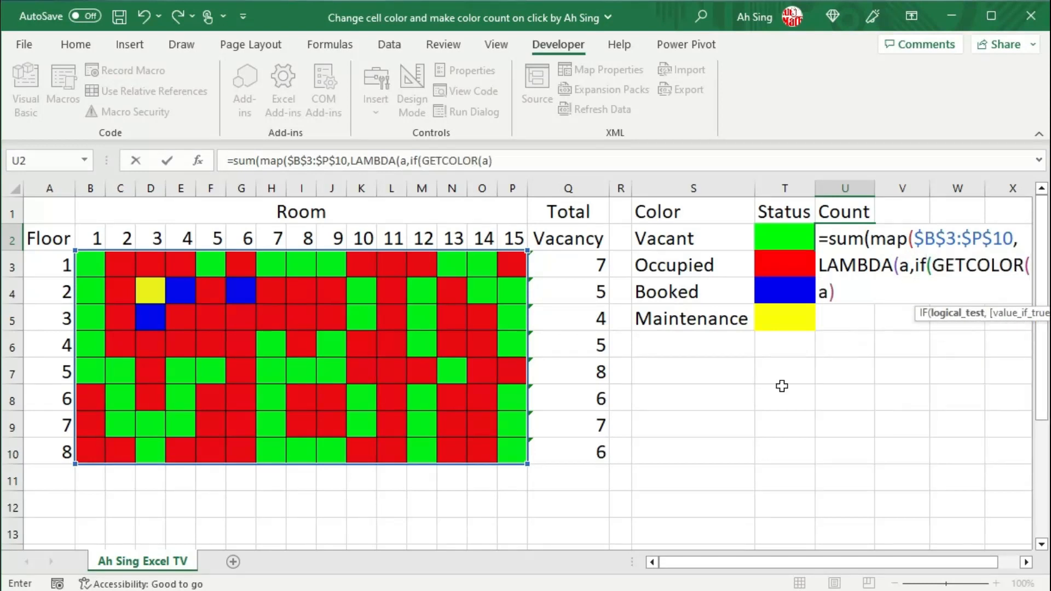
text(=g)
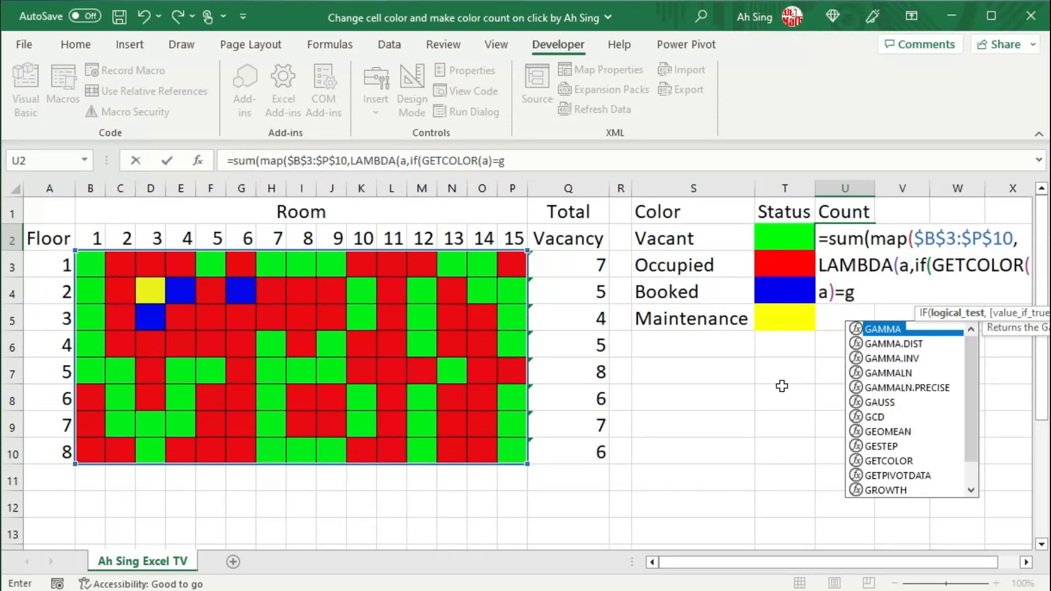
click(783, 238)
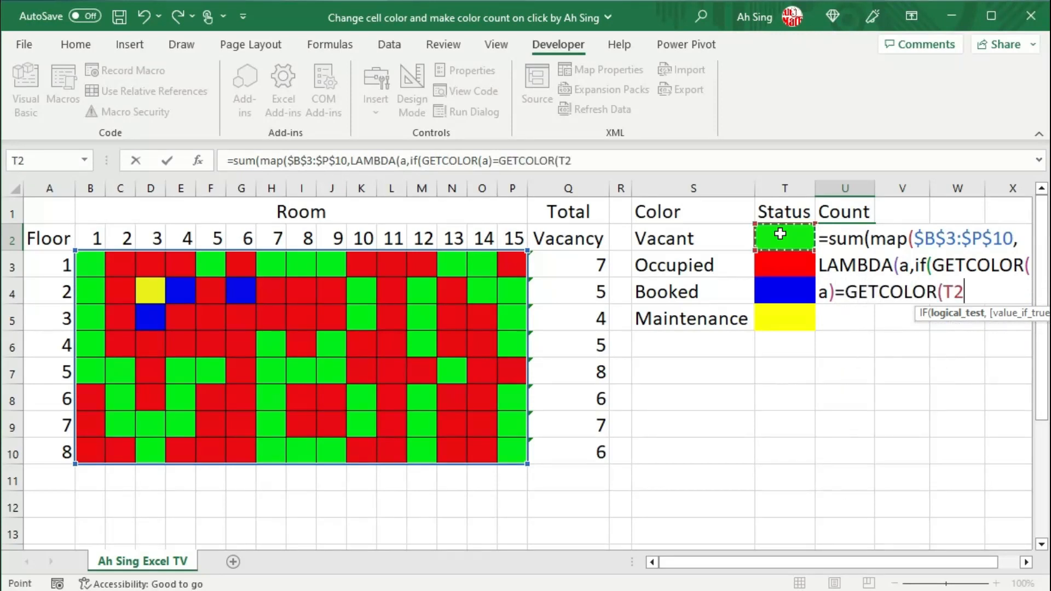
text(,)
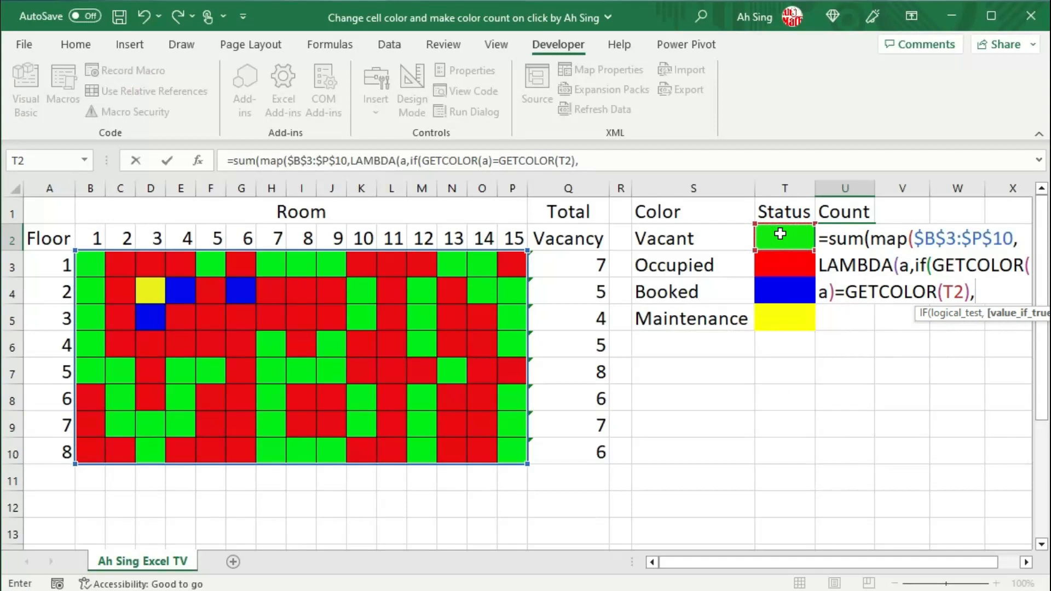
text(,1,0)))))
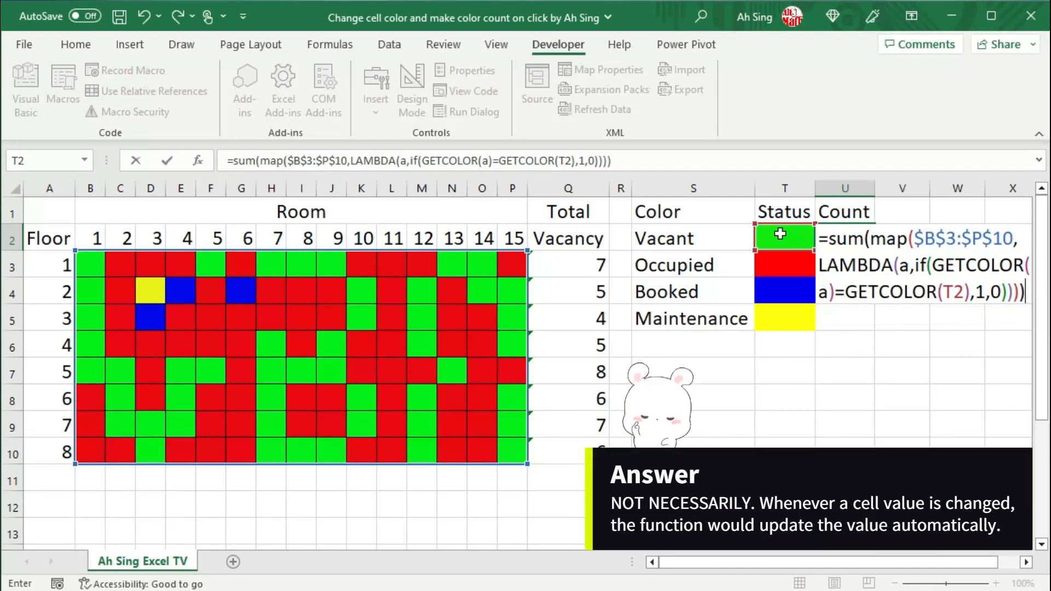
key(Return)
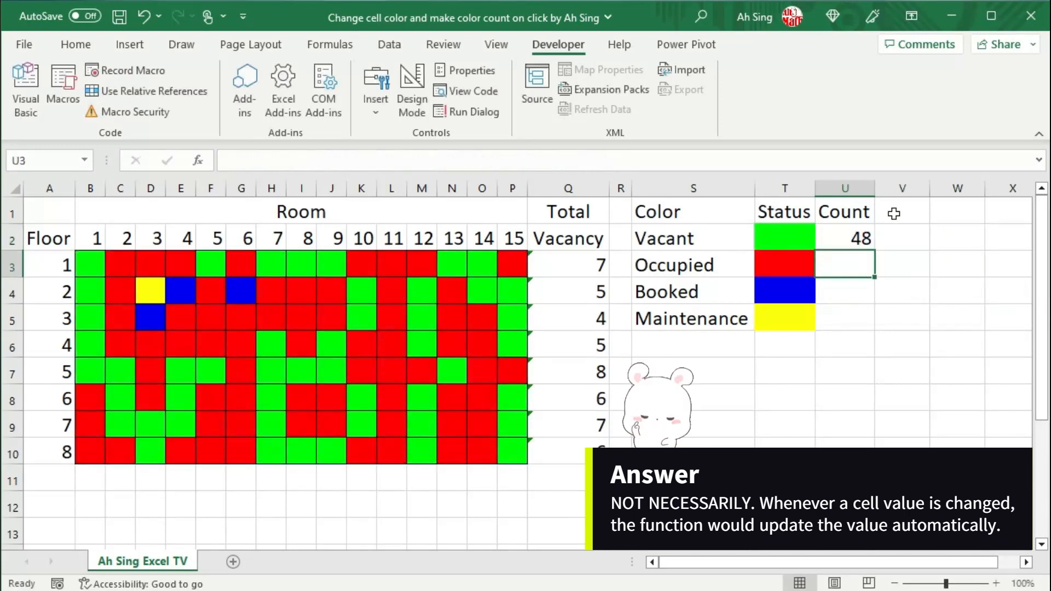
Fill the count down to U5 (48, 68, 3, 1) and recolour two rooms to booked to see counts update.
click(845, 238)
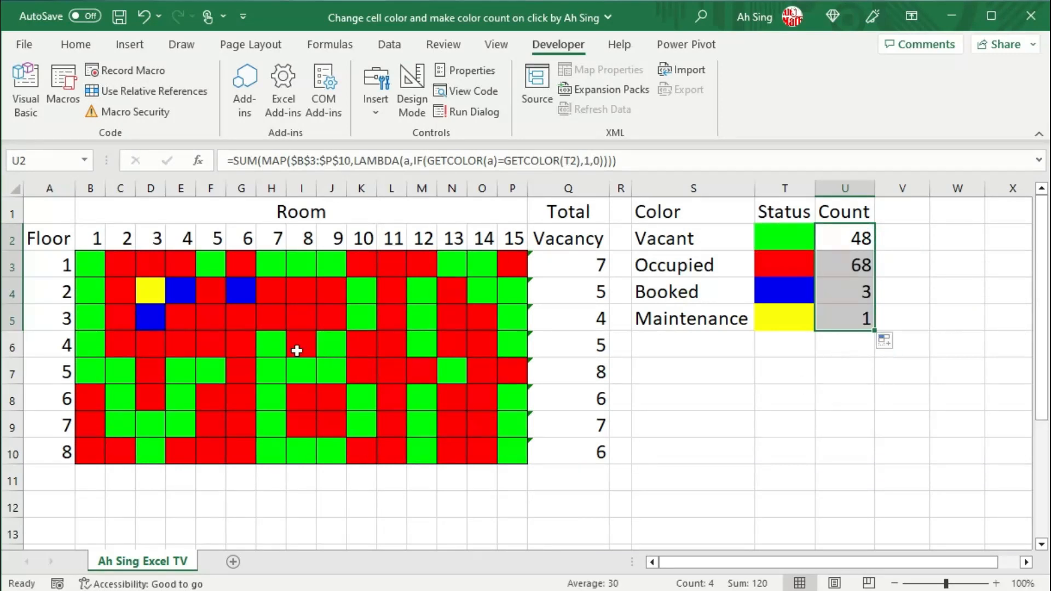
click(241, 371)
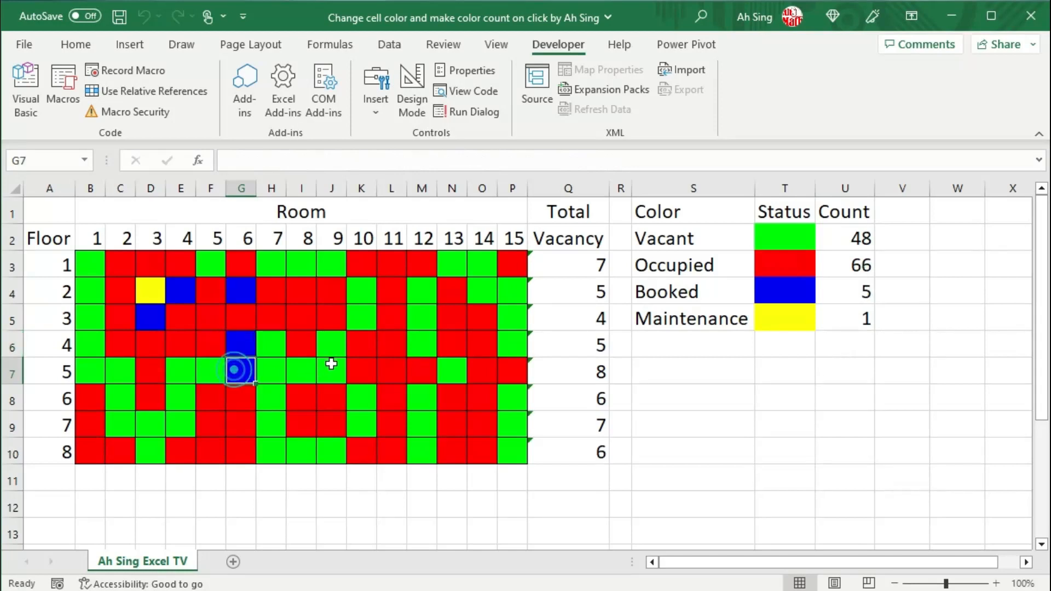
click(301, 291)
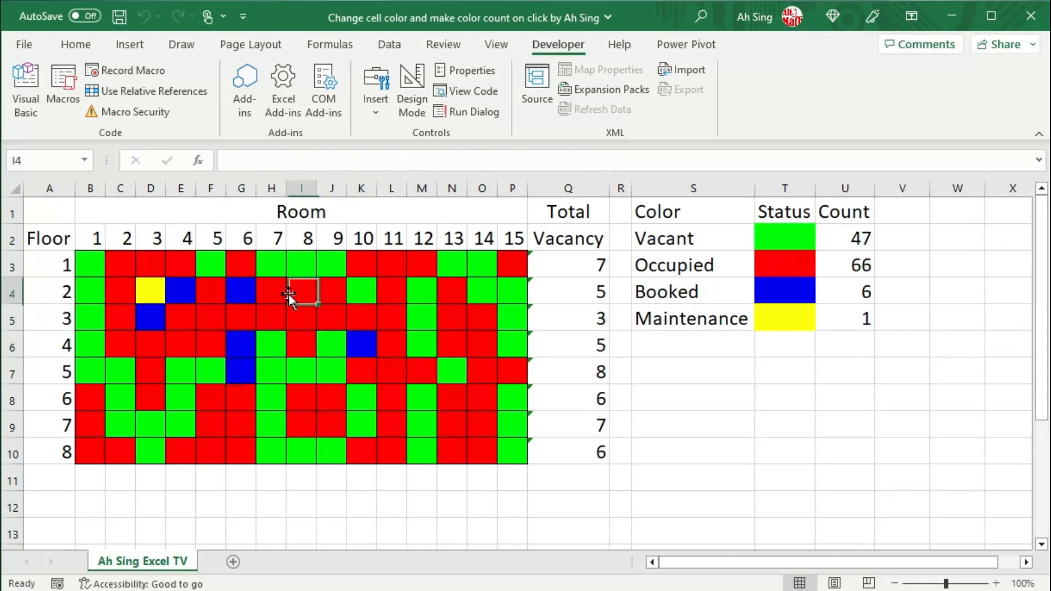